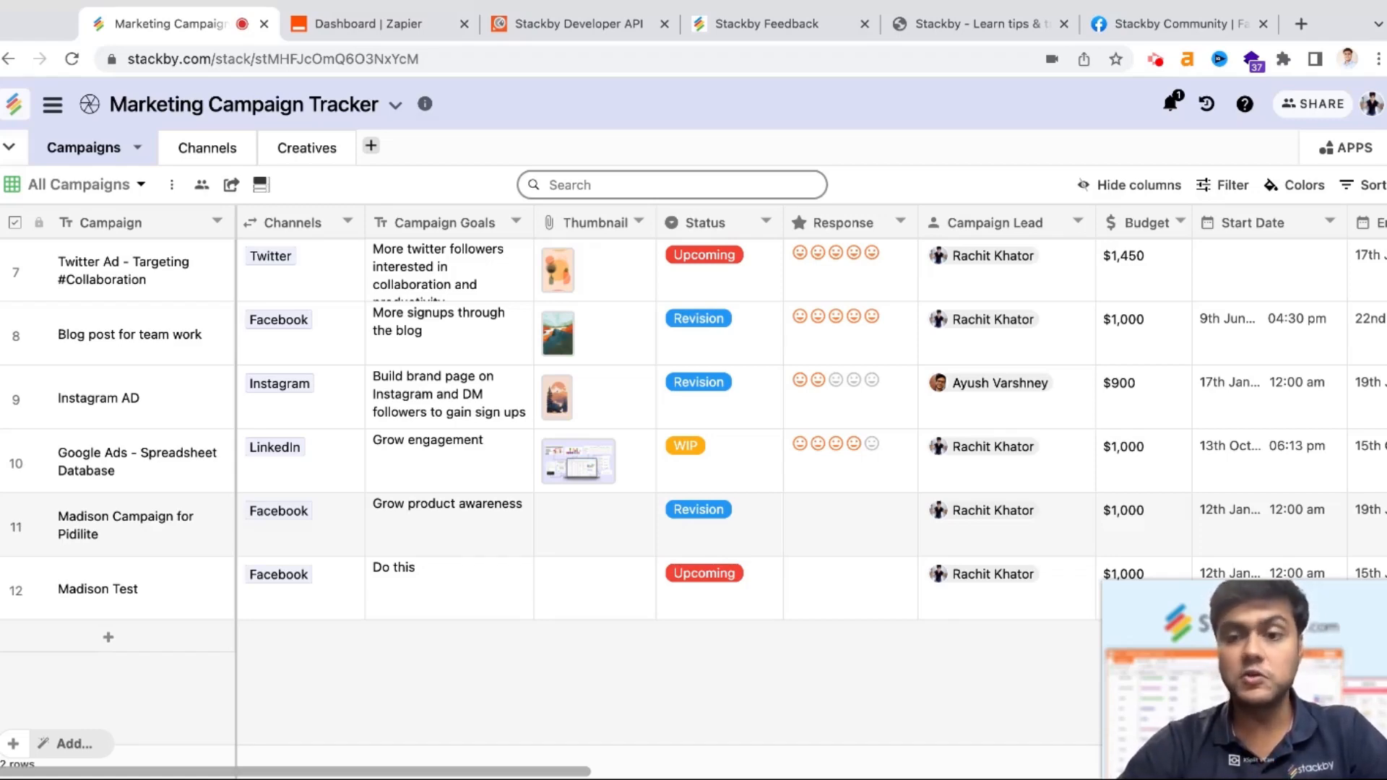
mouse_move(247, 398)
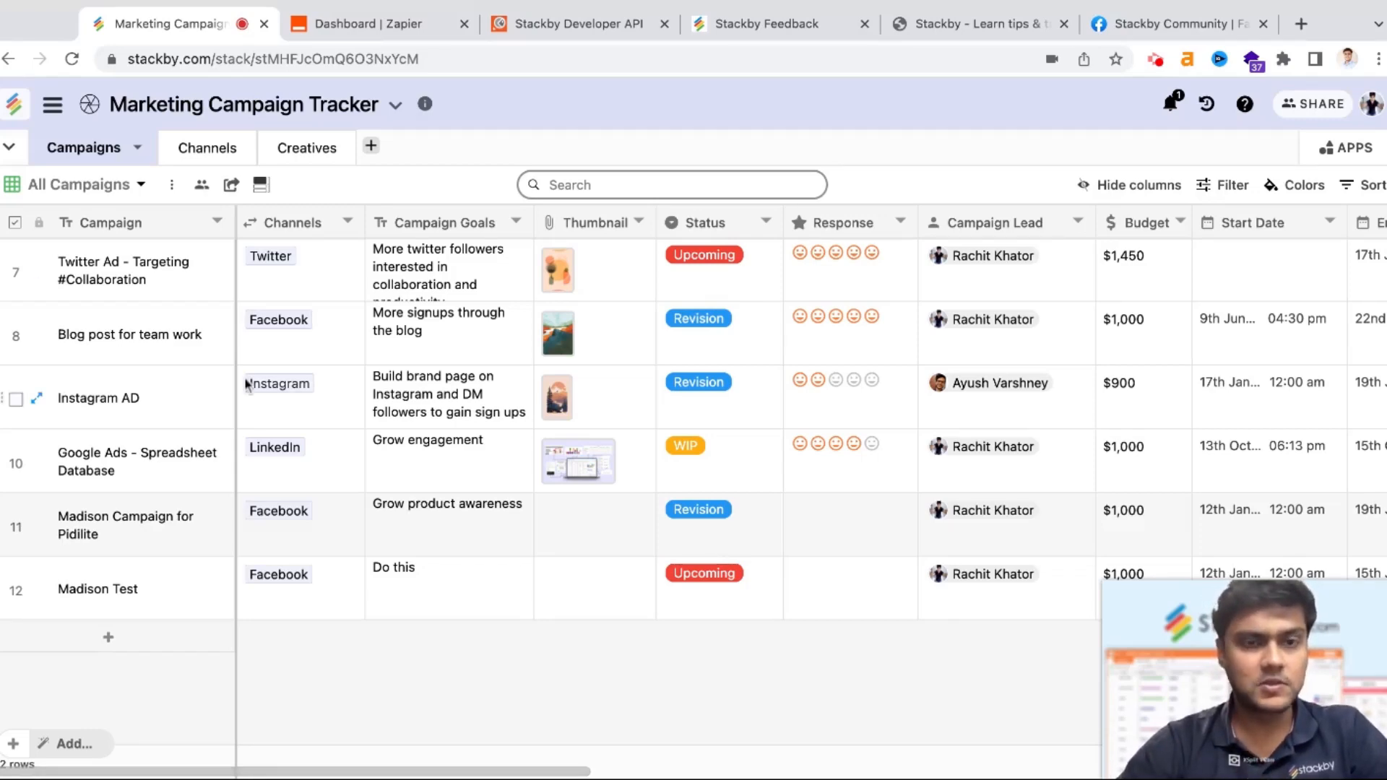
Scroll through the Stackby Workspace stacks on the dashboard.
scroll("up", 3)
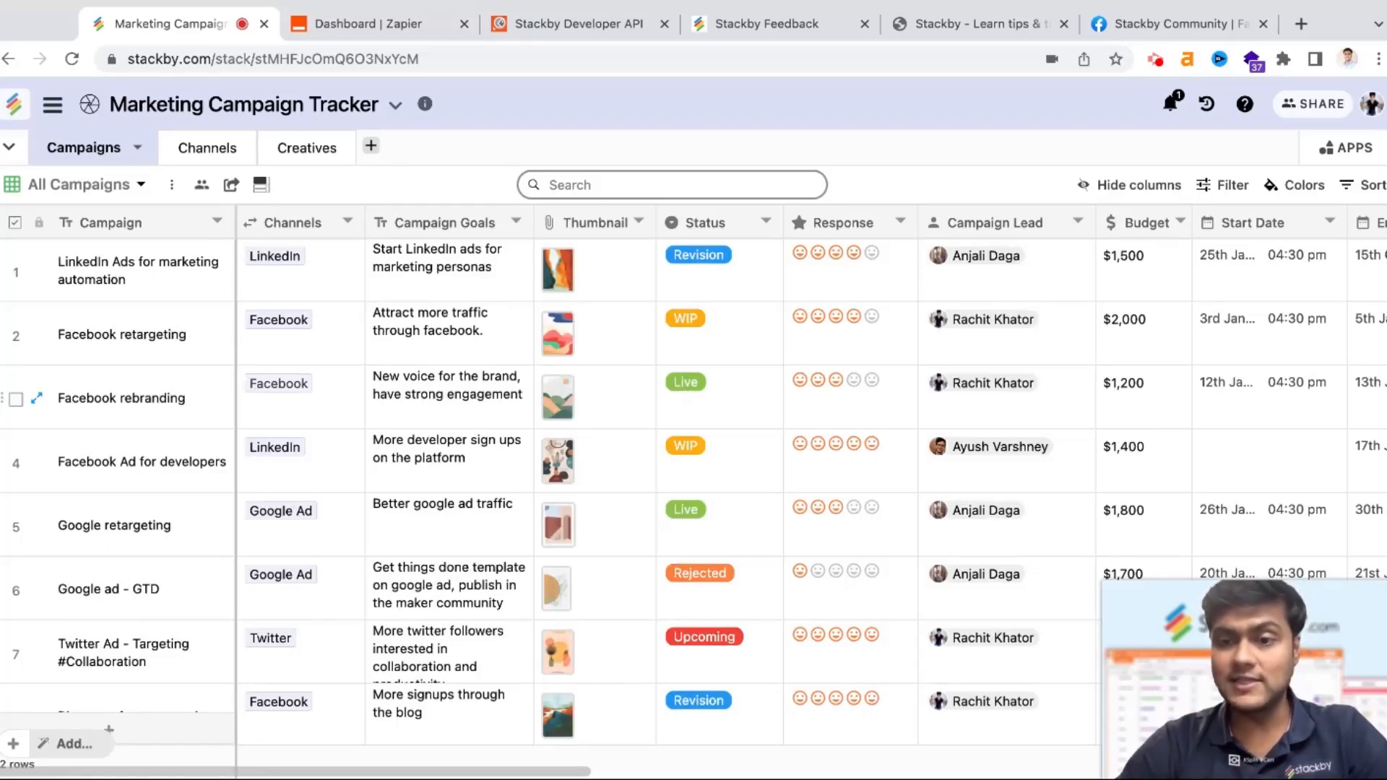
mouse_move(404, 446)
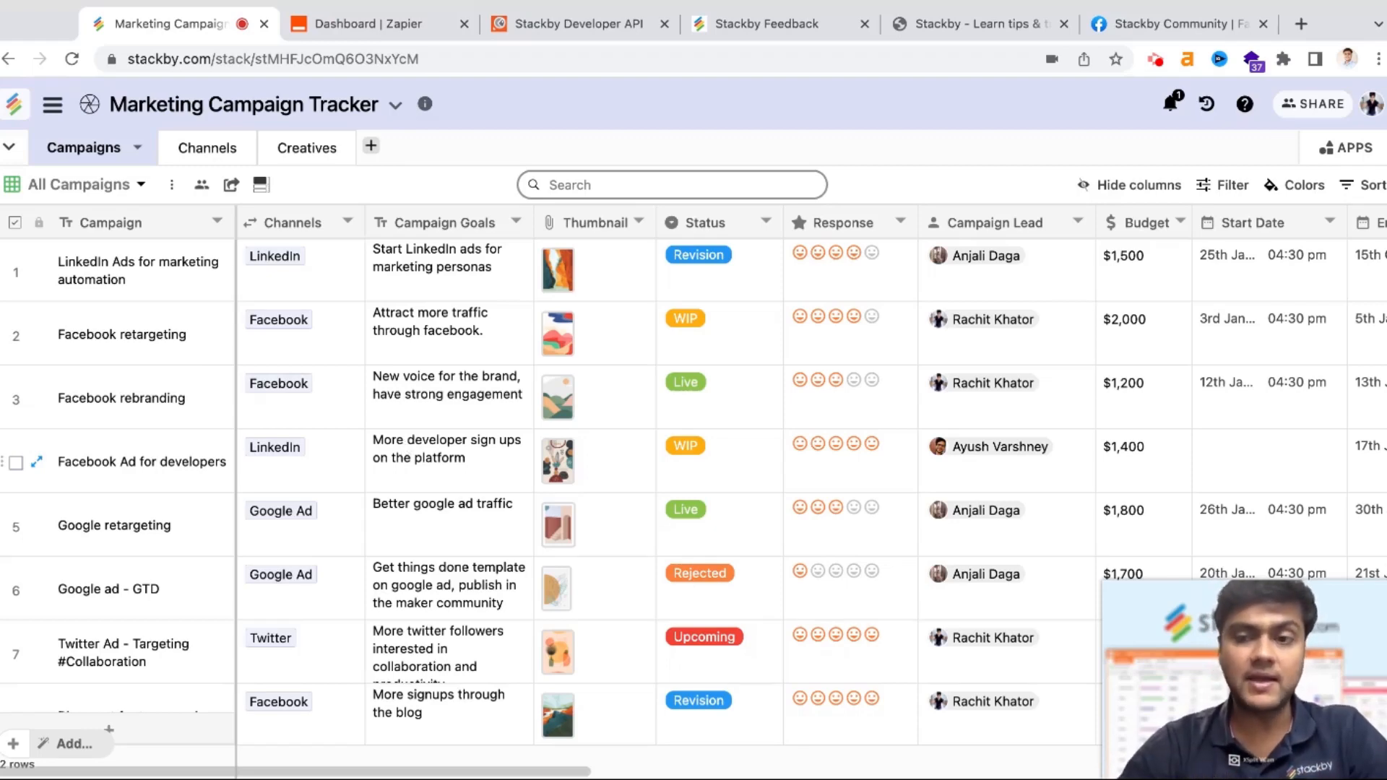
mouse_move(14, 104)
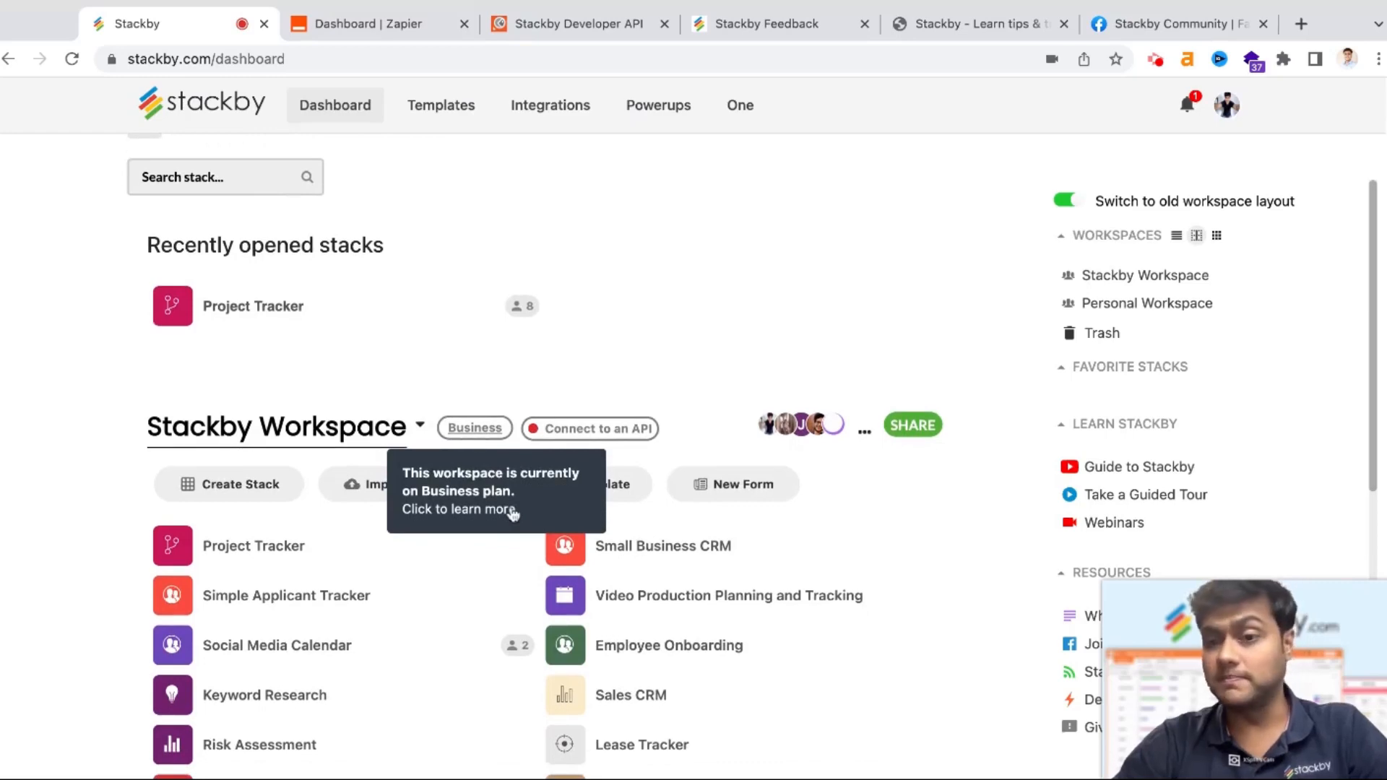
mouse_move(699, 546)
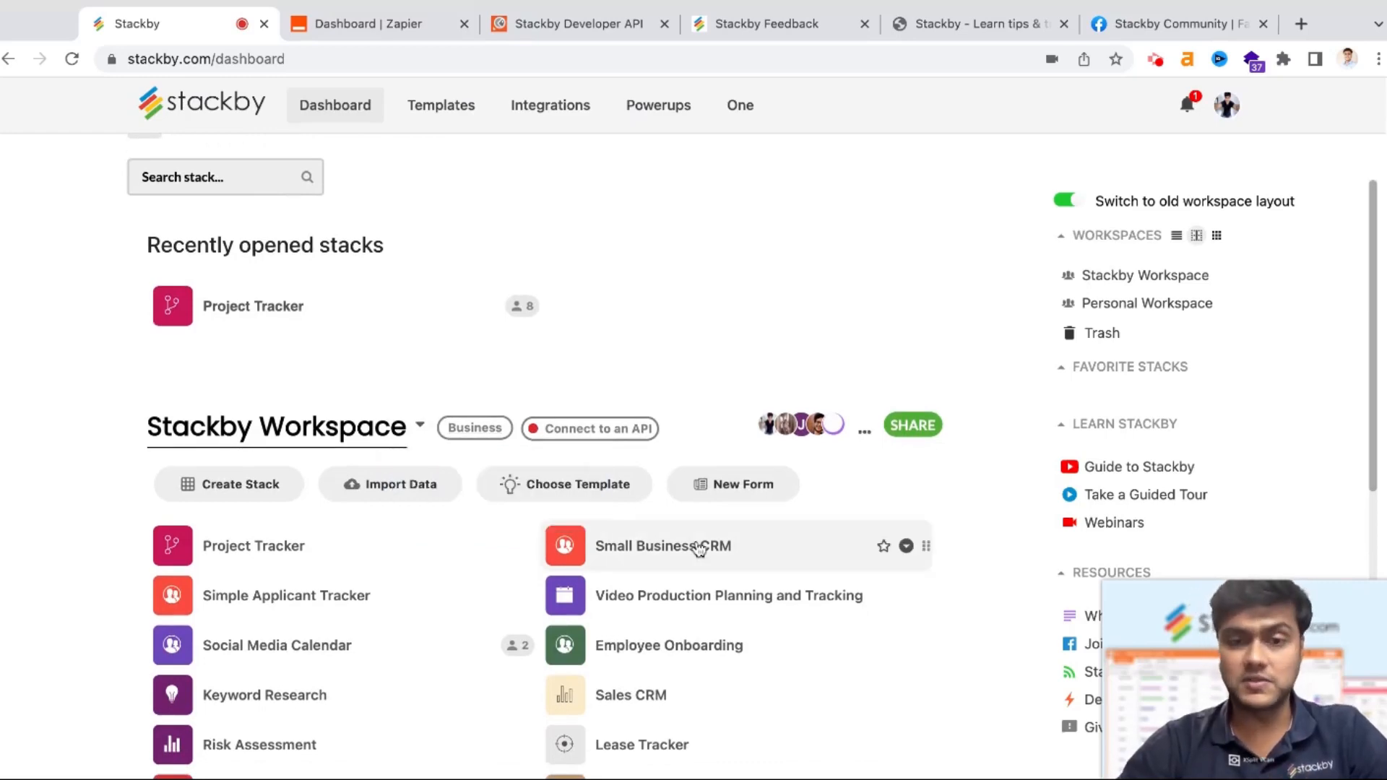
scroll("down", 3)
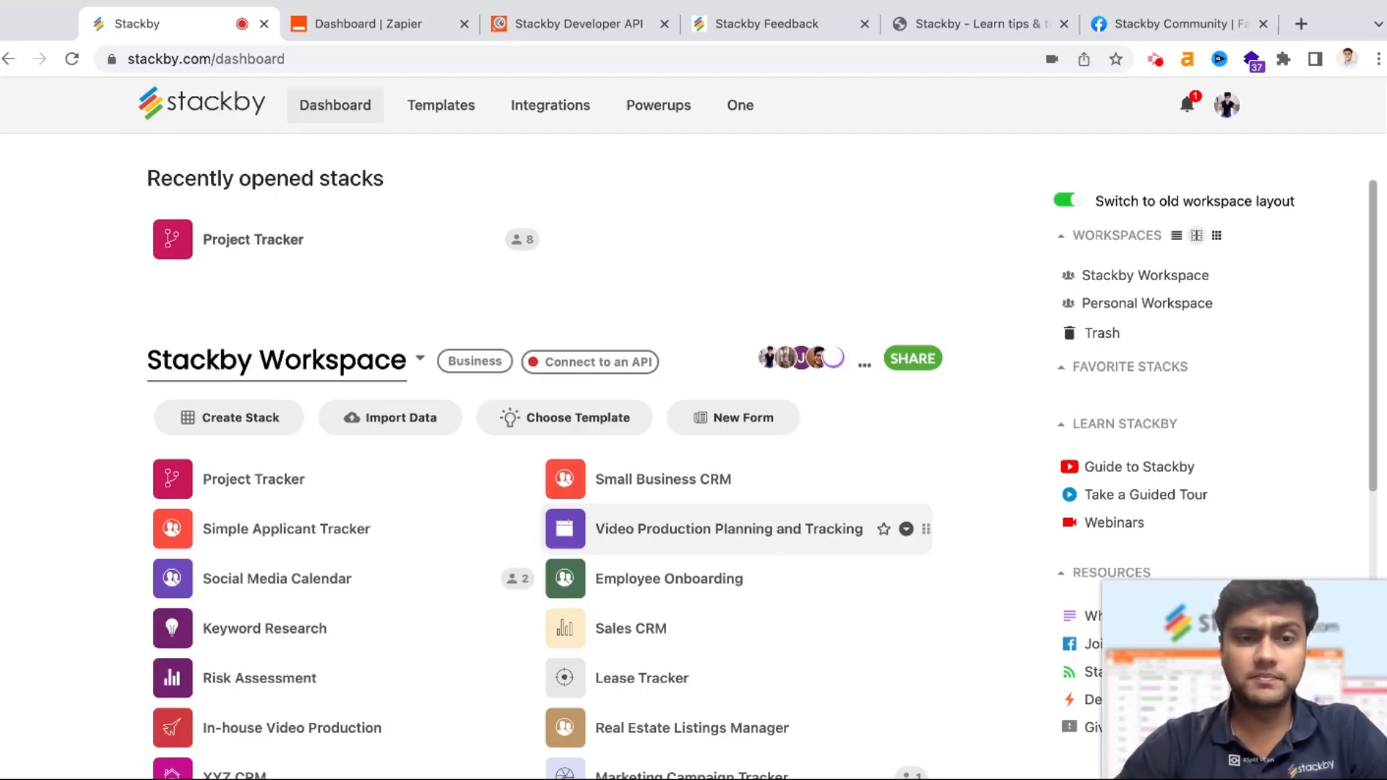
Enter the Video Production Planning and Tracking stack from the dashboard.
left_click(727, 529)
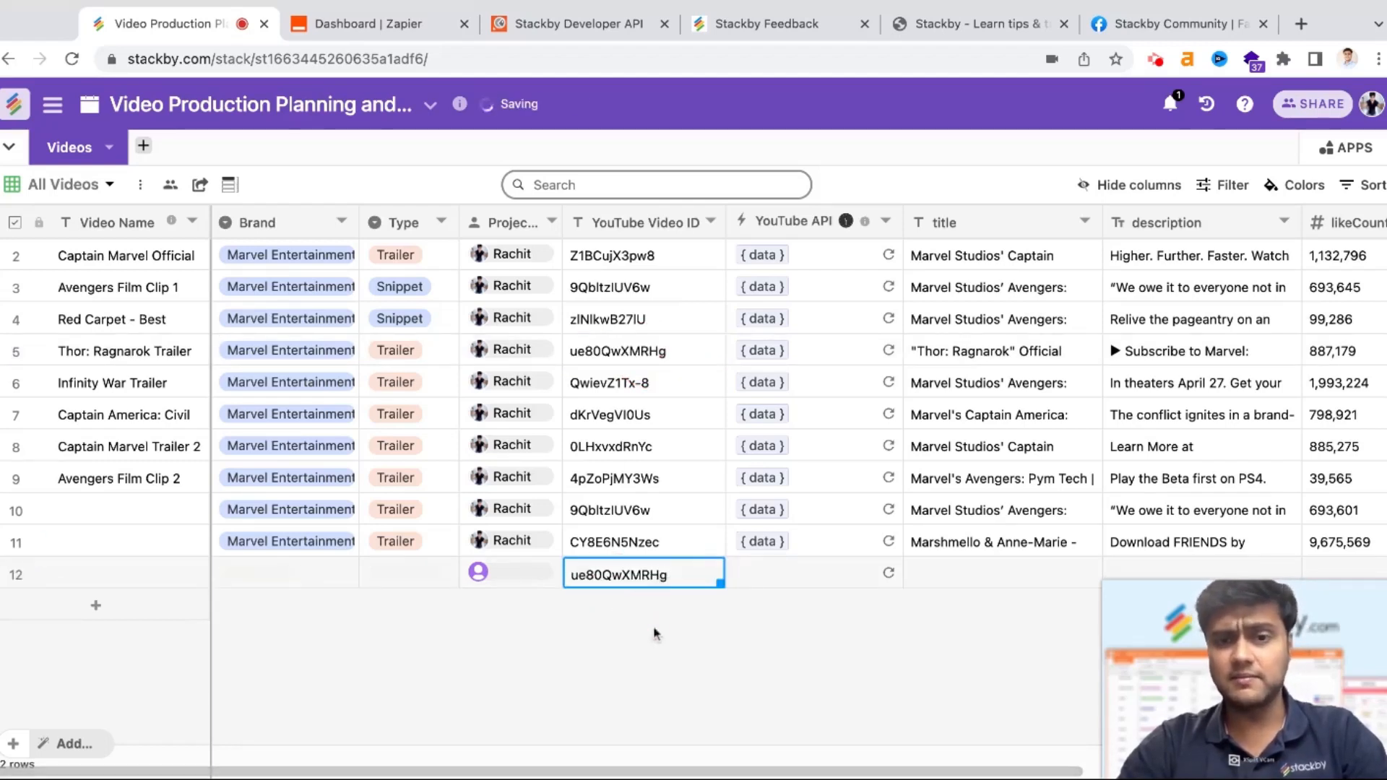
mouse_move(795, 223)
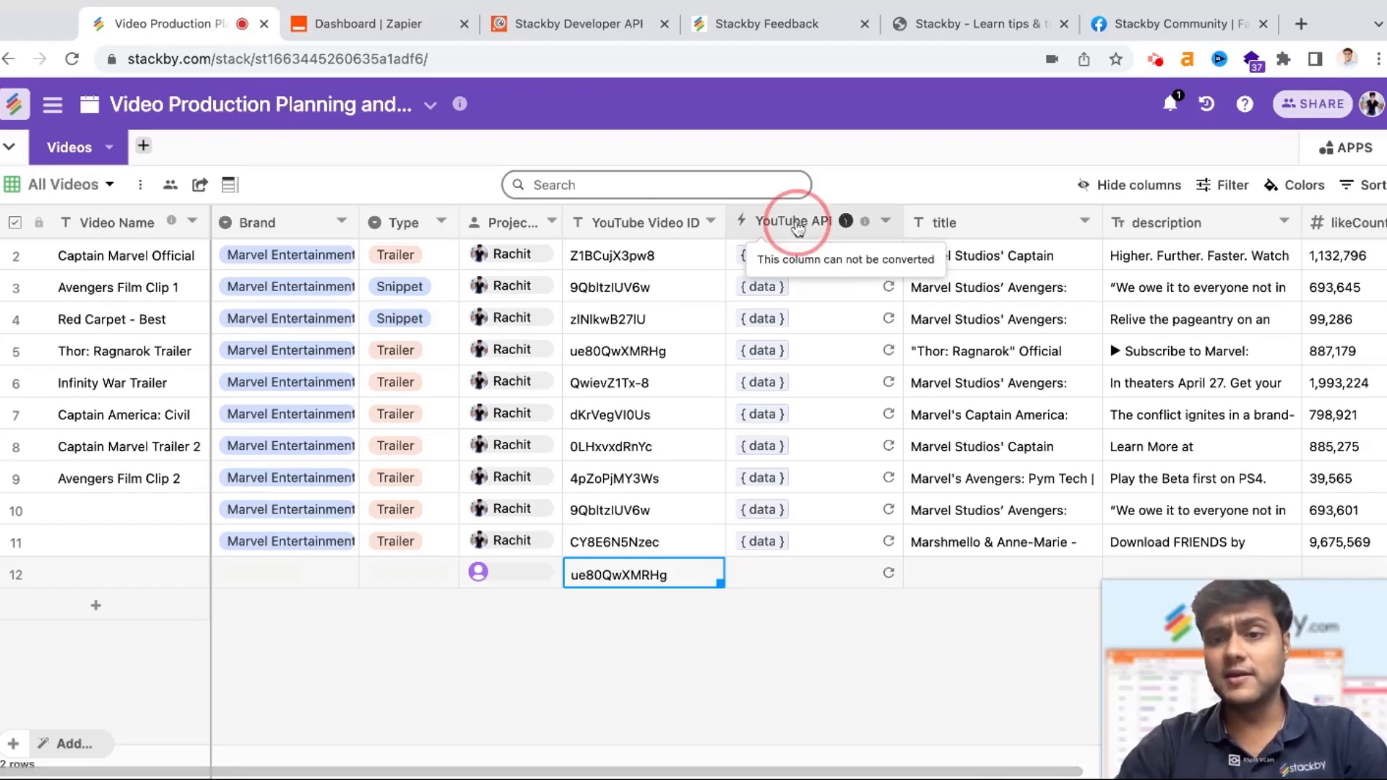
Edit the YouTube API column and choose Youtube as its 3rd party service provider.
left_click(793, 221)
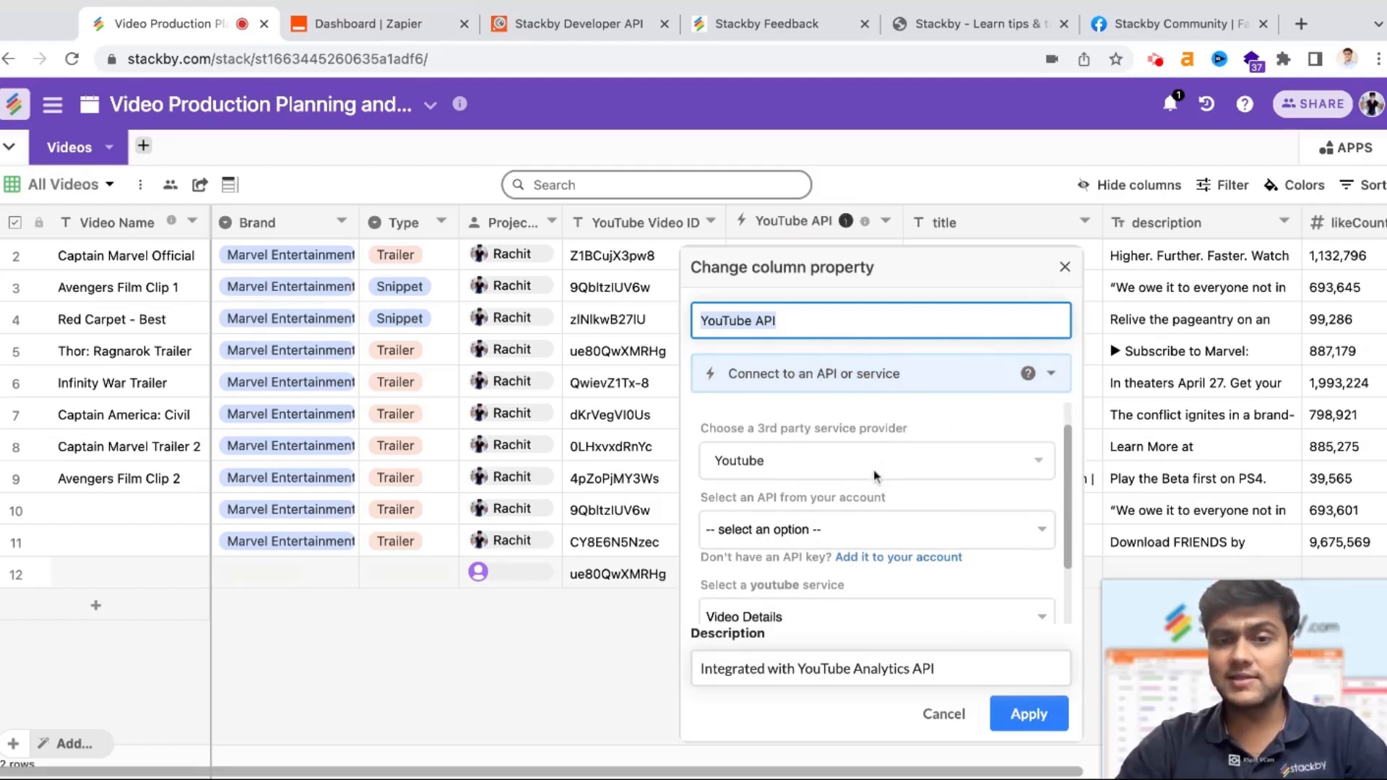
left_click(876, 460)
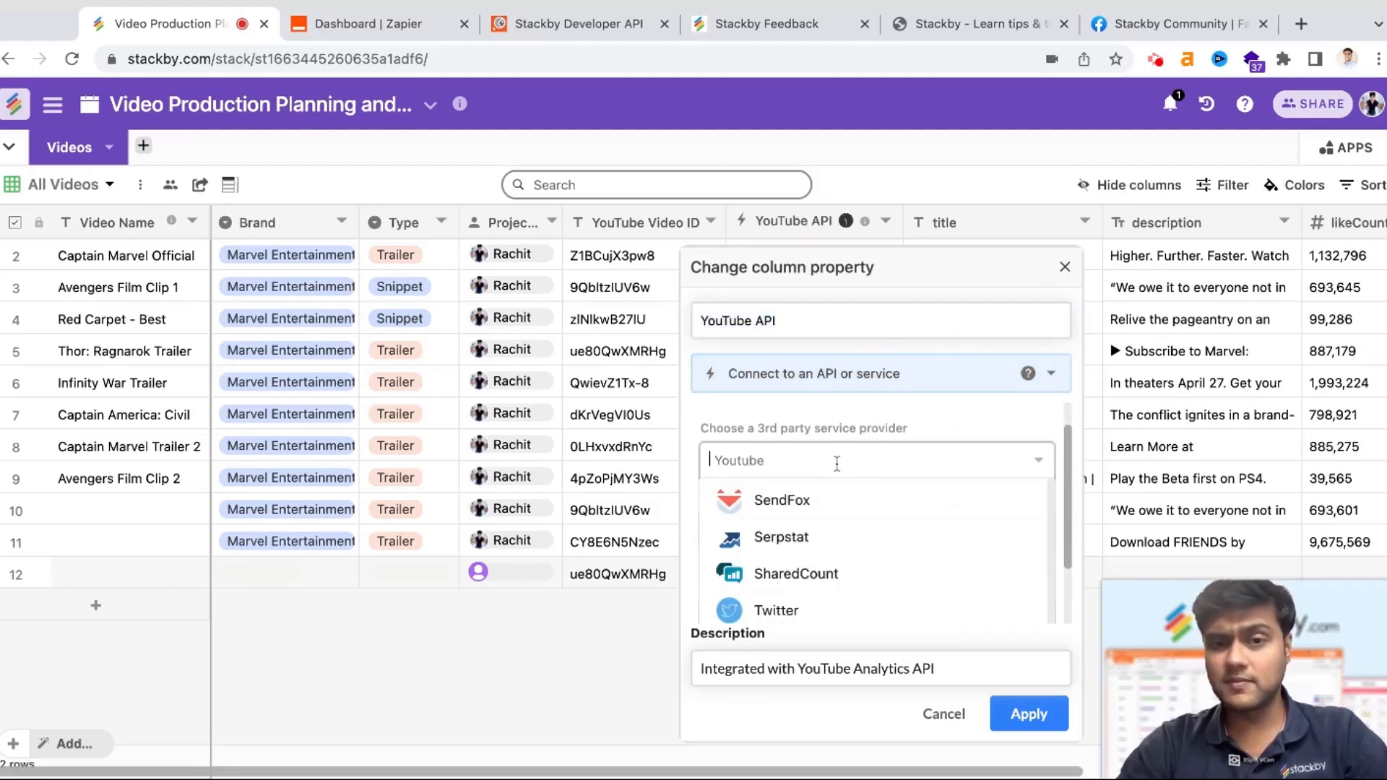
scroll("up", 3)
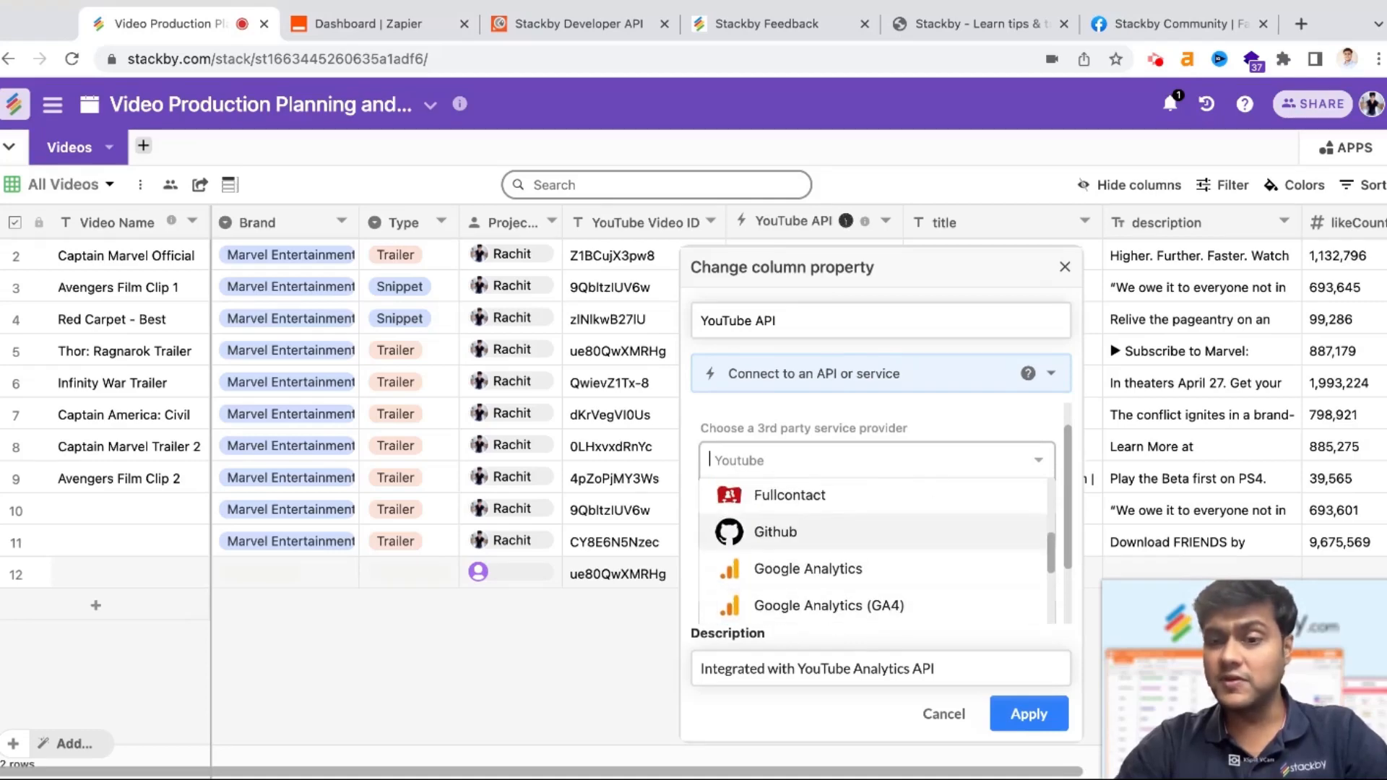
scroll("up", 3)
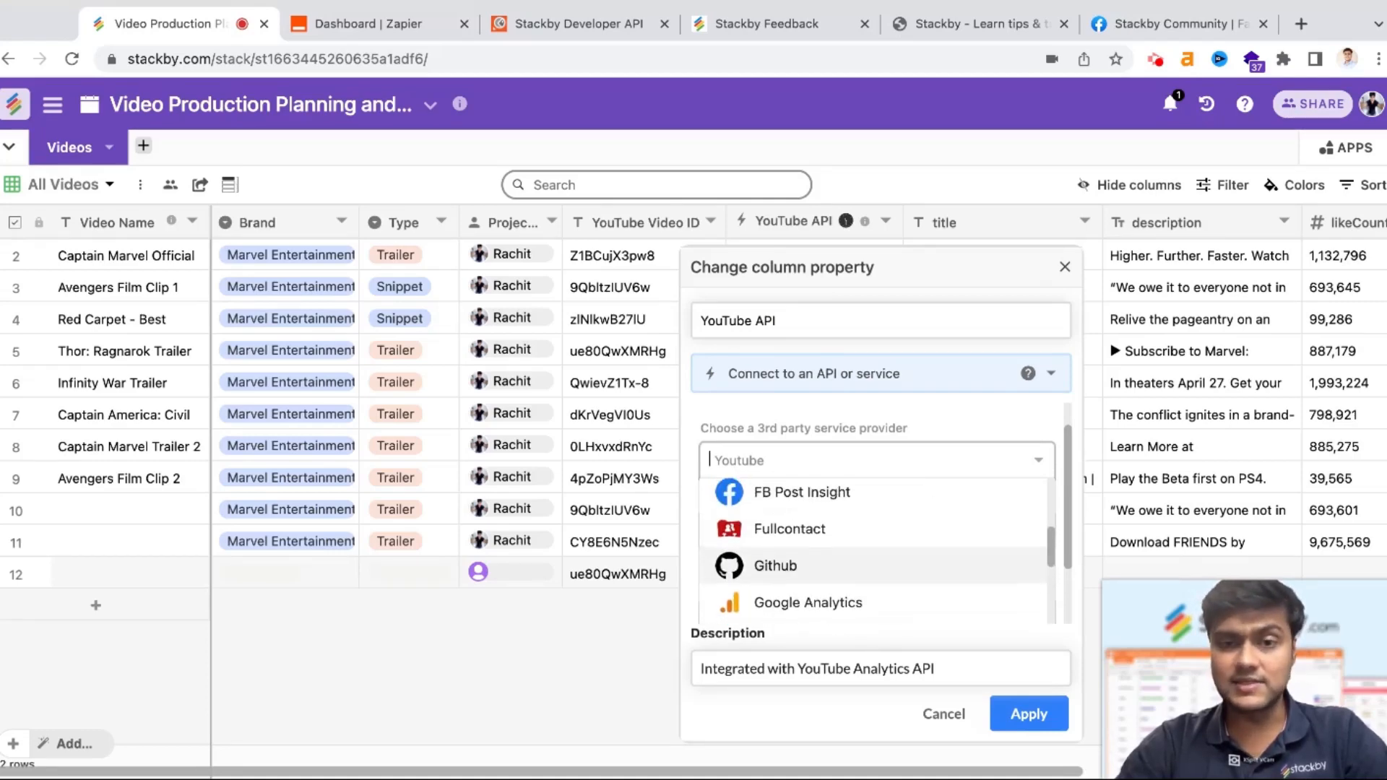
scroll("up", 3)
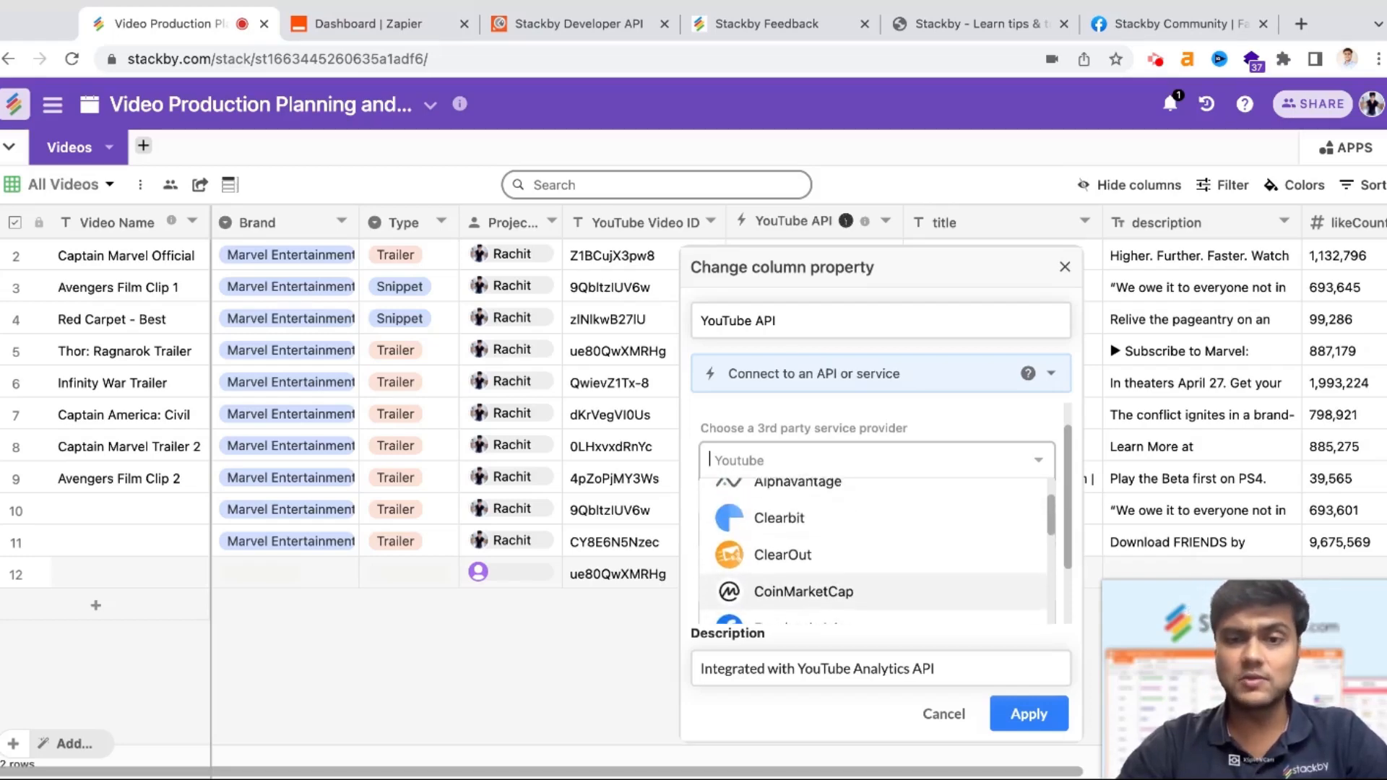
scroll("down", 3)
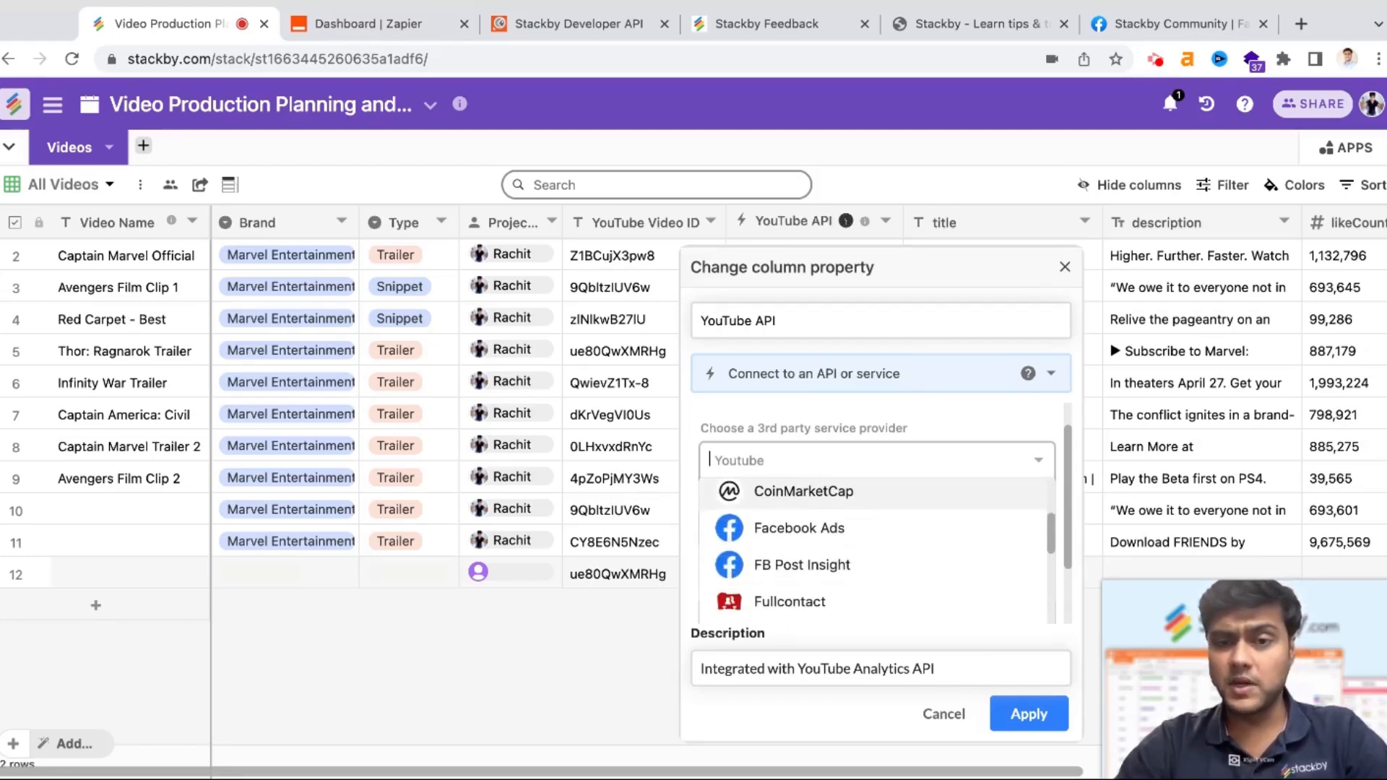
scroll("down", 3)
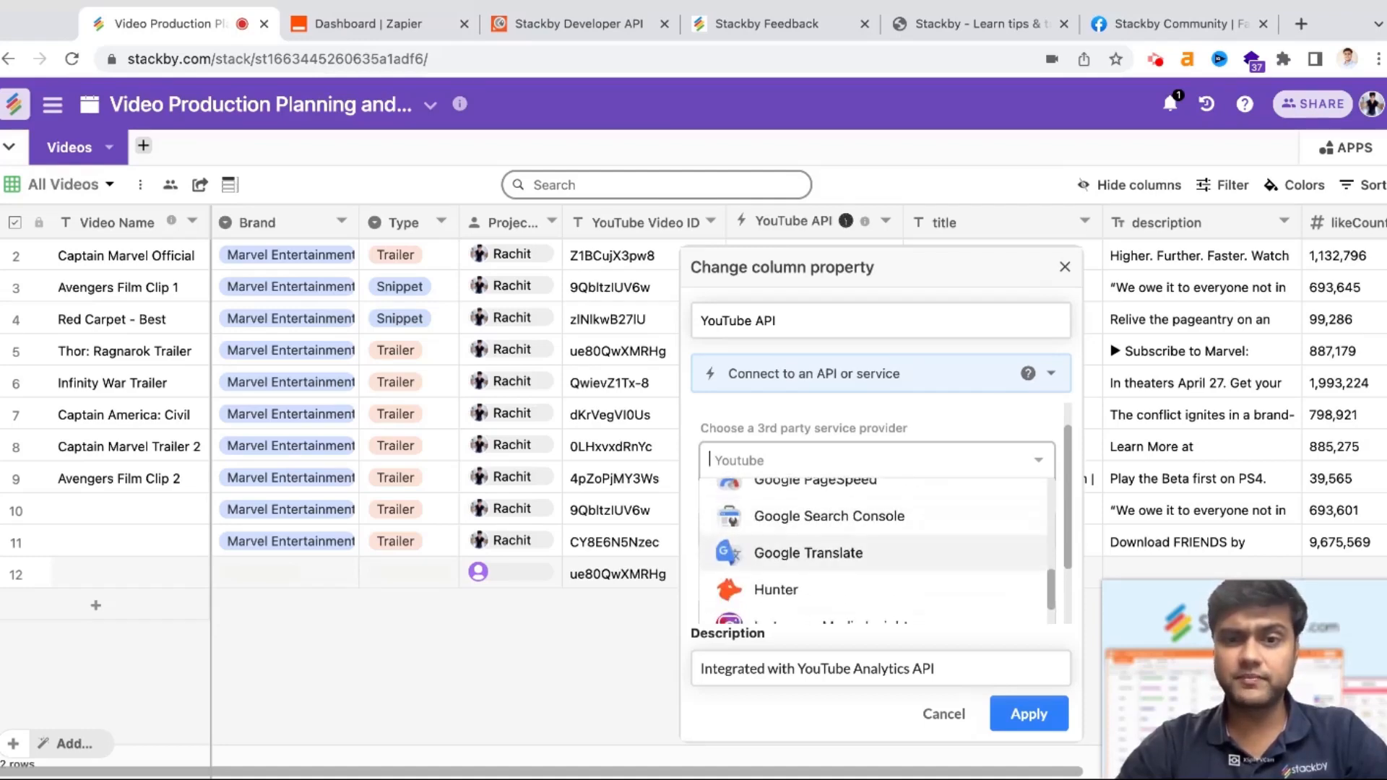
scroll("down", 3)
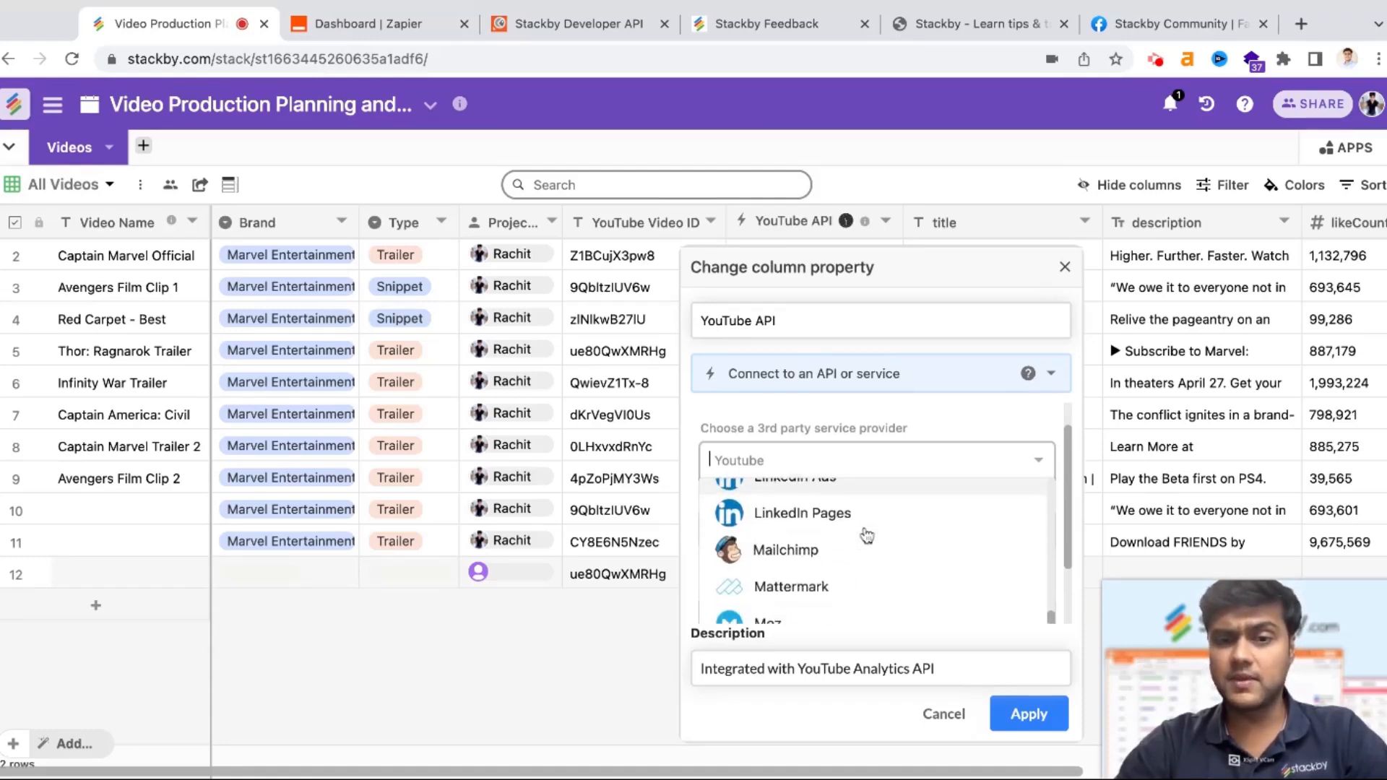
scroll("down", 3)
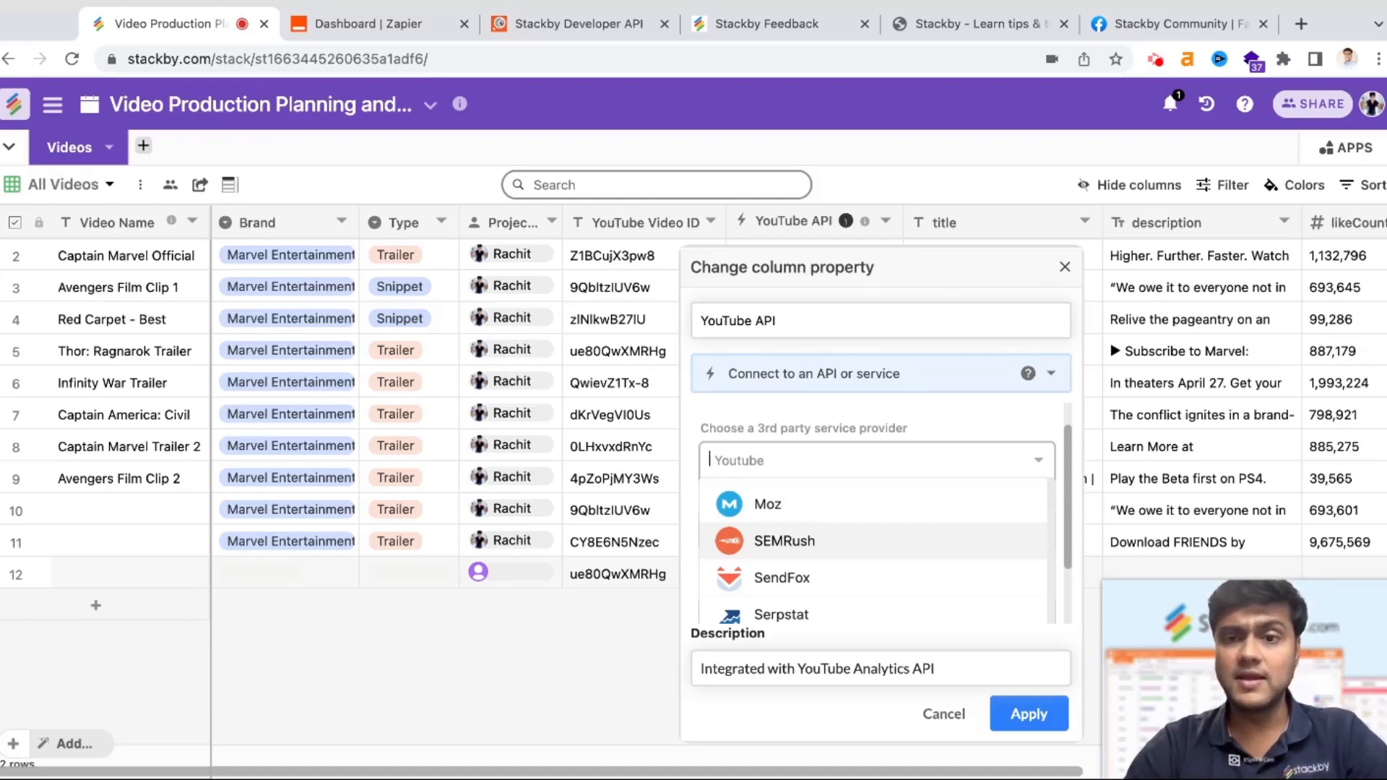
scroll("down", 3)
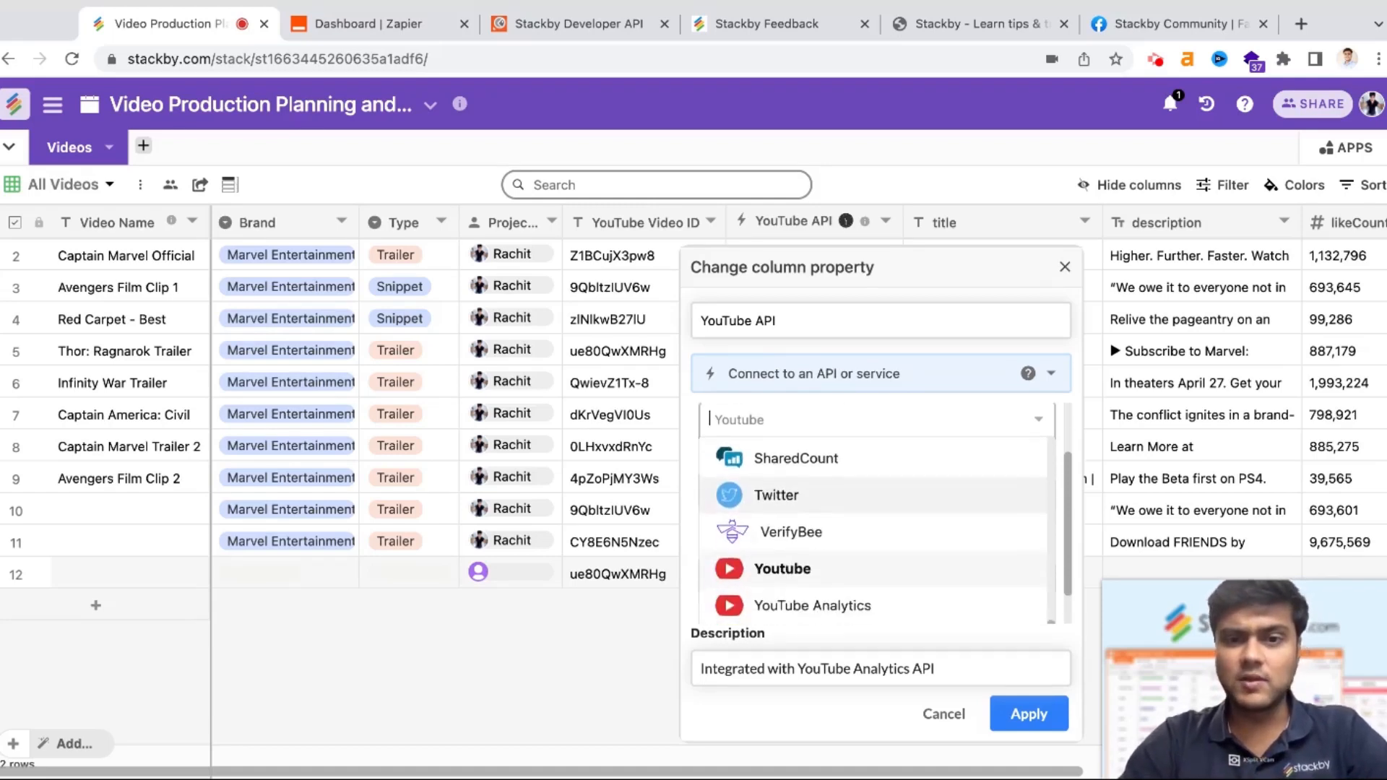
left_click(782, 569)
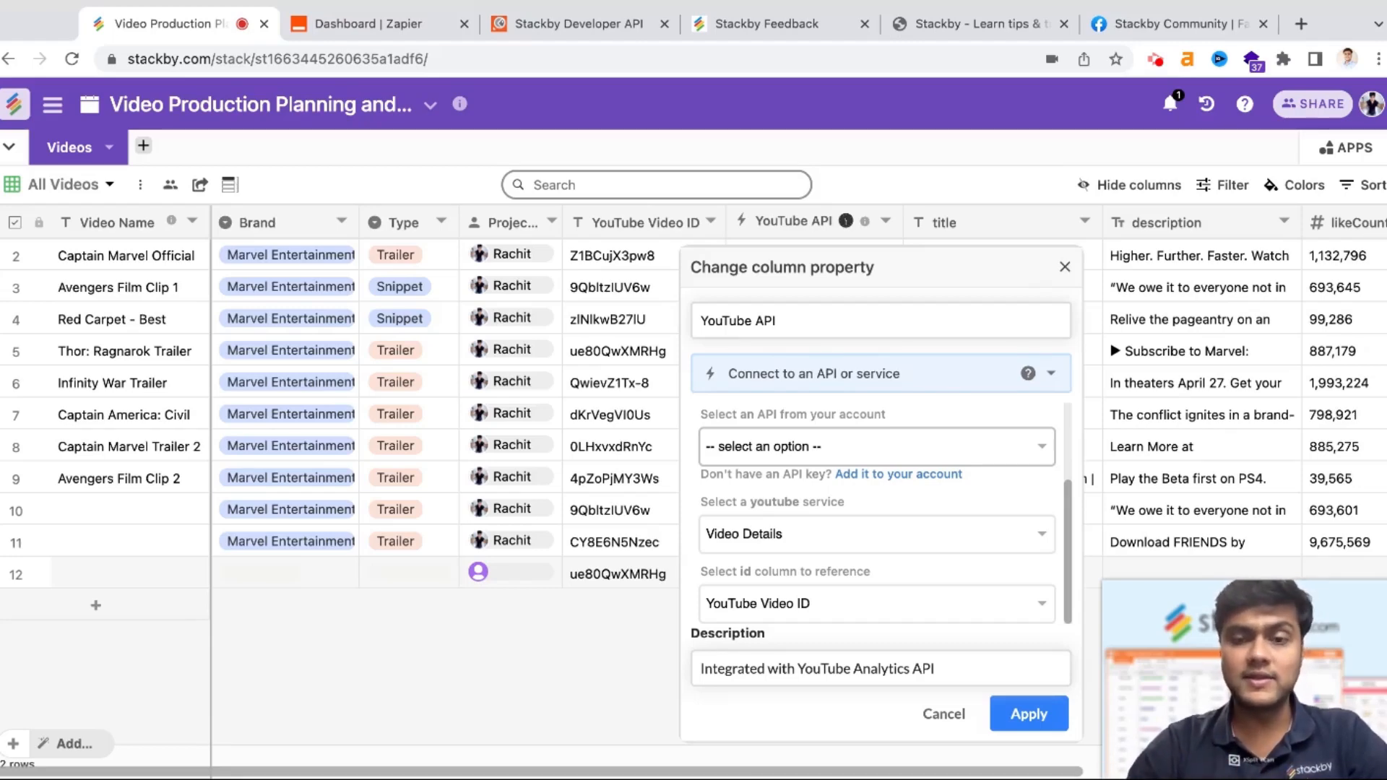
mouse_move(886, 533)
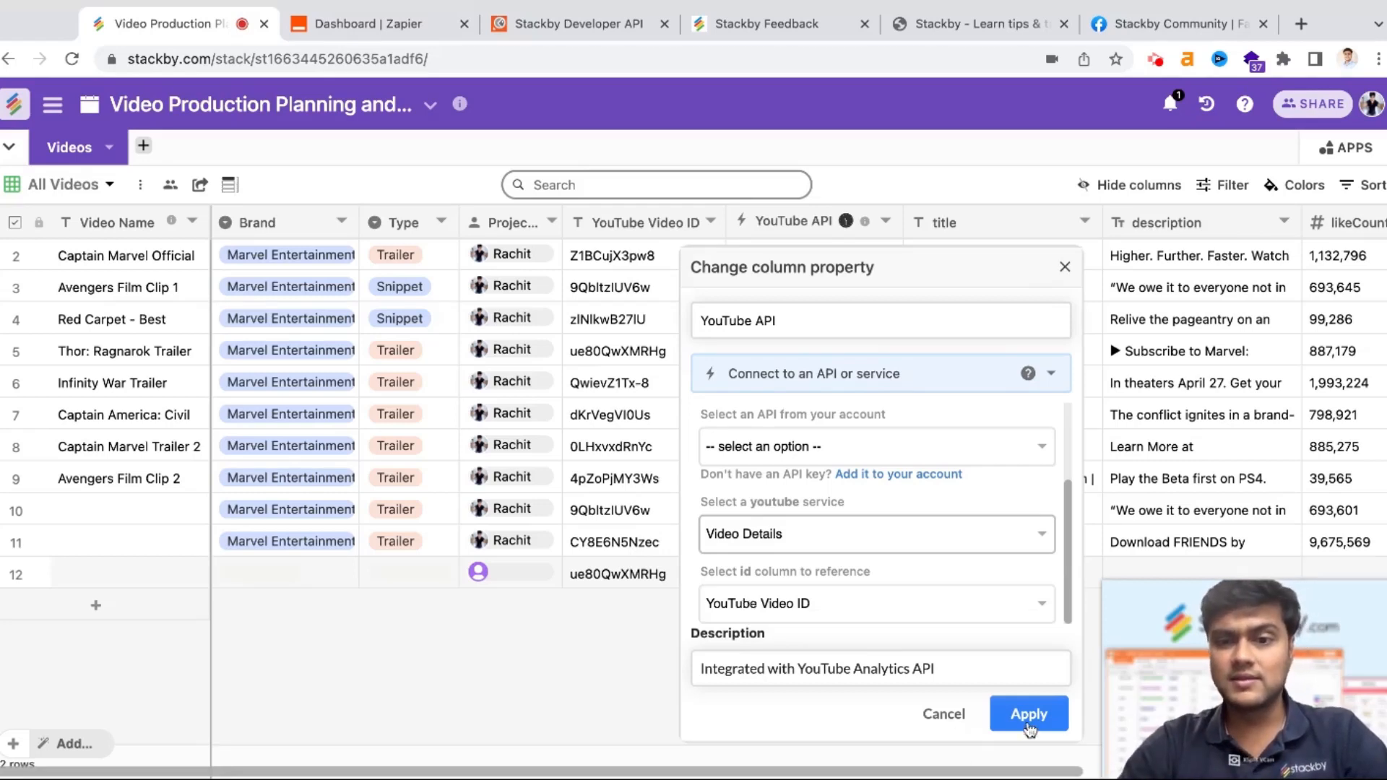
Apply the YouTube API column settings and fetch YouTube data for row 12.
left_click(1027, 714)
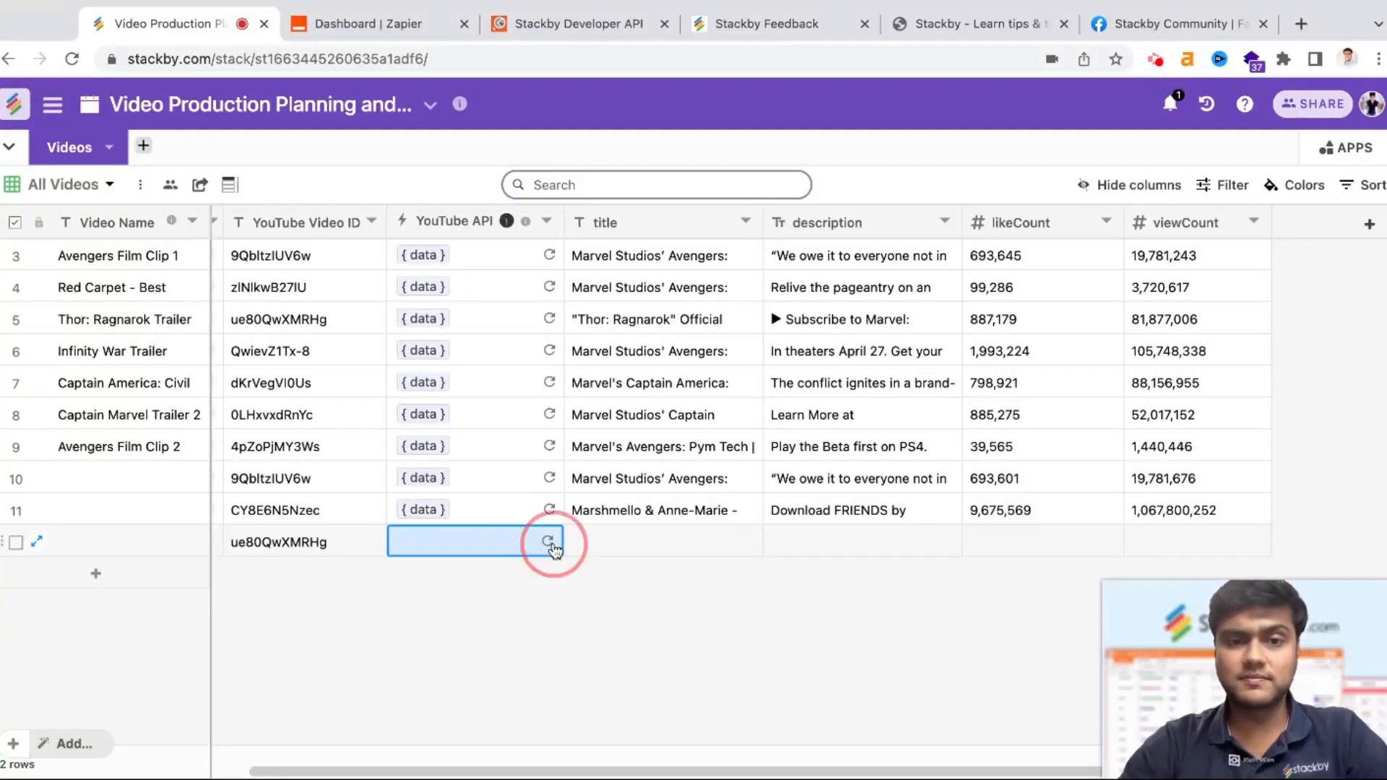
left_click(549, 542)
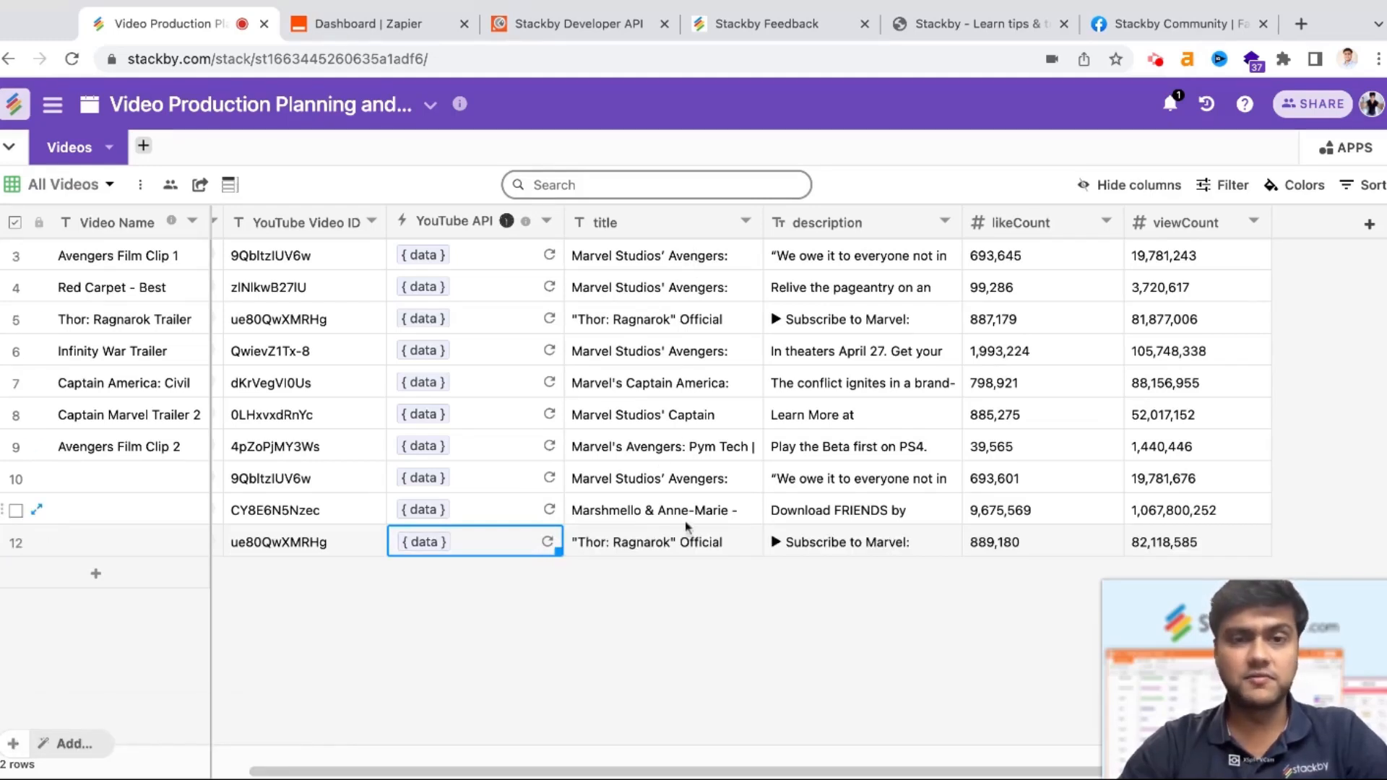
mouse_move(437, 525)
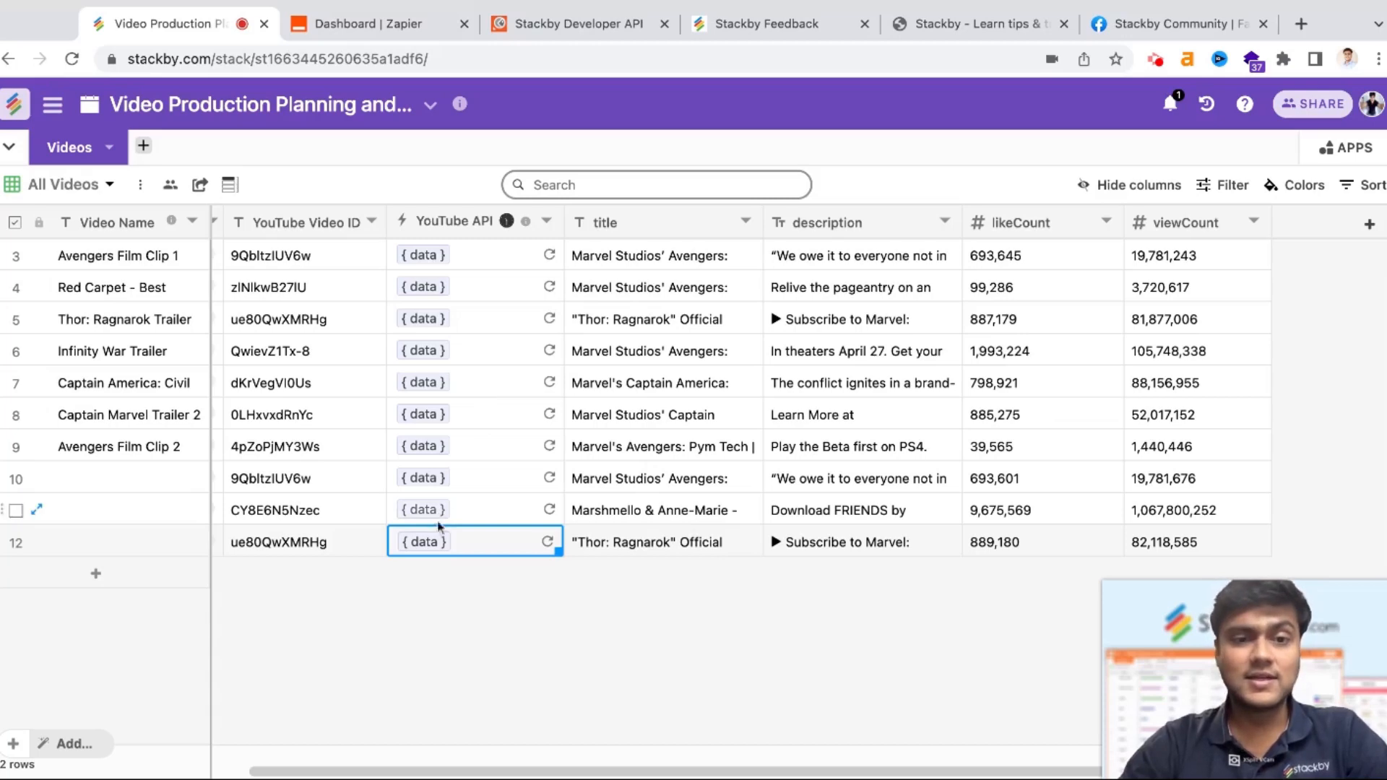
In the Data Explorer, select title, description and commentCount fields for new columns.
left_click(424, 542)
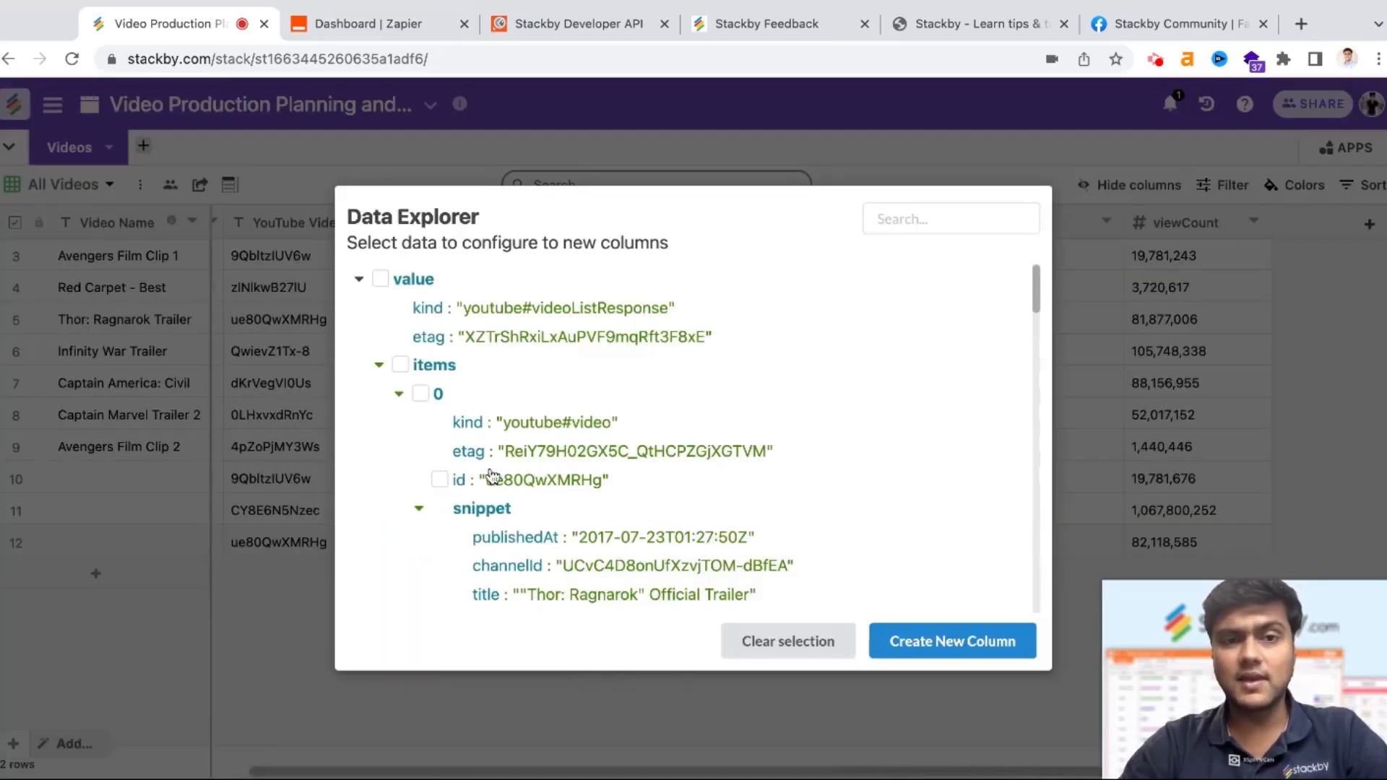
scroll("down", 3)
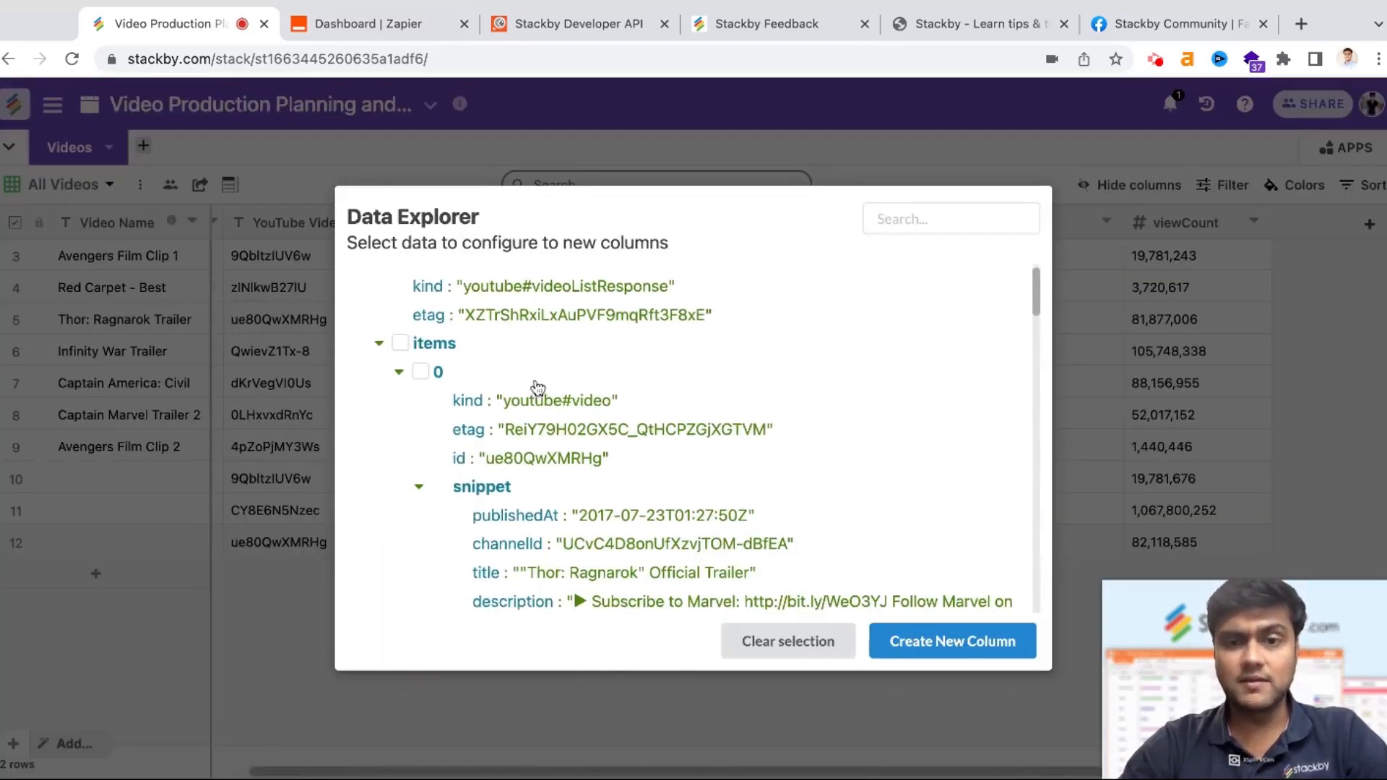
scroll("down", 3)
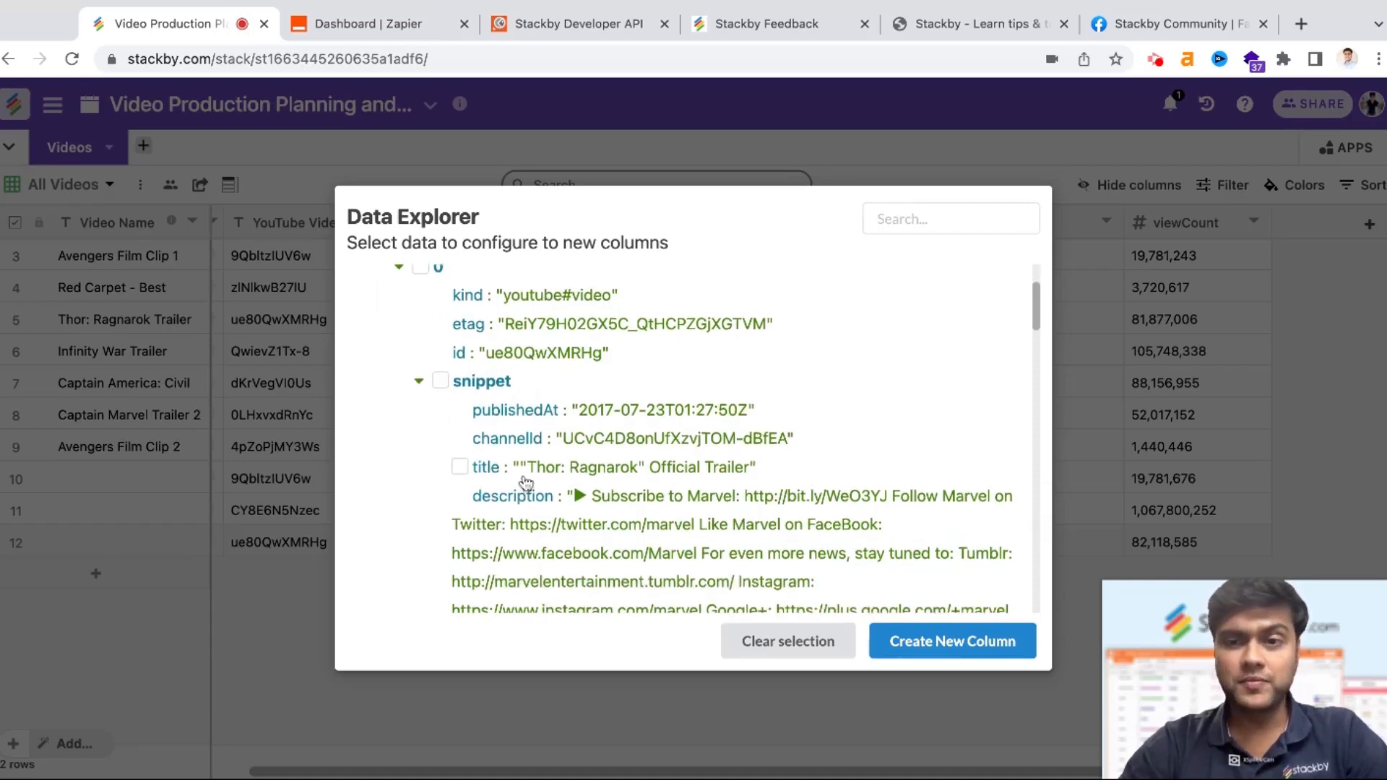
left_click(460, 467)
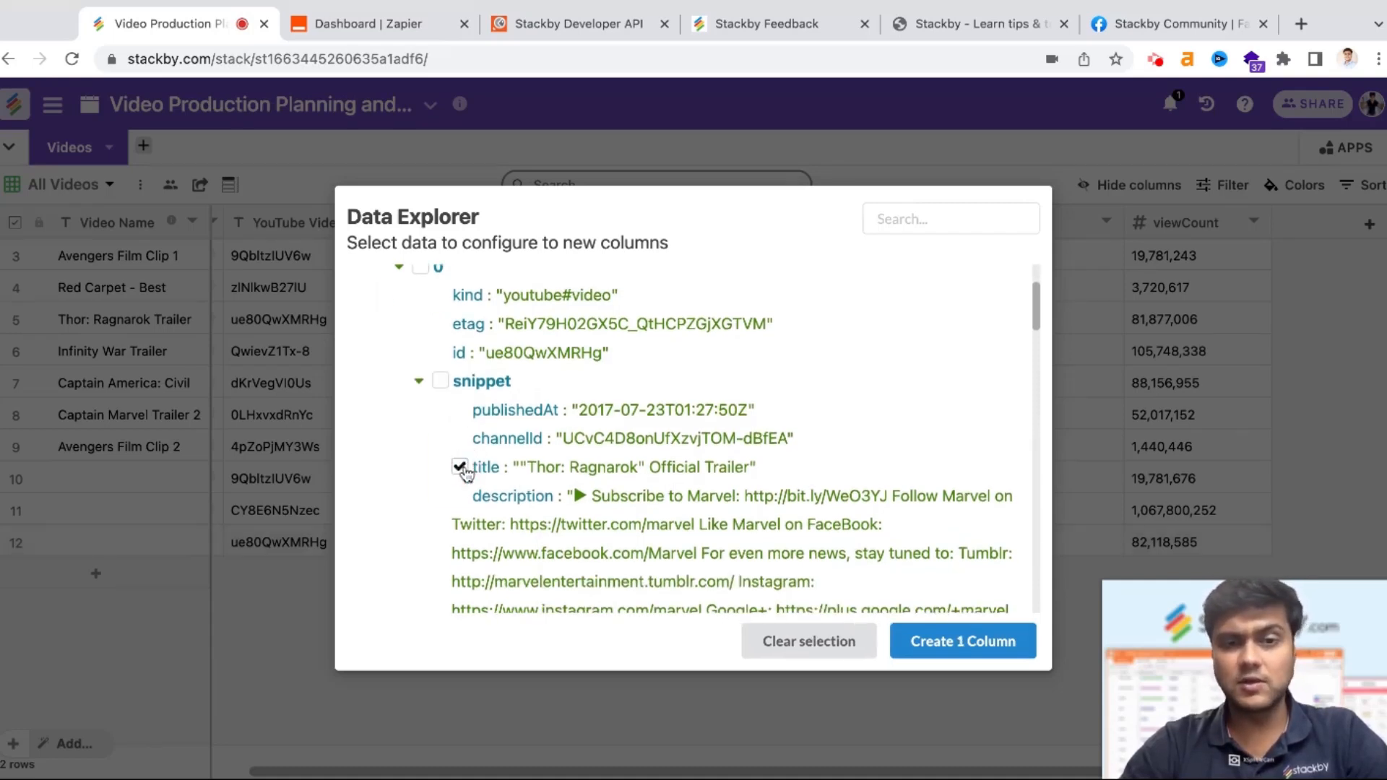
left_click(460, 496)
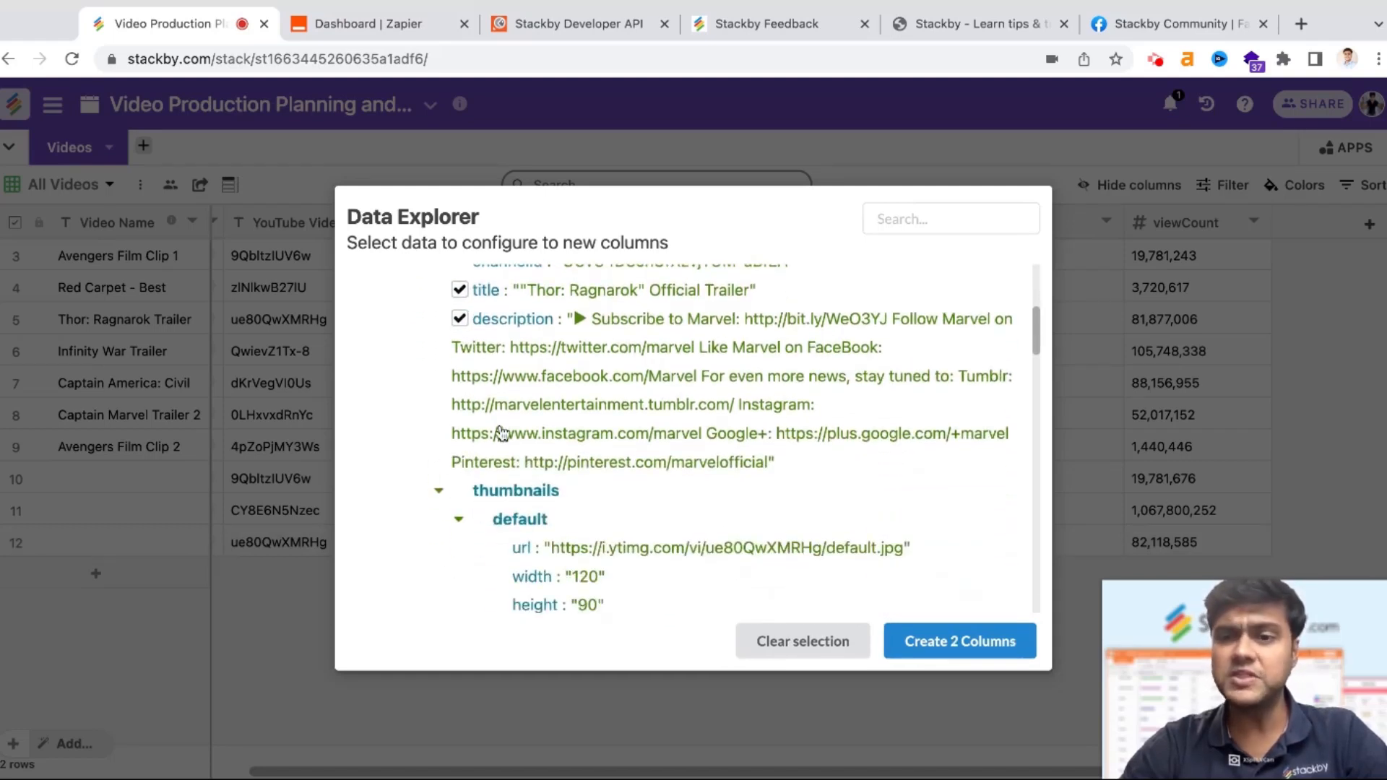
scroll("down", 3)
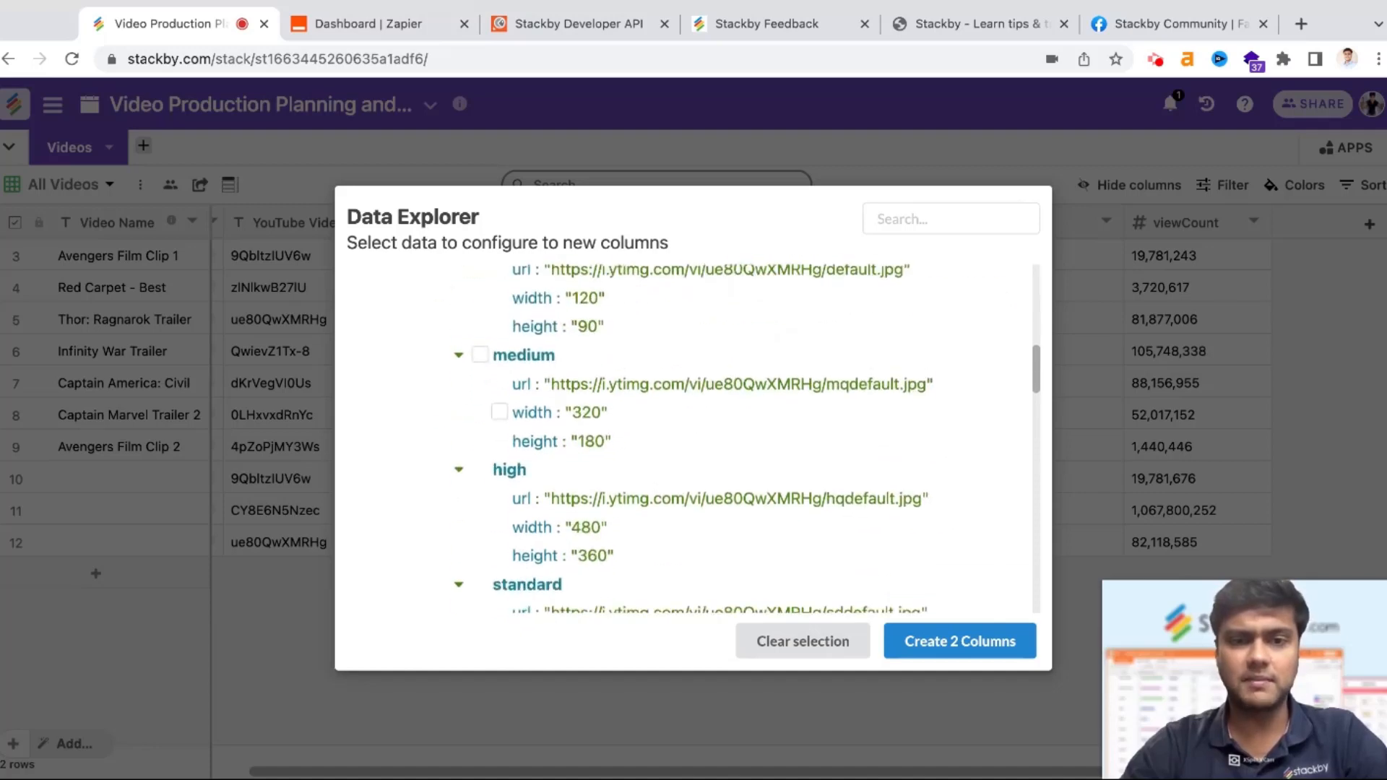
scroll("down", 3)
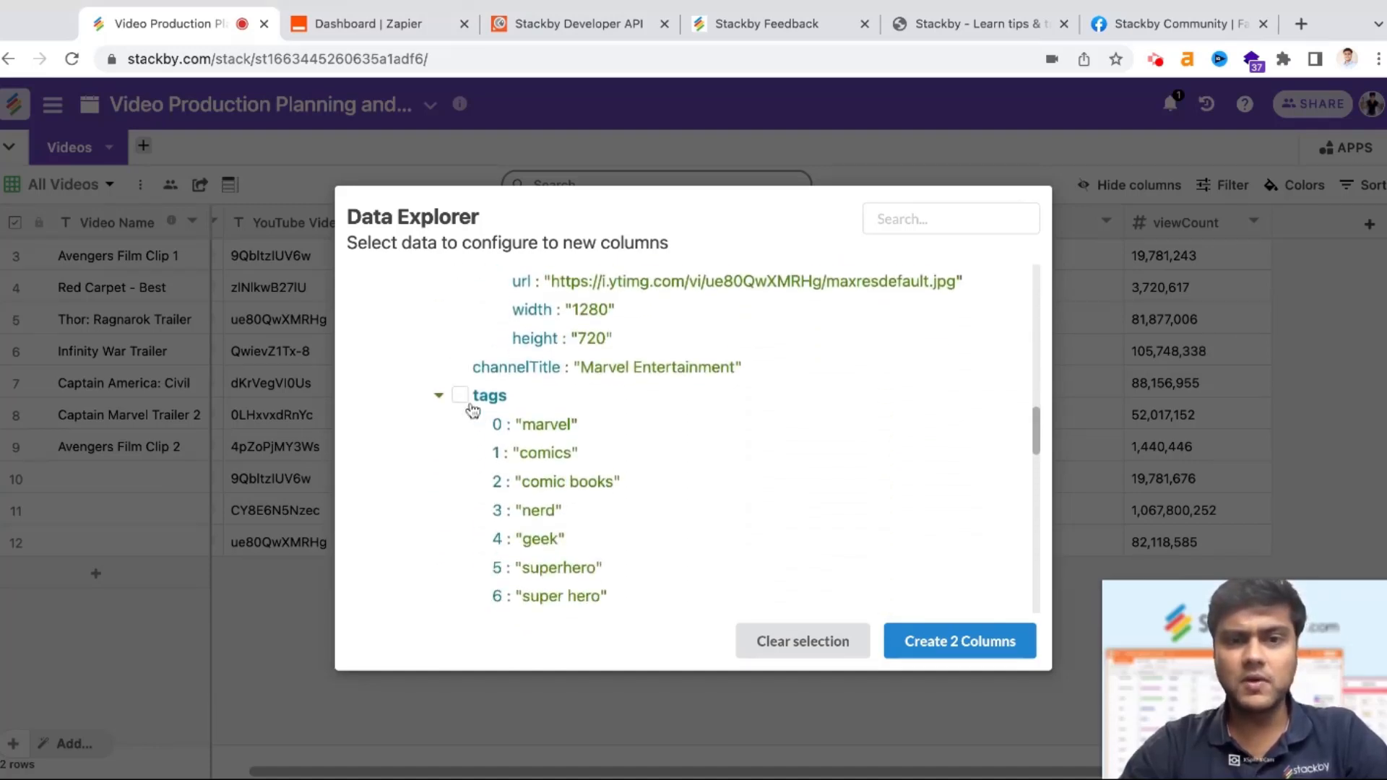
scroll("down", 3)
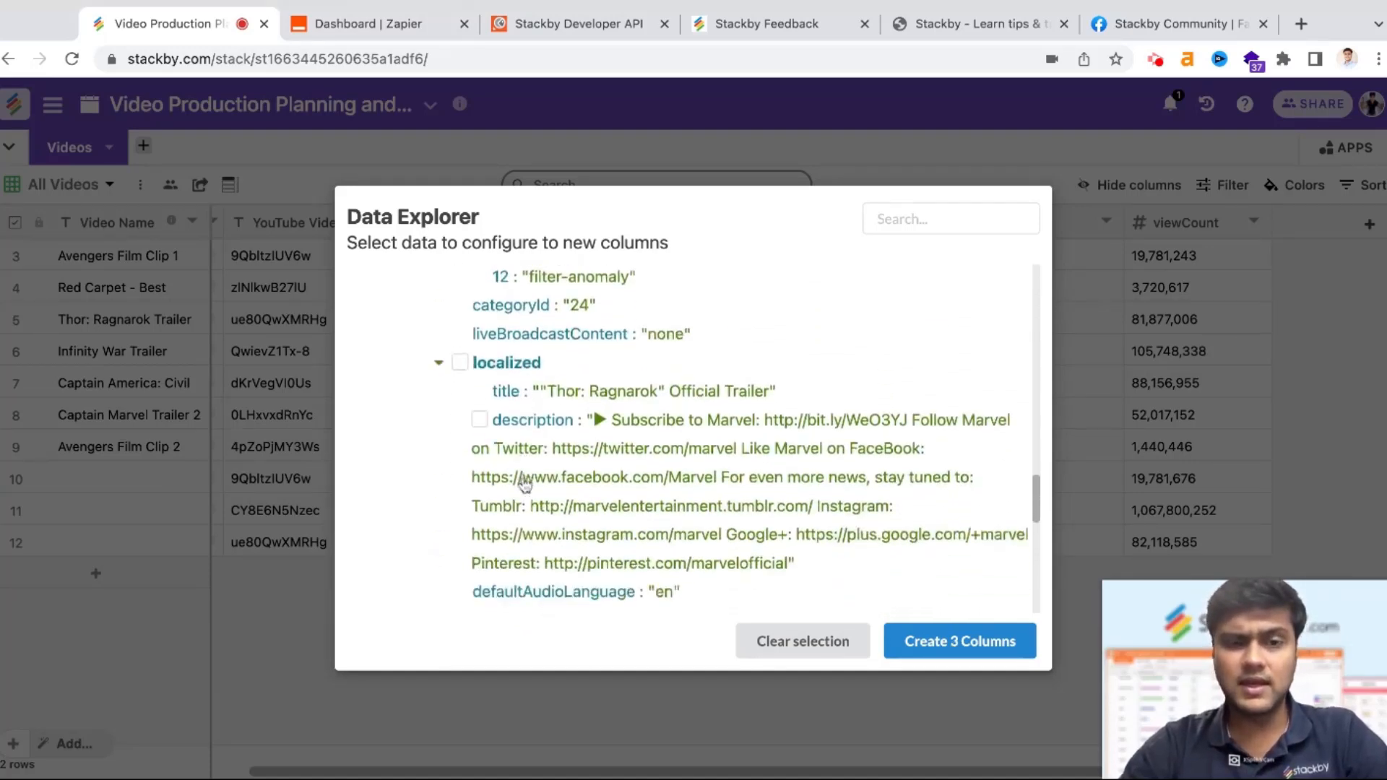
scroll("down", 3)
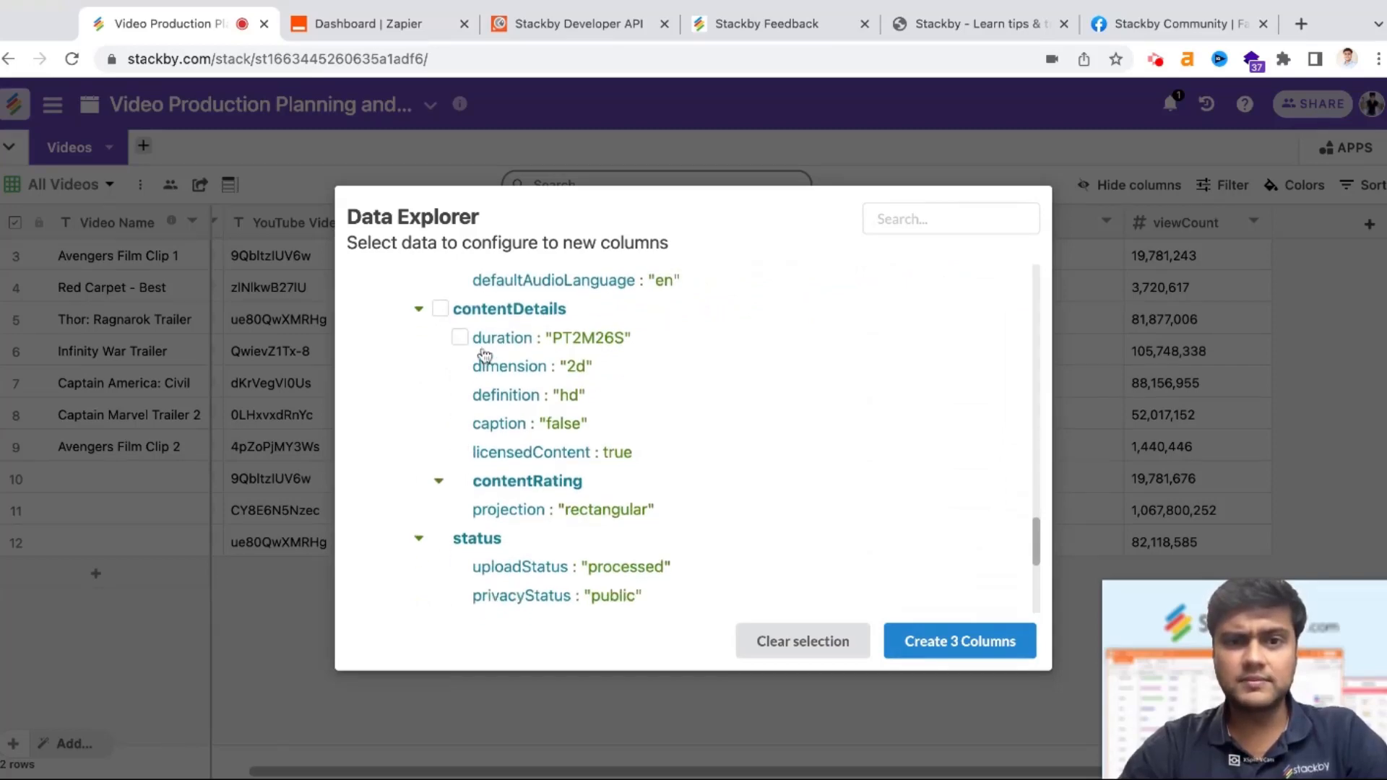
scroll("down", 3)
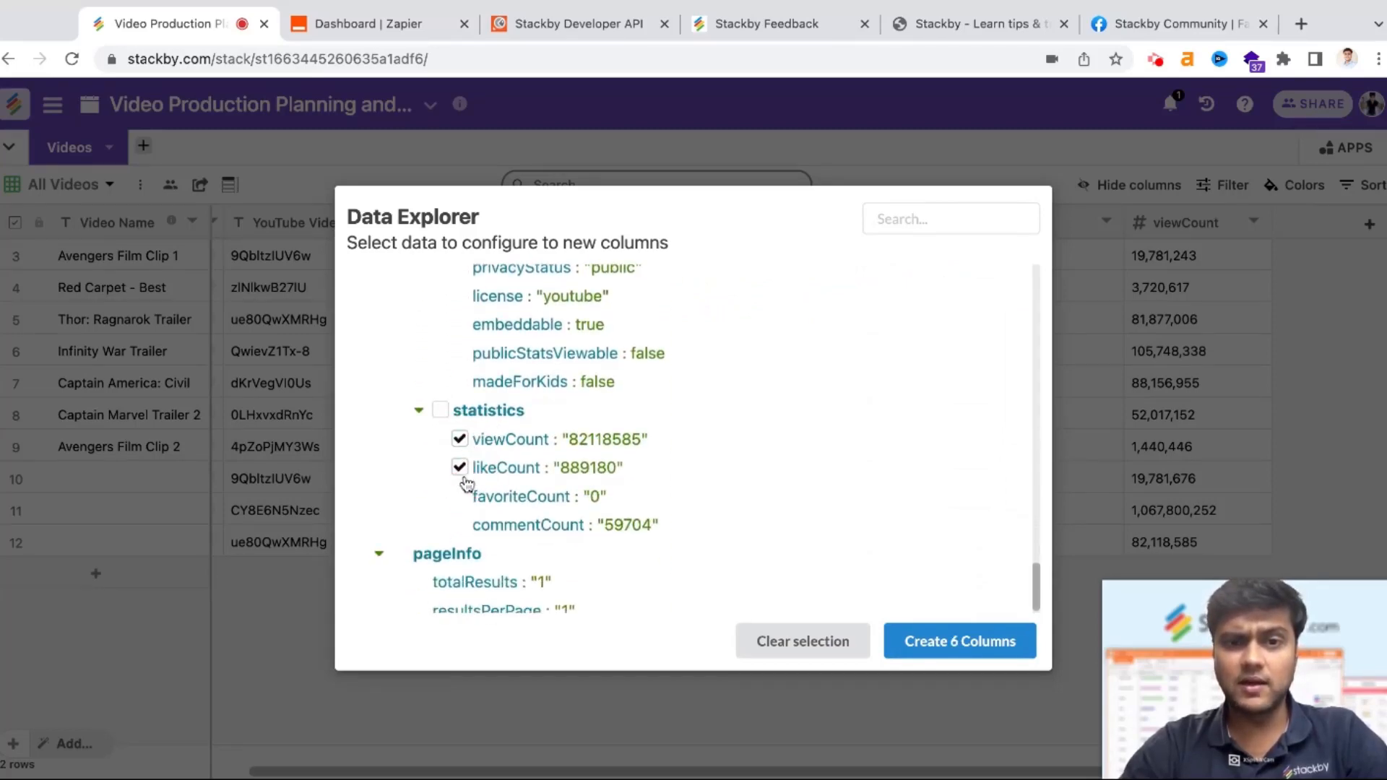
left_click(460, 524)
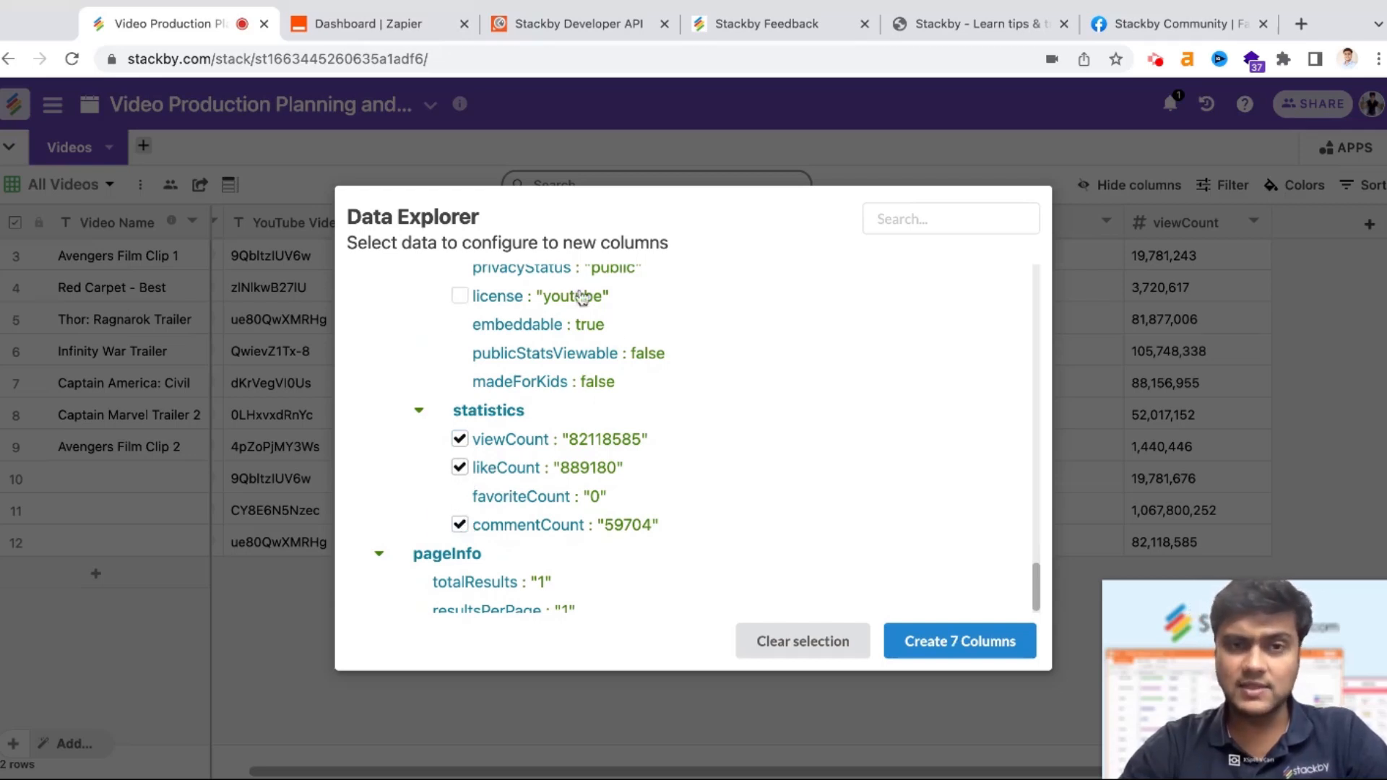
left_click(459, 439)
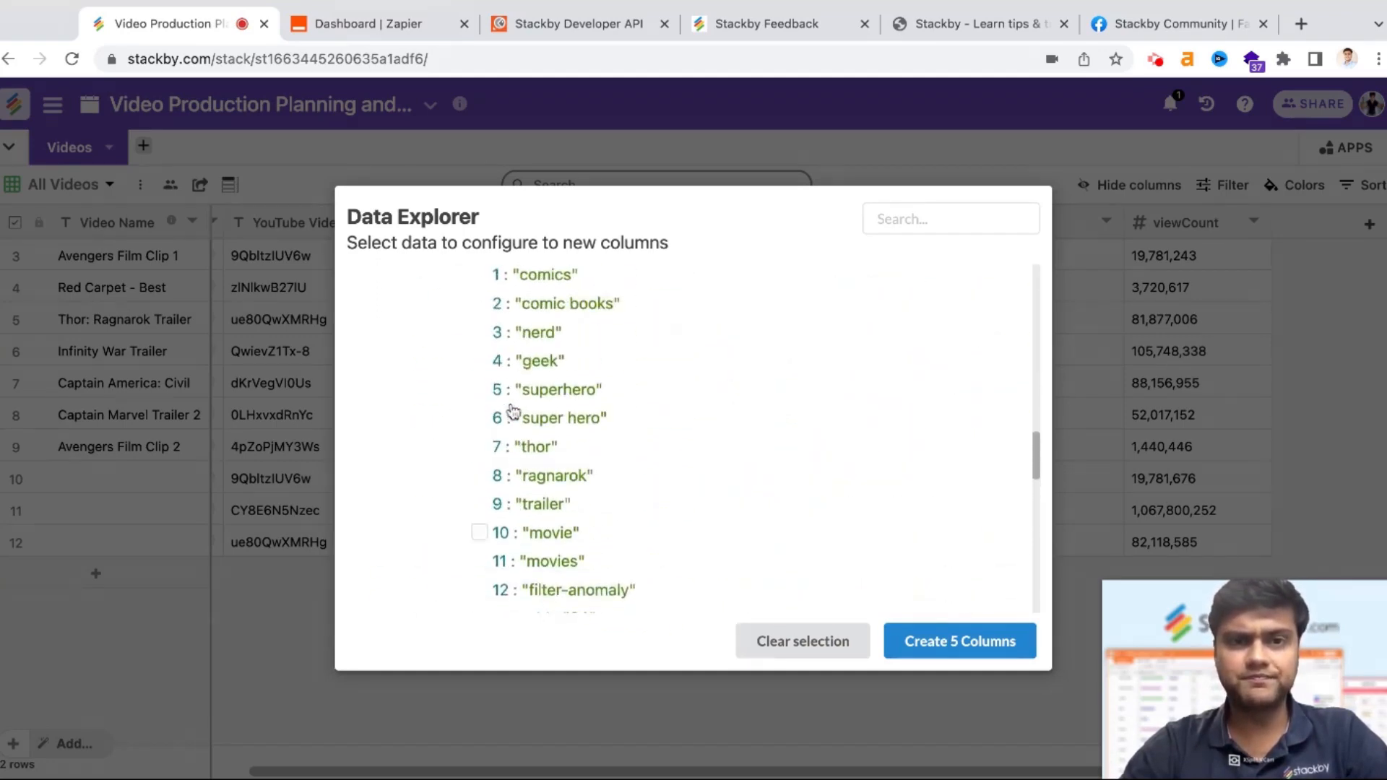
Create the new YouTube API columns from the selected fields and review them in the Videos table.
scroll("down", 3)
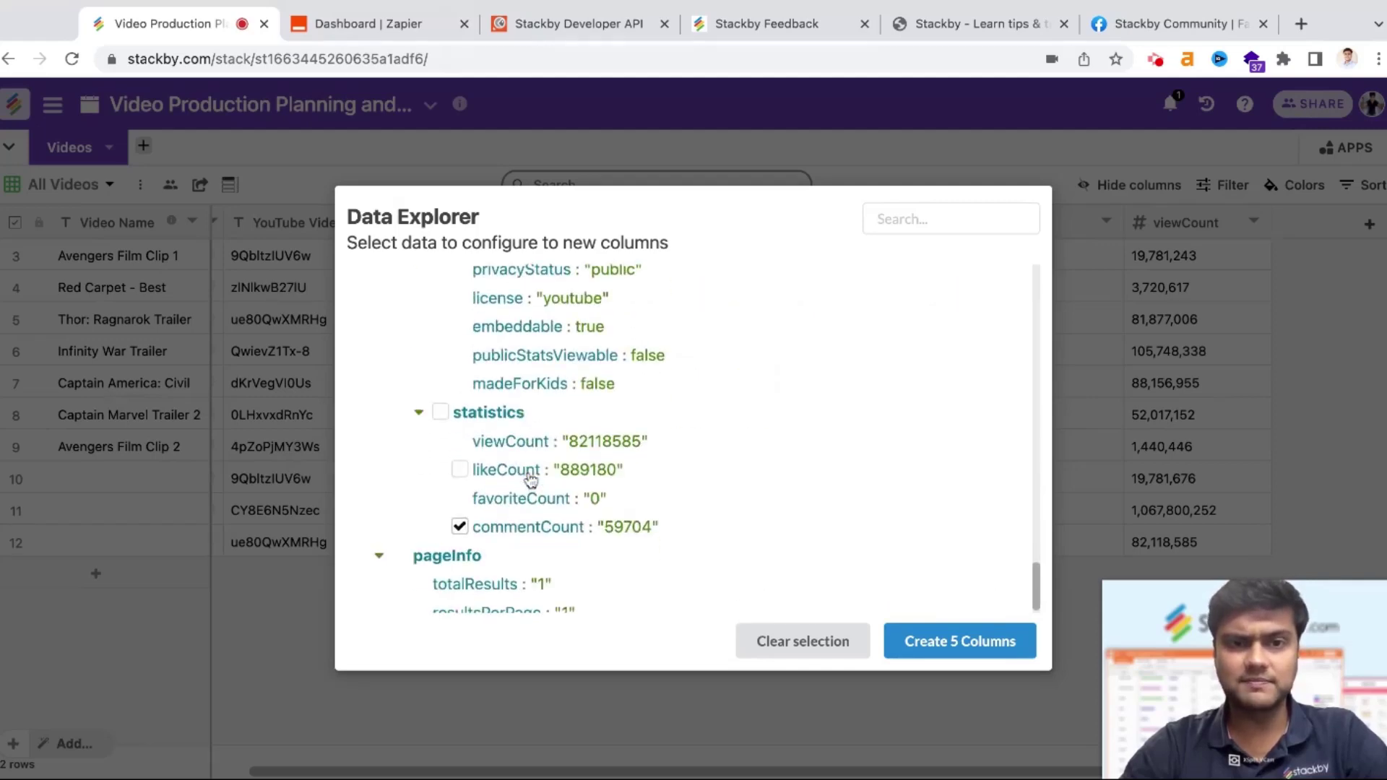
scroll("up", 3)
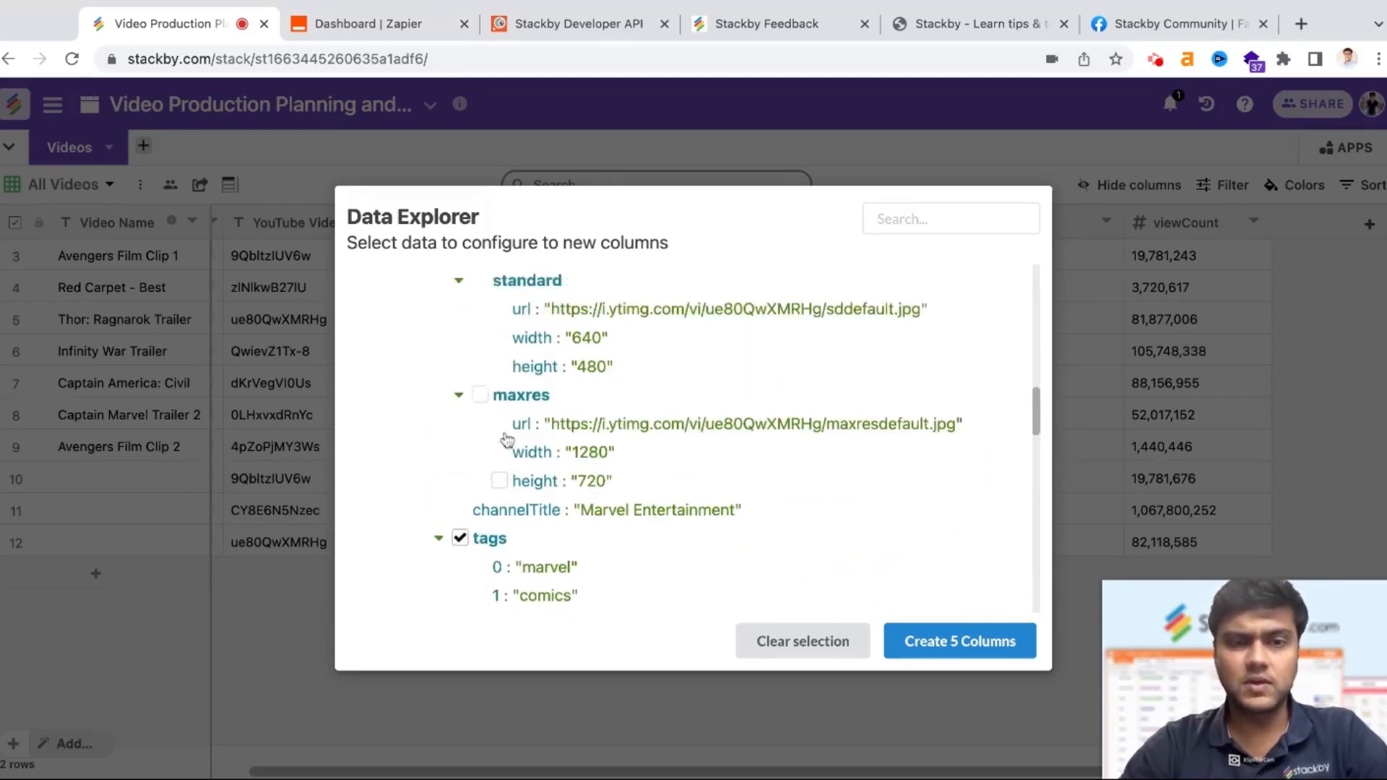
scroll("up", 3)
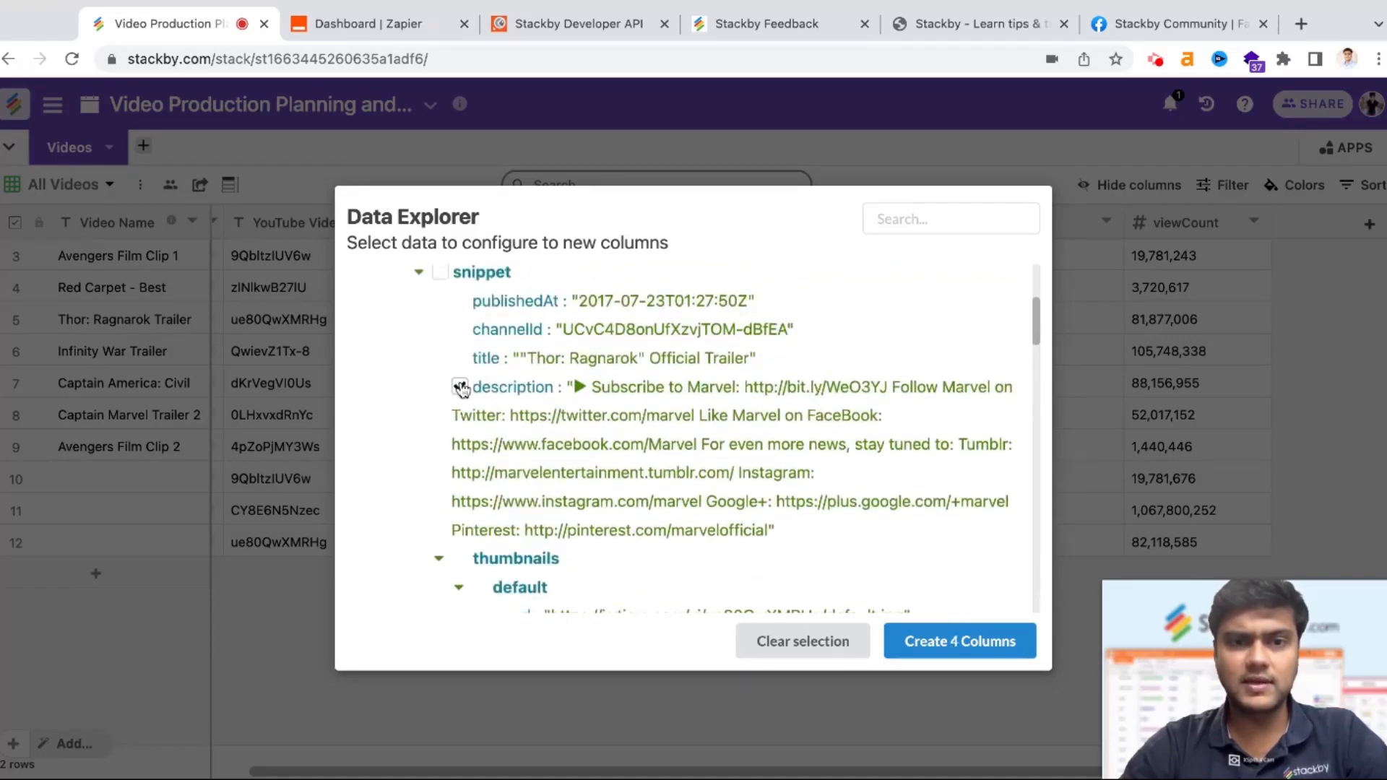
left_click(959, 642)
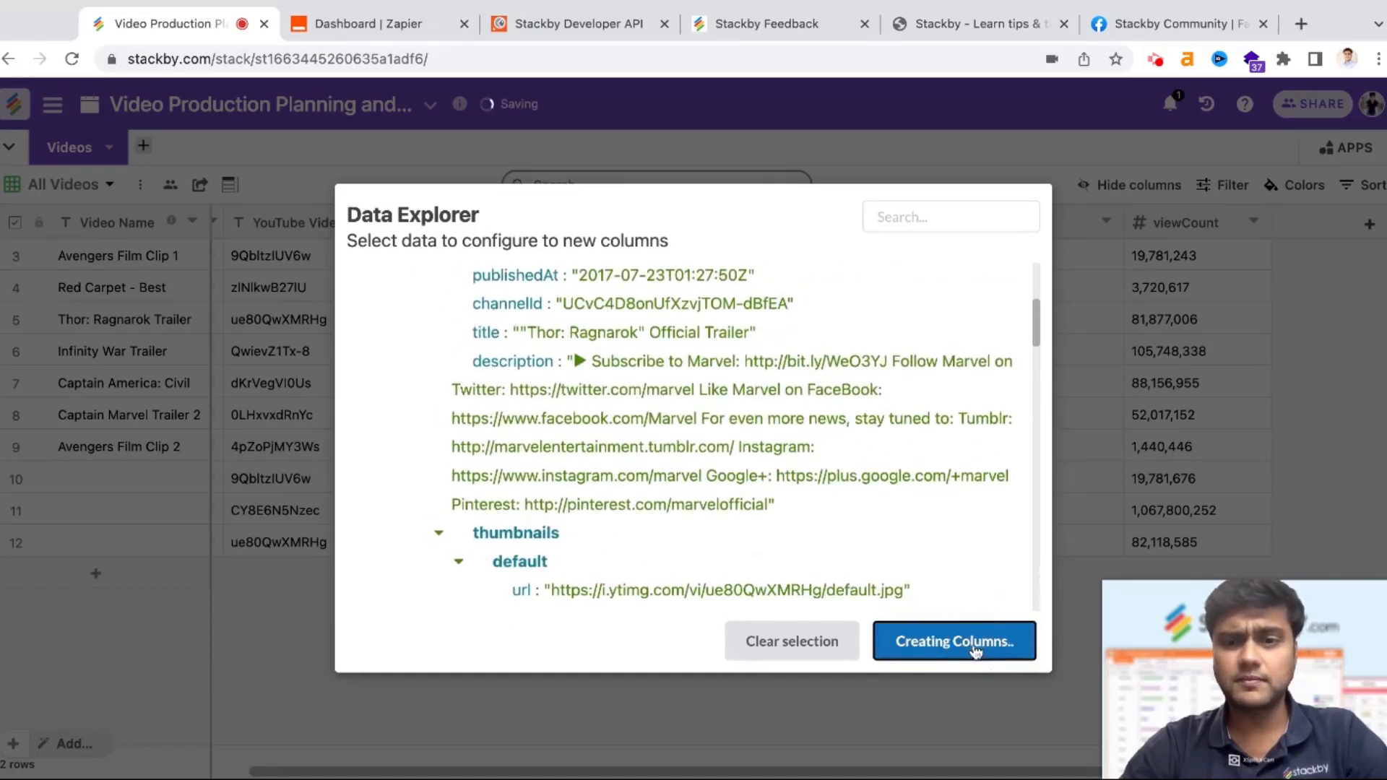
left_click(954, 641)
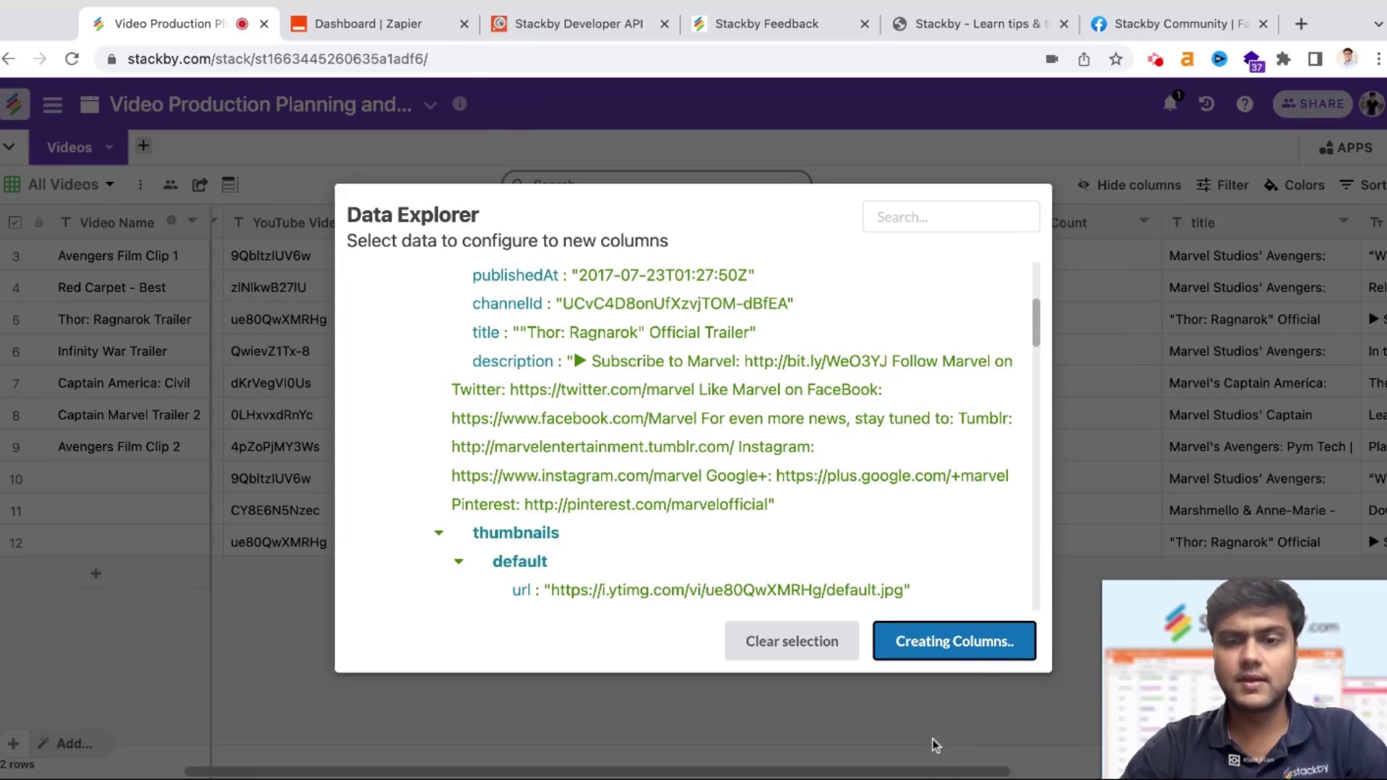
left_click(954, 640)
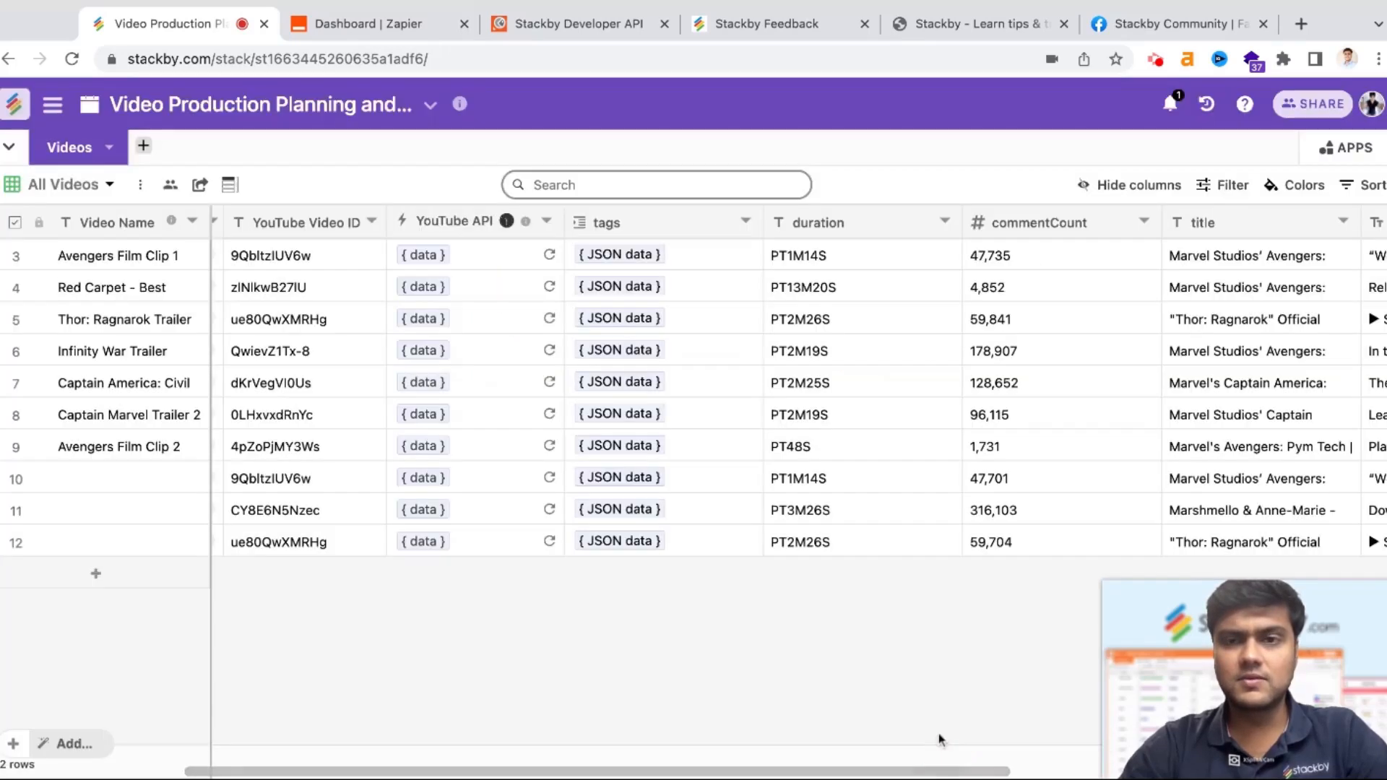
scroll("right", 3)
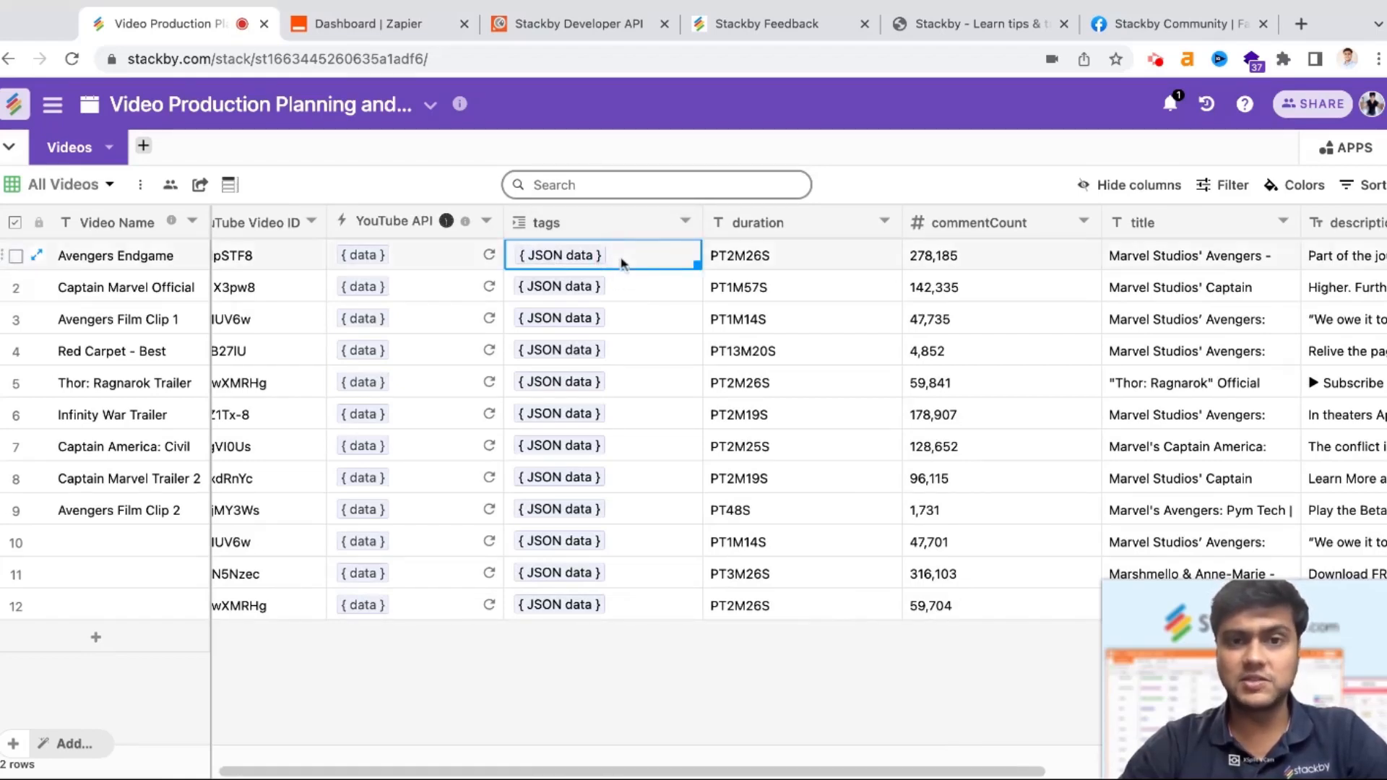
left_click(558, 254)
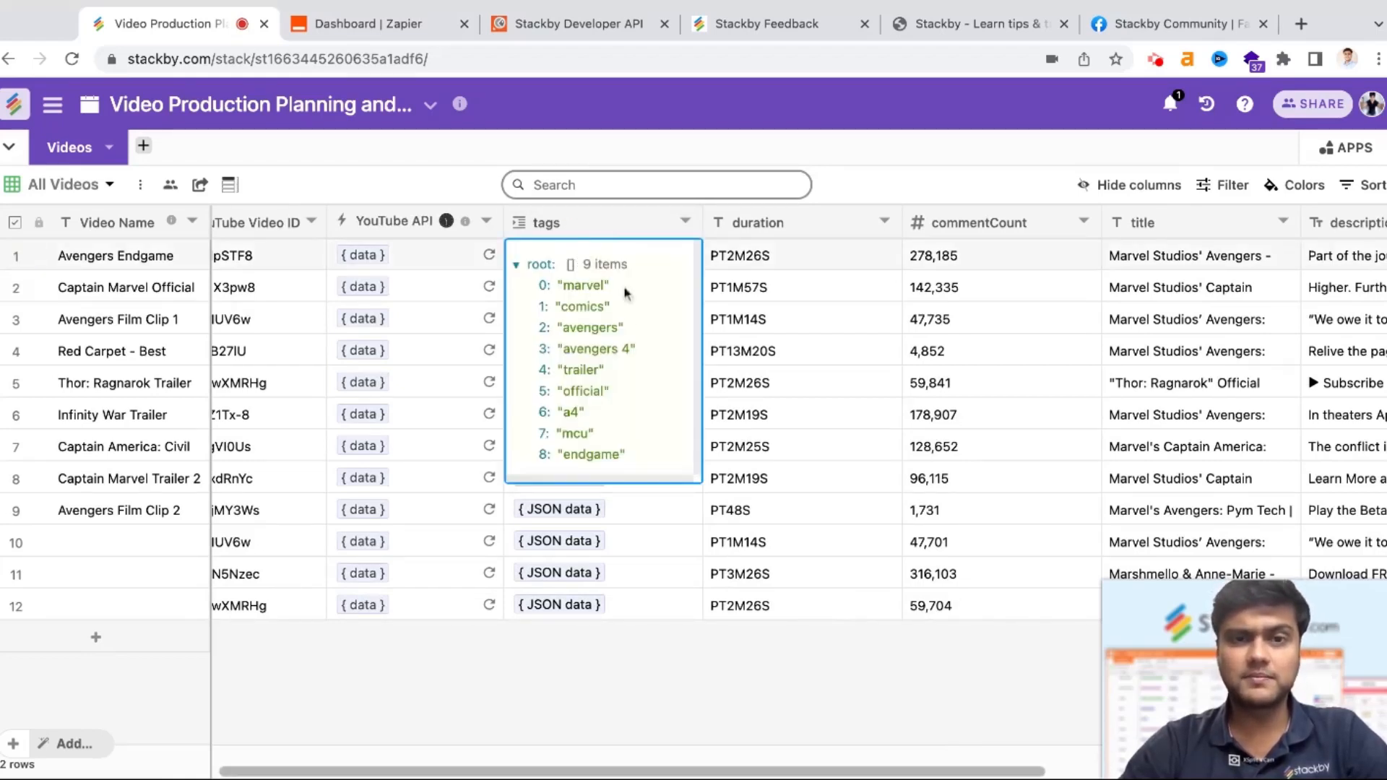
mouse_move(620, 352)
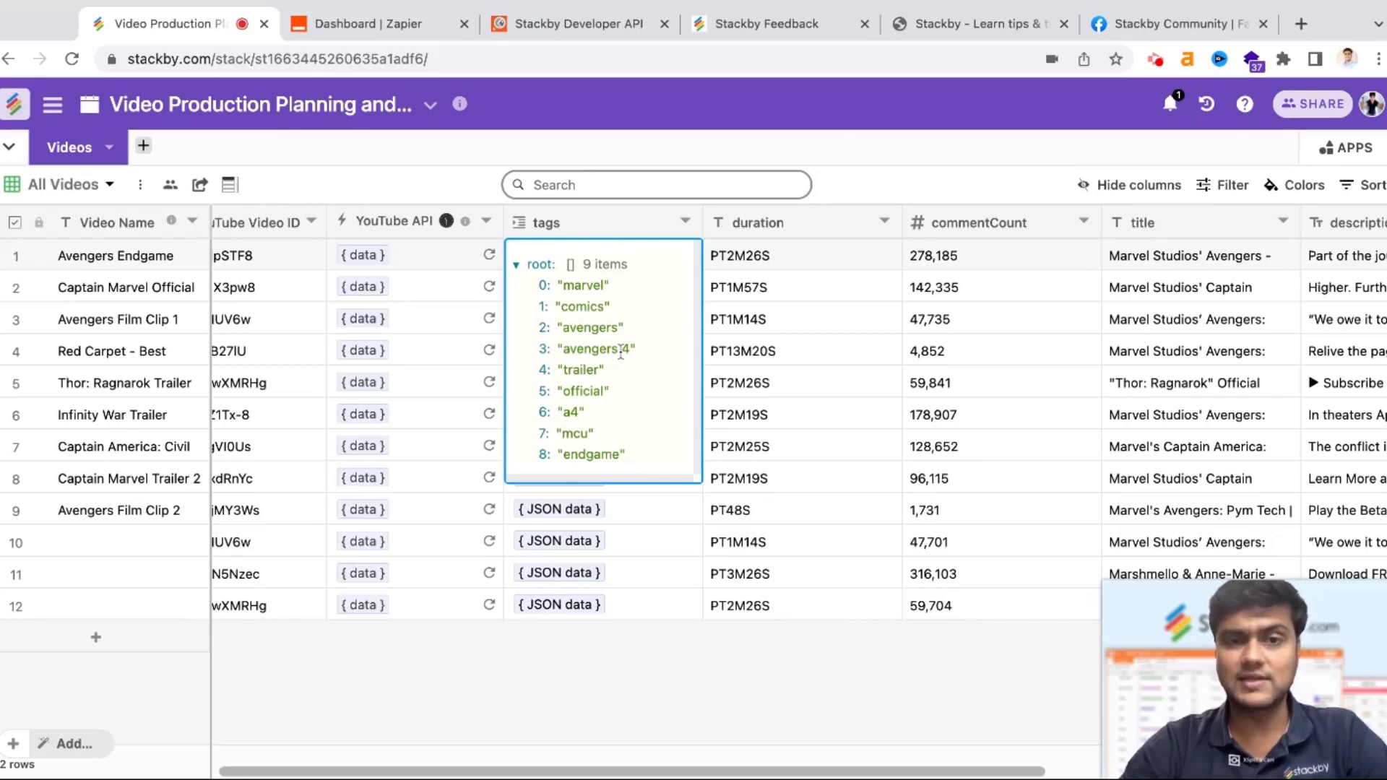
left_click(796, 256)
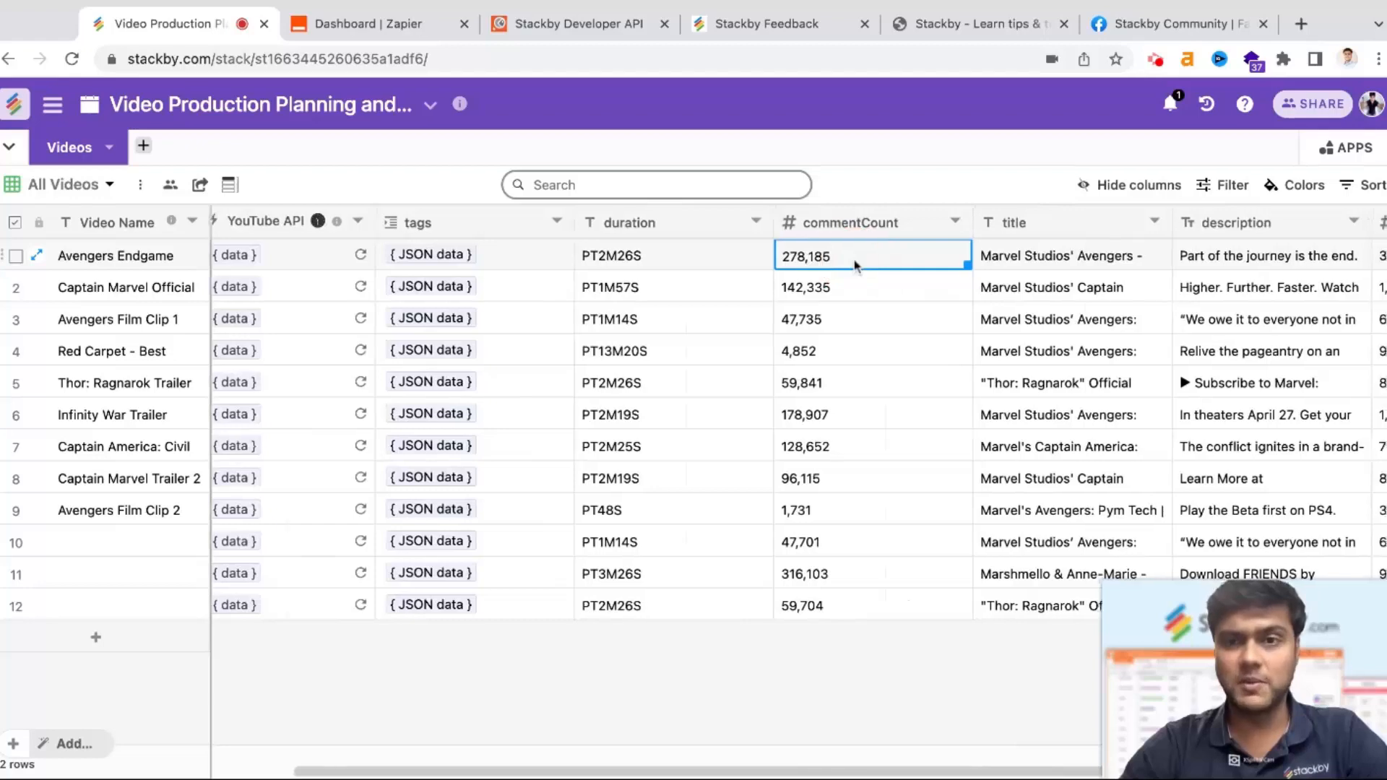
scroll("right", 3)
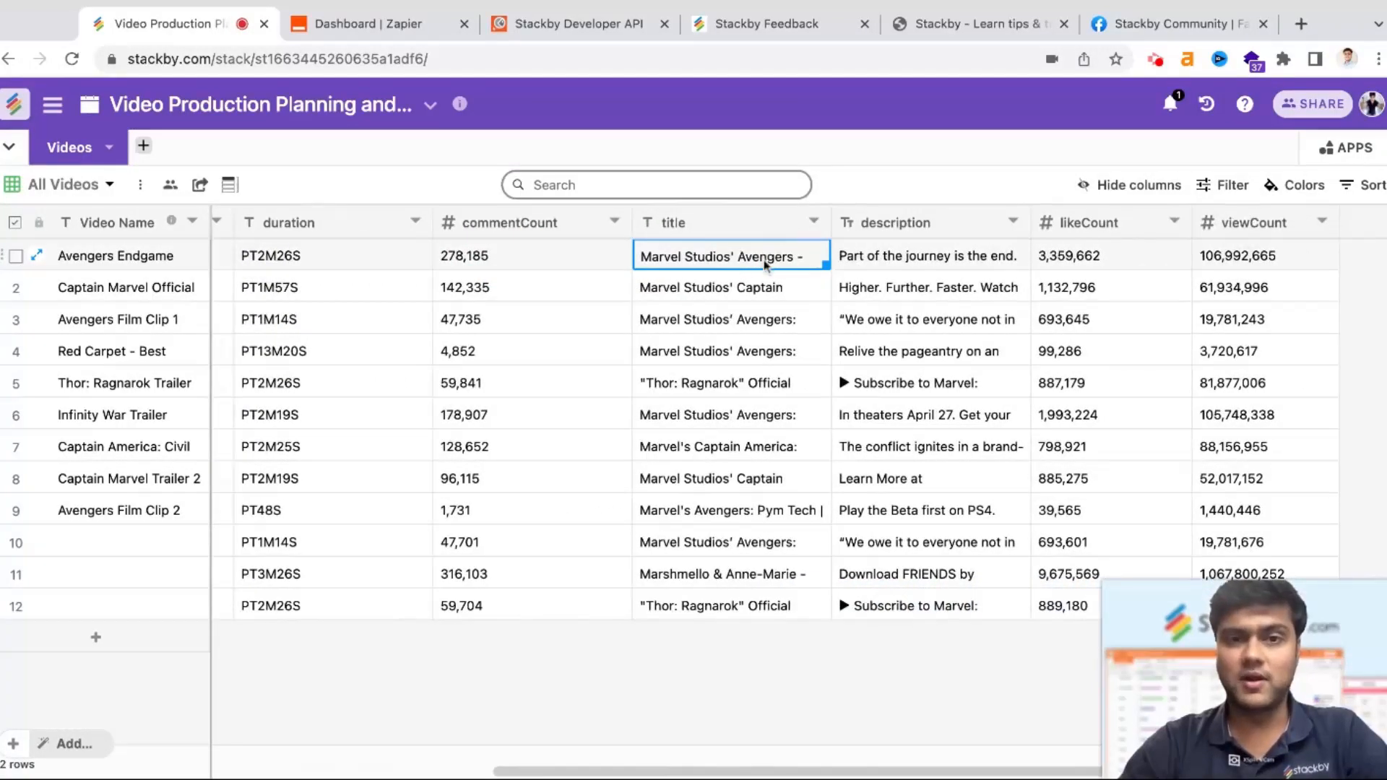
left_click(1181, 255)
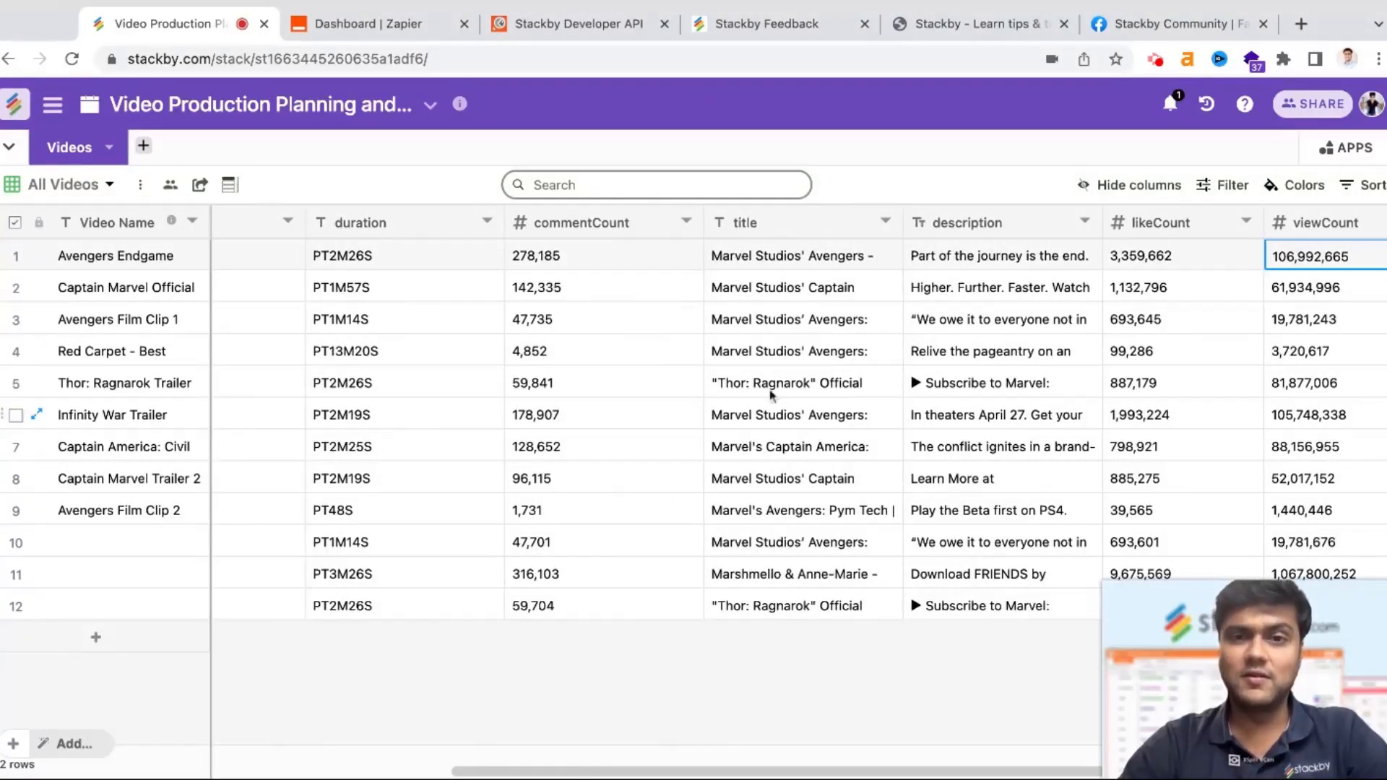
mouse_move(716, 316)
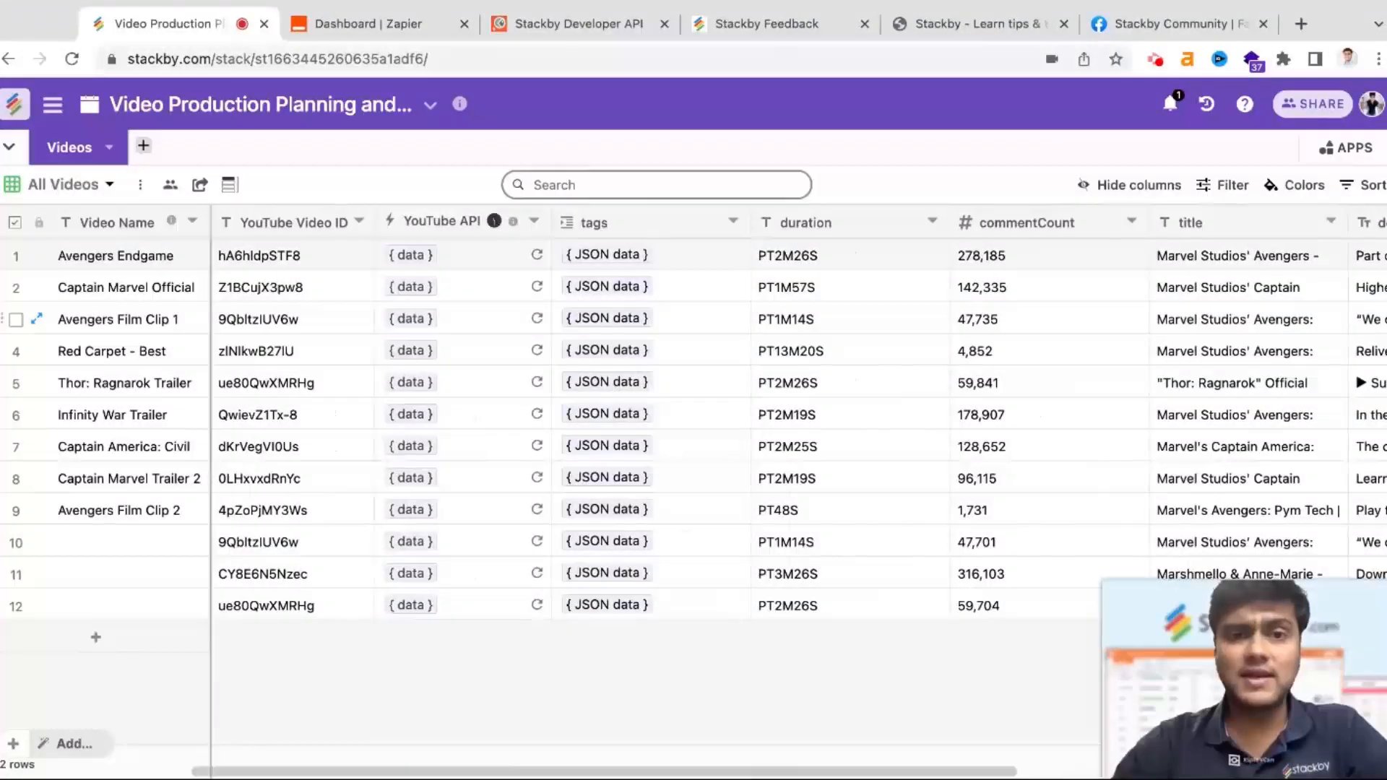
Review the likeCount column beside YouTube API with Avengers Endgame's refreshed count 3,368,560.
scroll("right", 3)
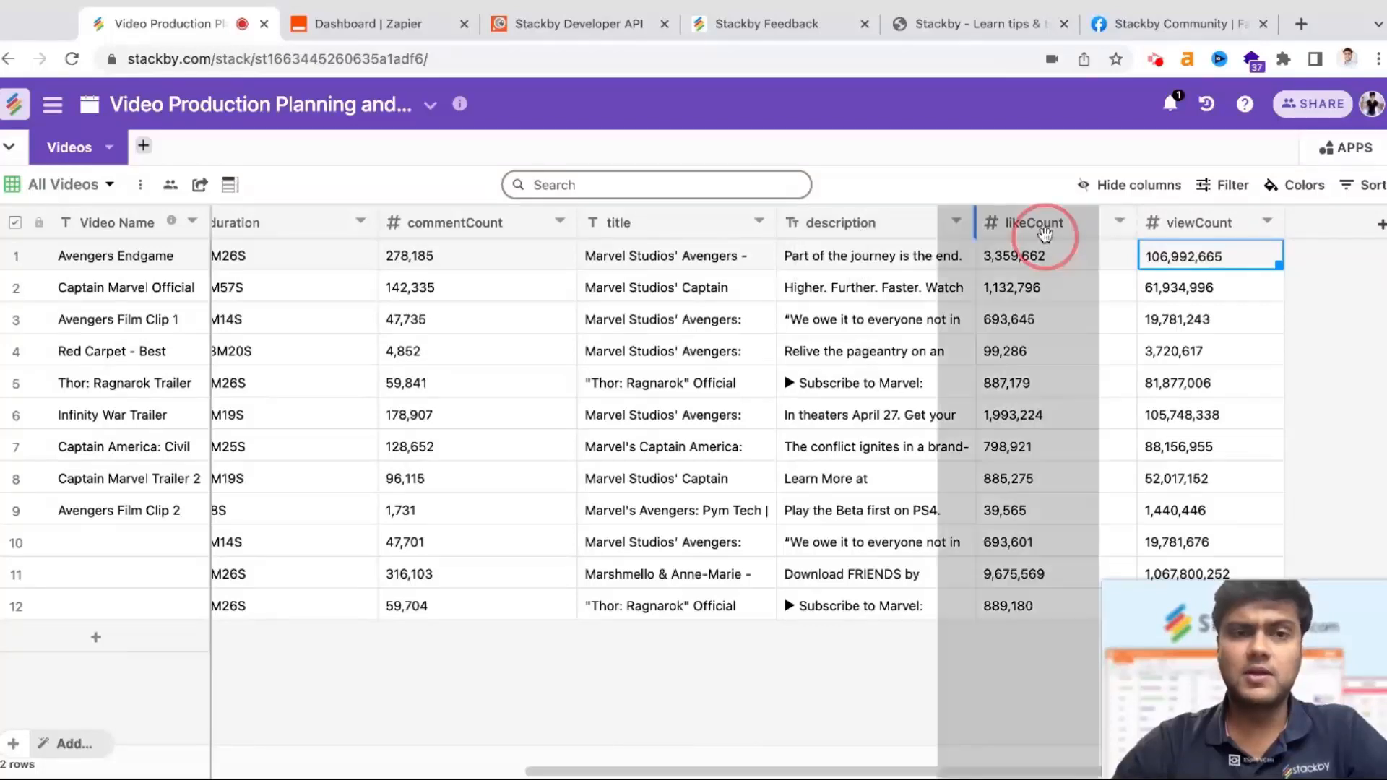
scroll("left", 3)
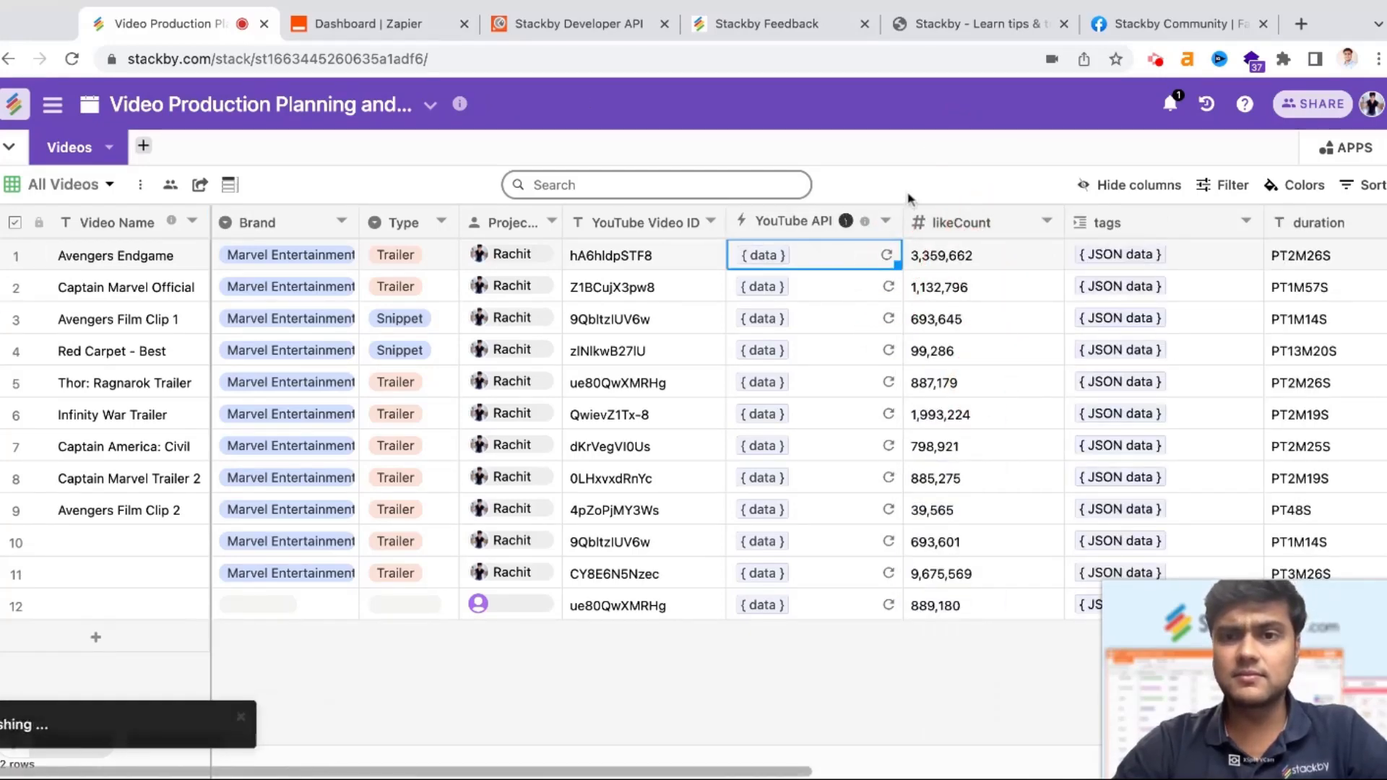
left_click(981, 256)
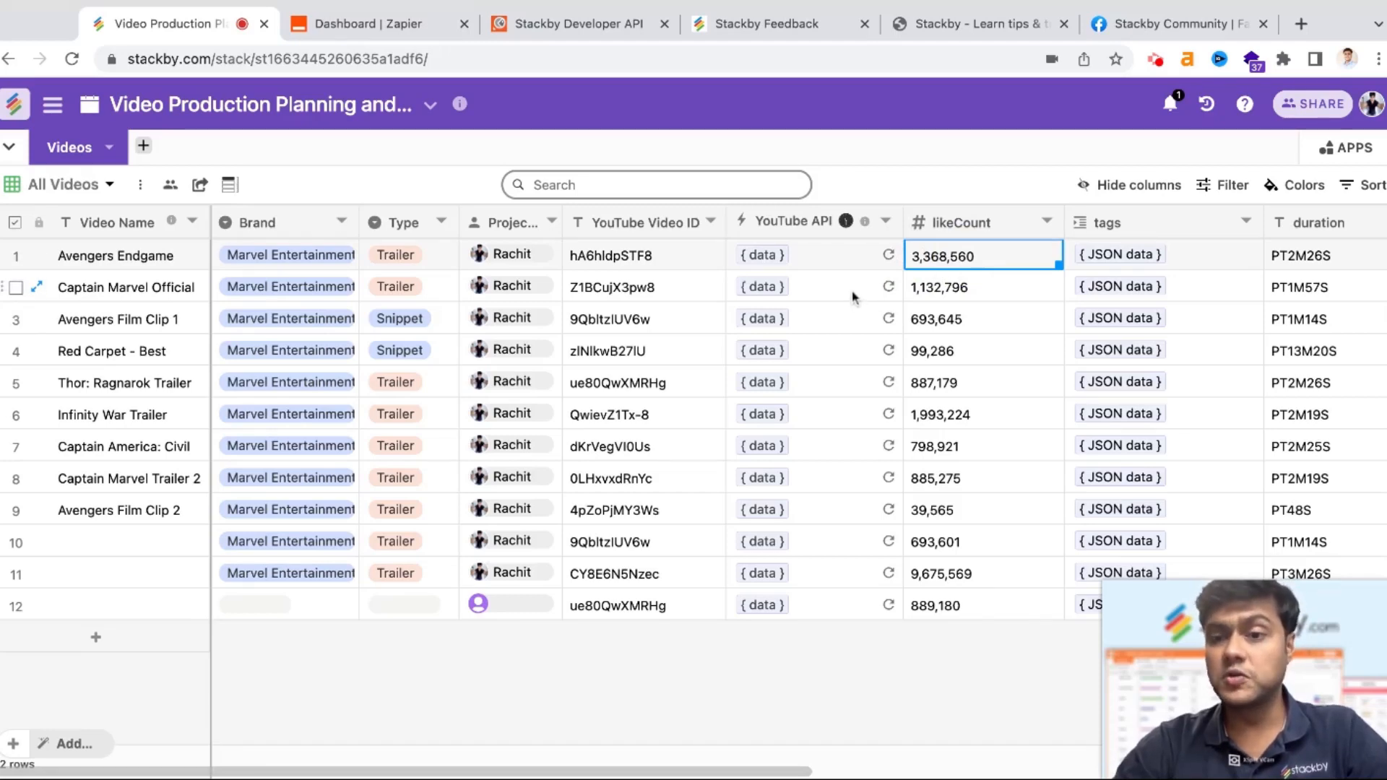
mouse_move(847, 219)
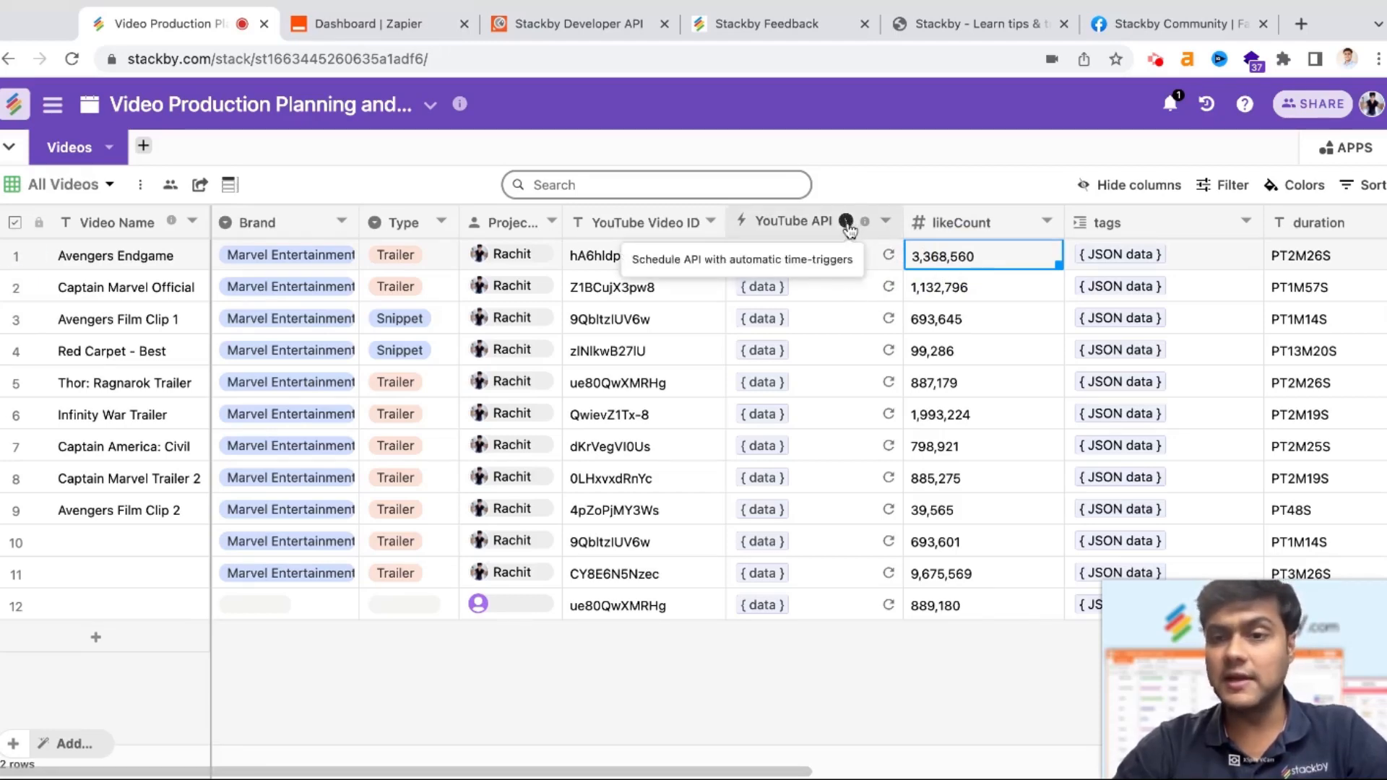
Schedule the YouTube API column to refresh automatically every 3 days at 03:44.
left_click(848, 221)
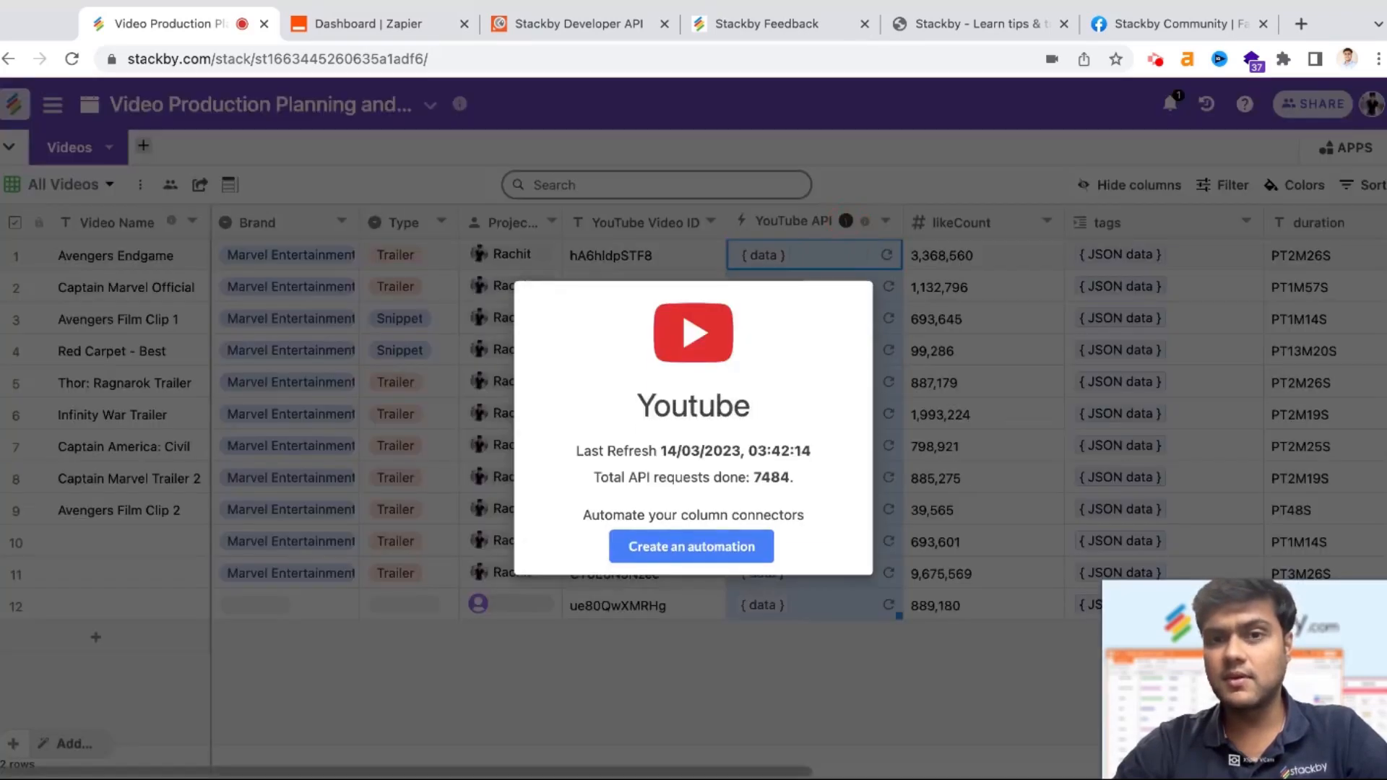
mouse_move(691, 547)
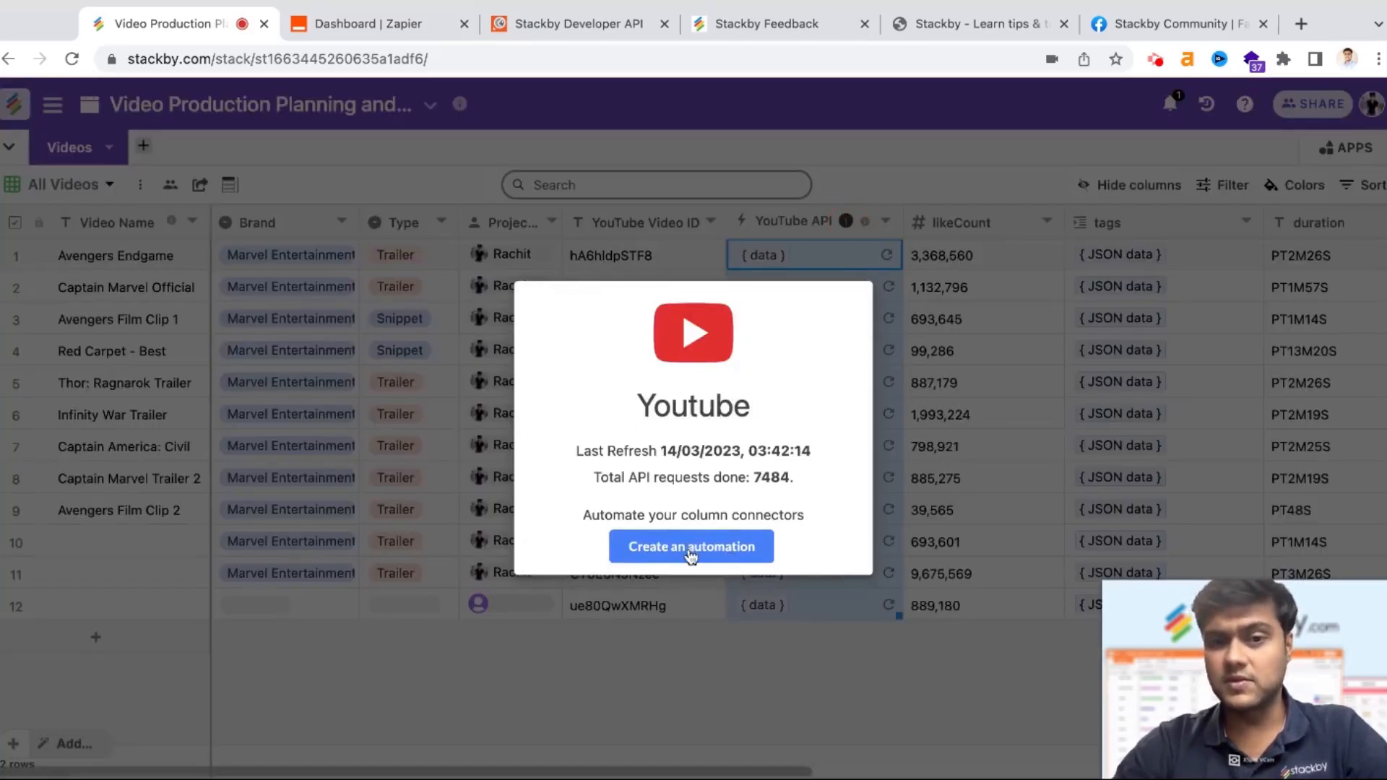
left_click(691, 546)
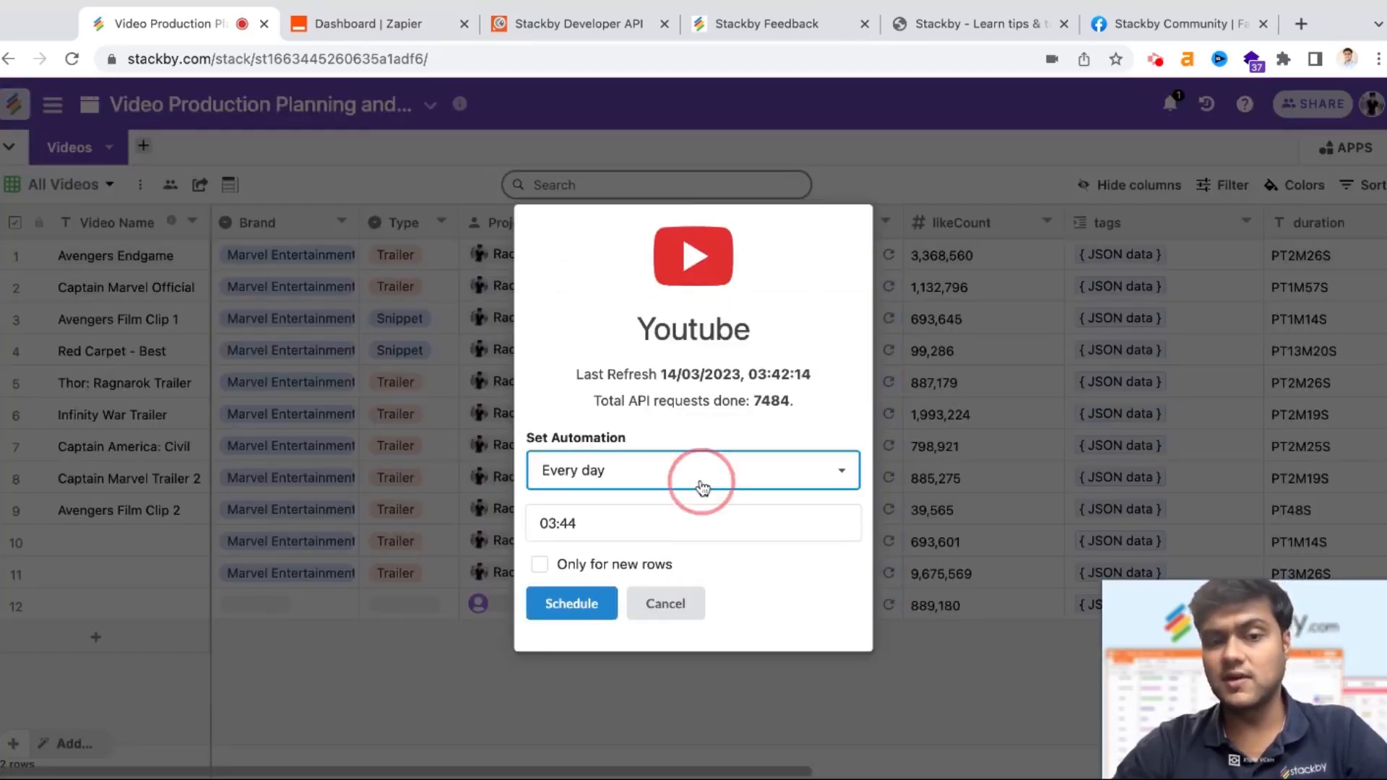
left_click(692, 469)
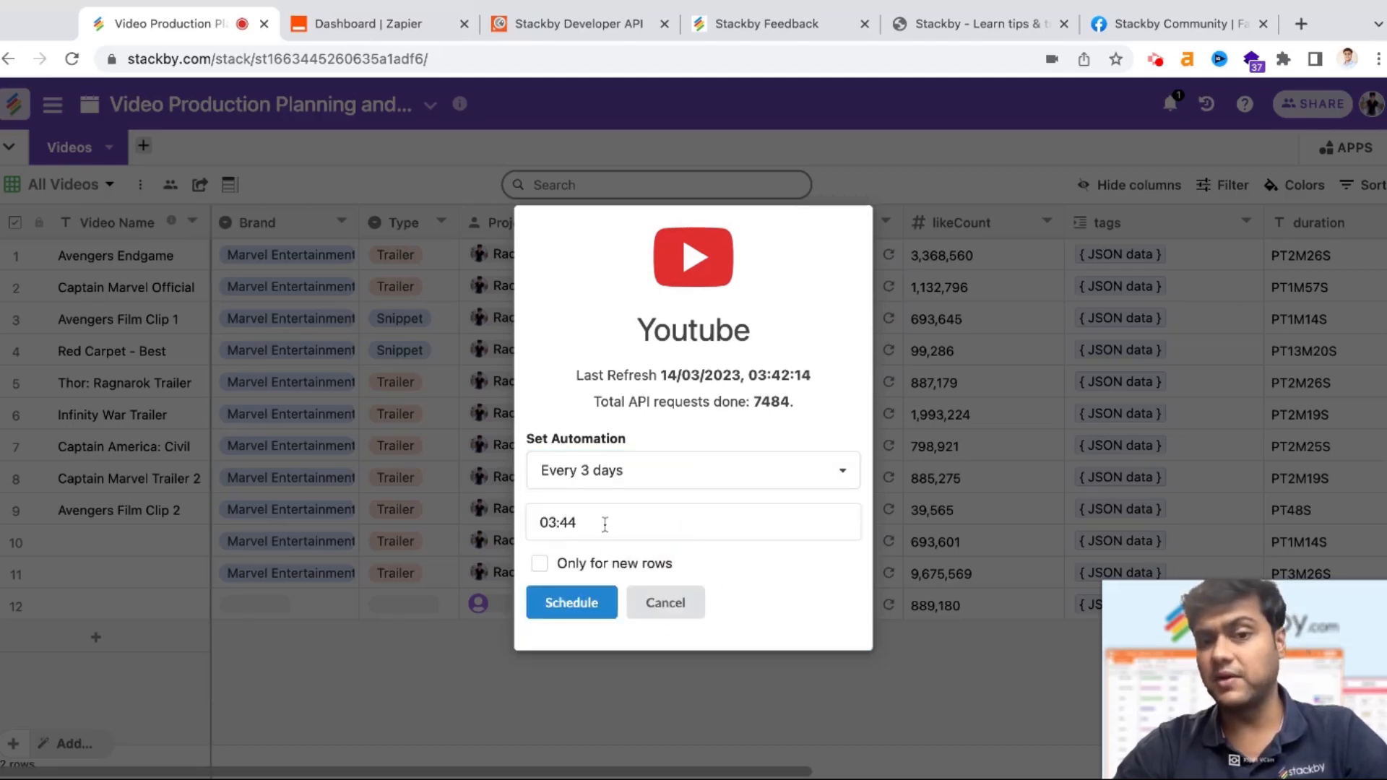
mouse_move(581, 575)
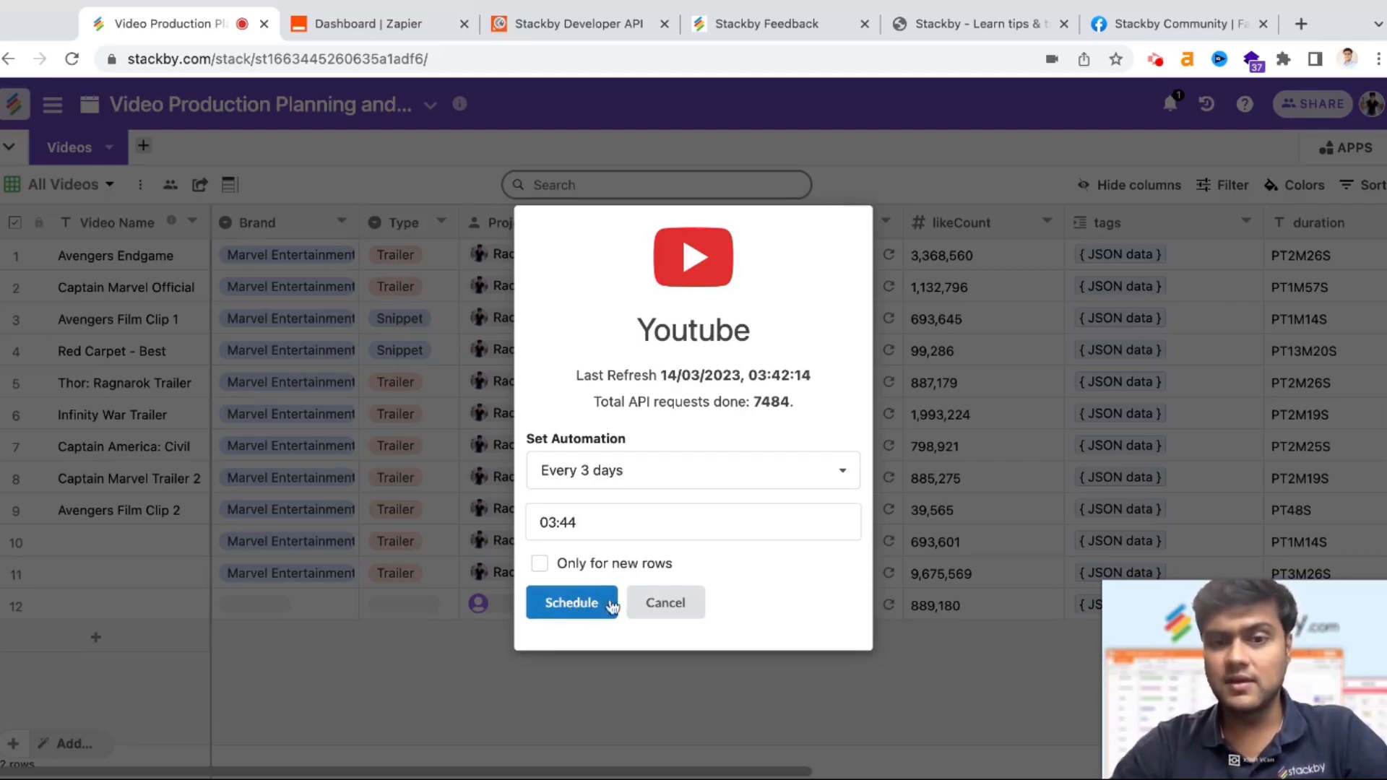
left_click(571, 602)
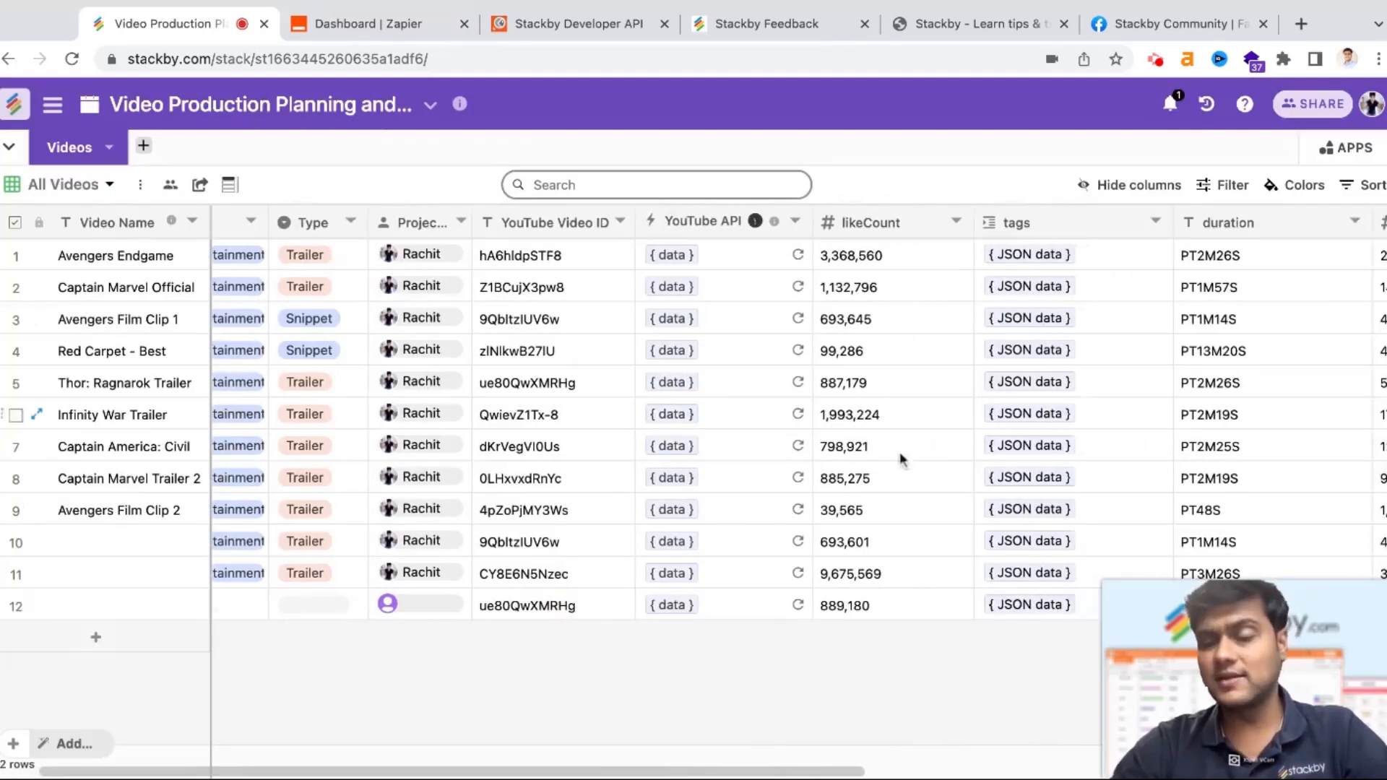
scroll("right", 3)
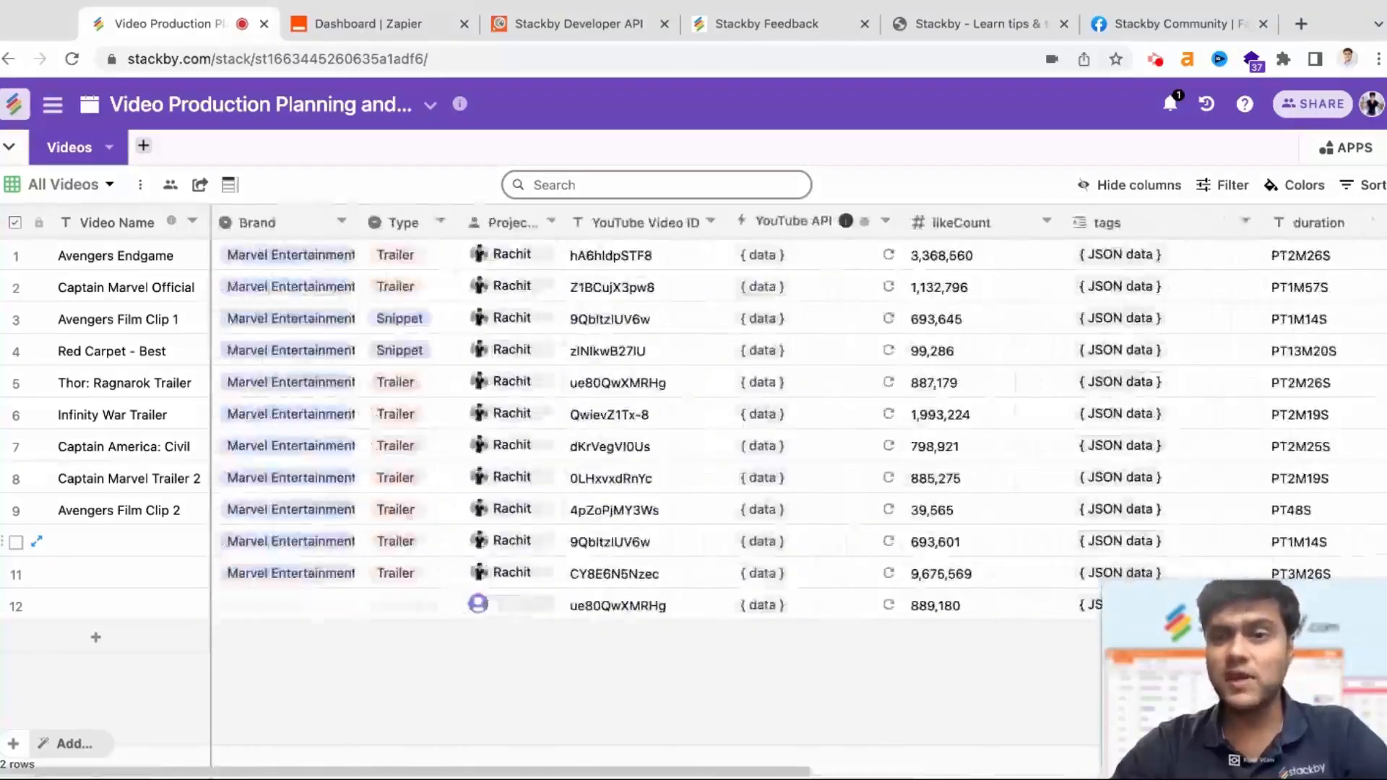
scroll("right", 3)
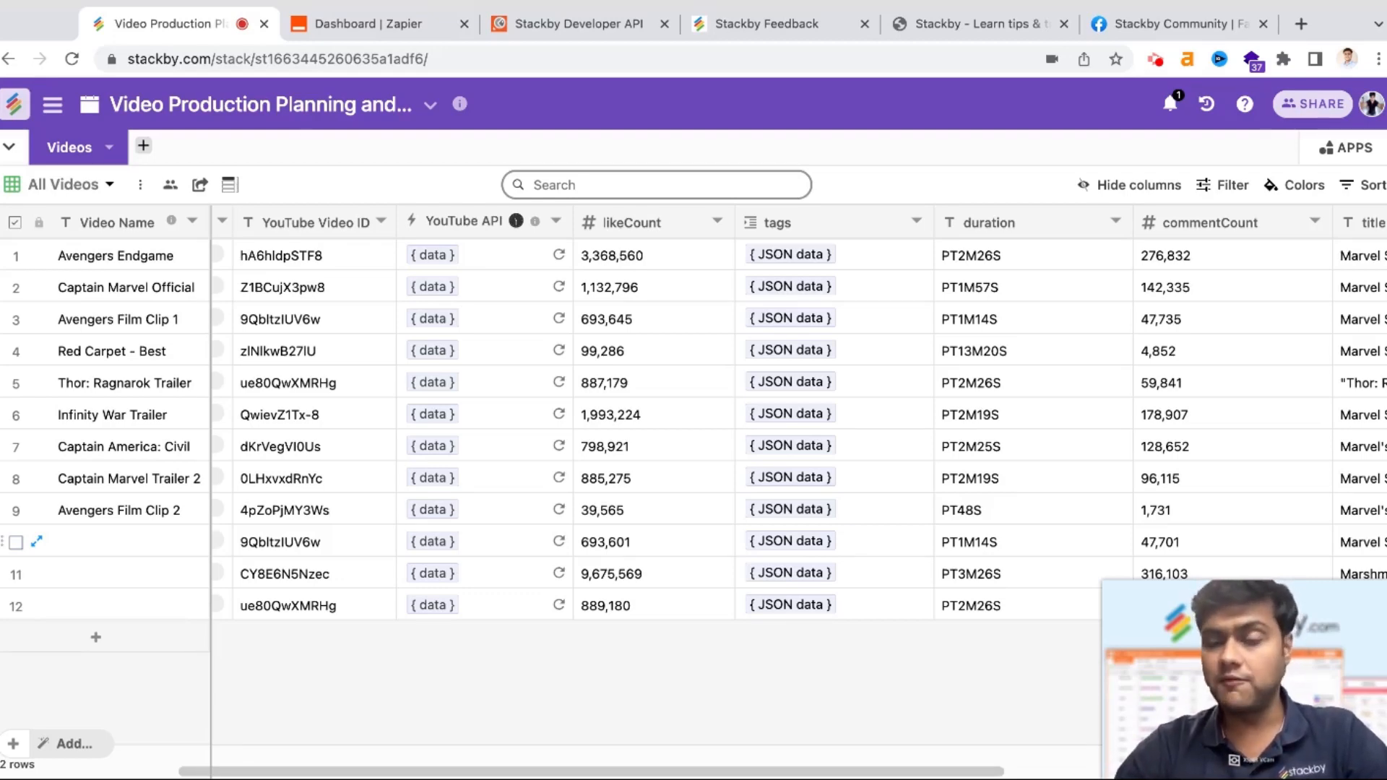
Switch to the Dashboard | Zapier browser tab.
left_click(372, 24)
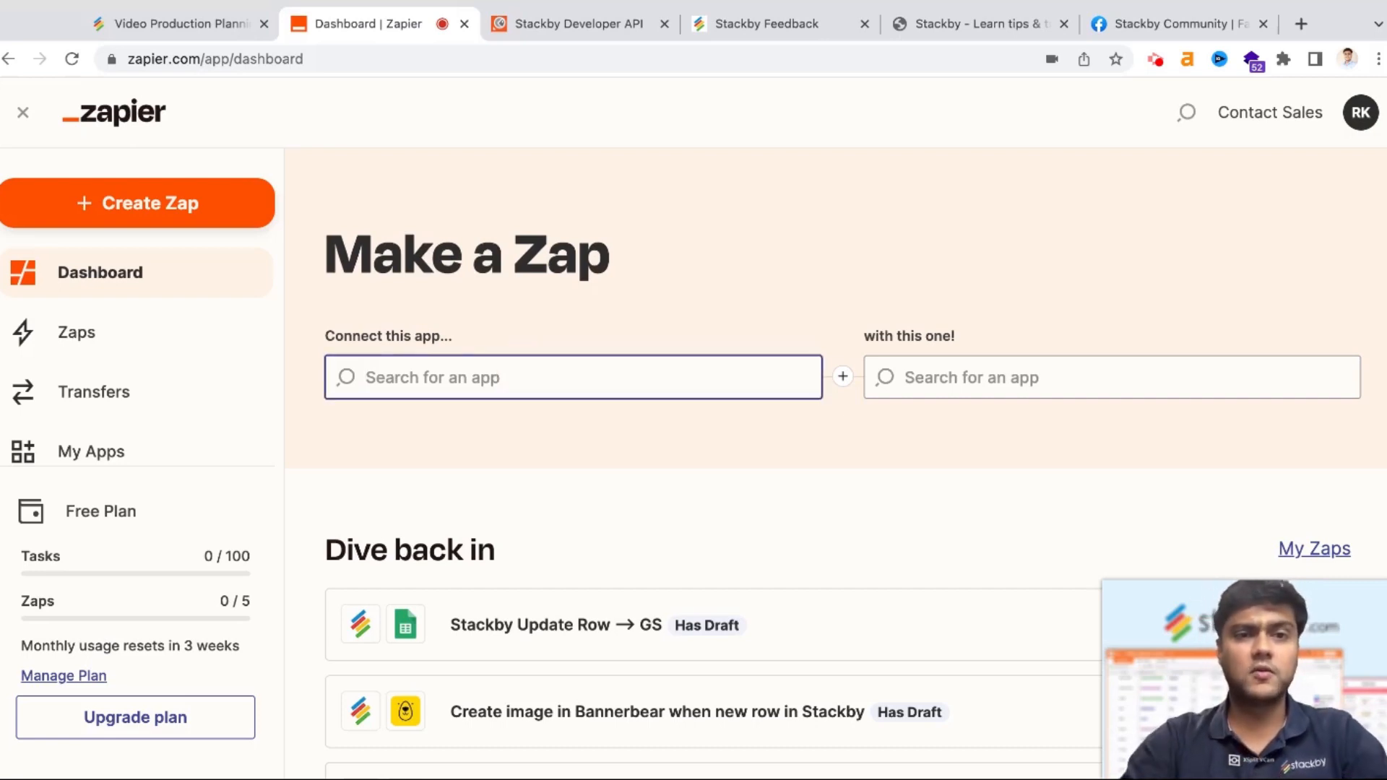
Pick Google Forms as the trigger app and Stackby as the action app.
type("Google")
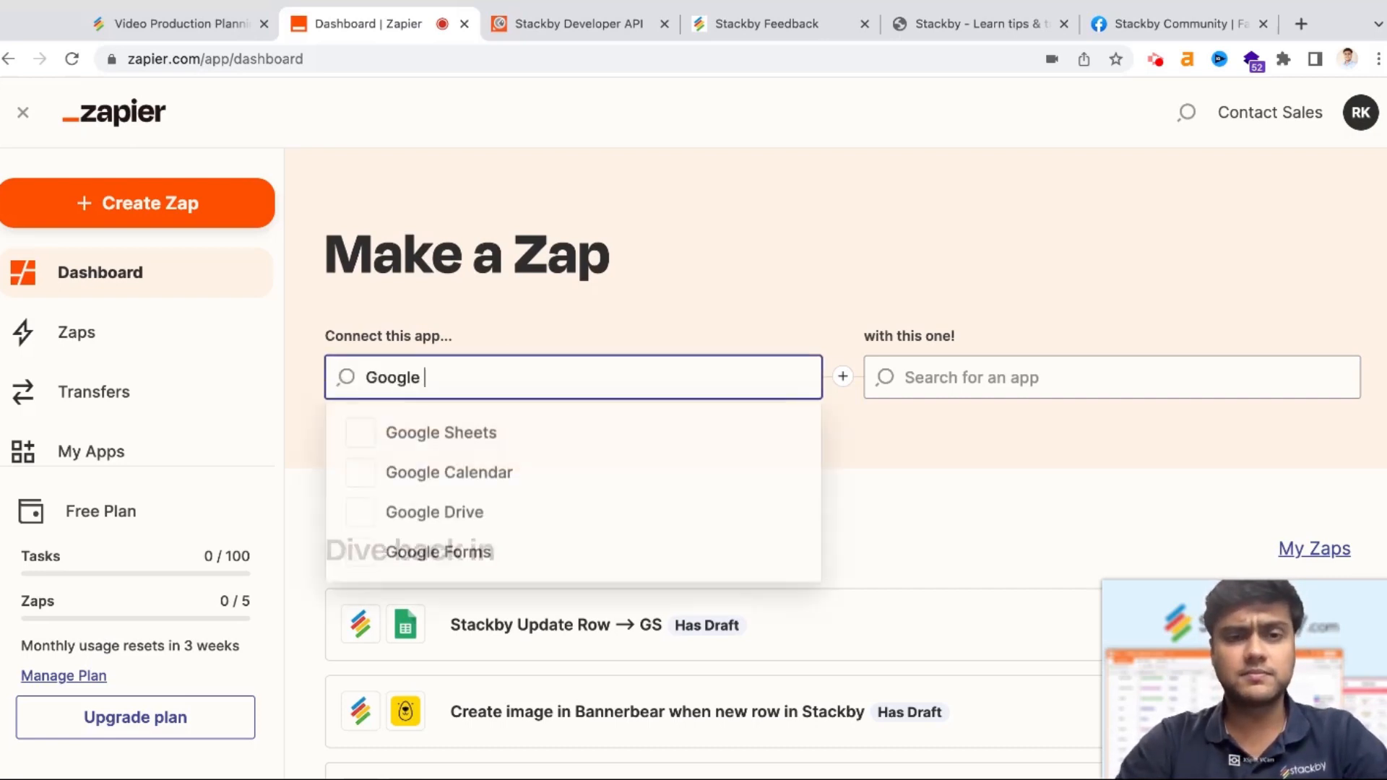
type("Forms")
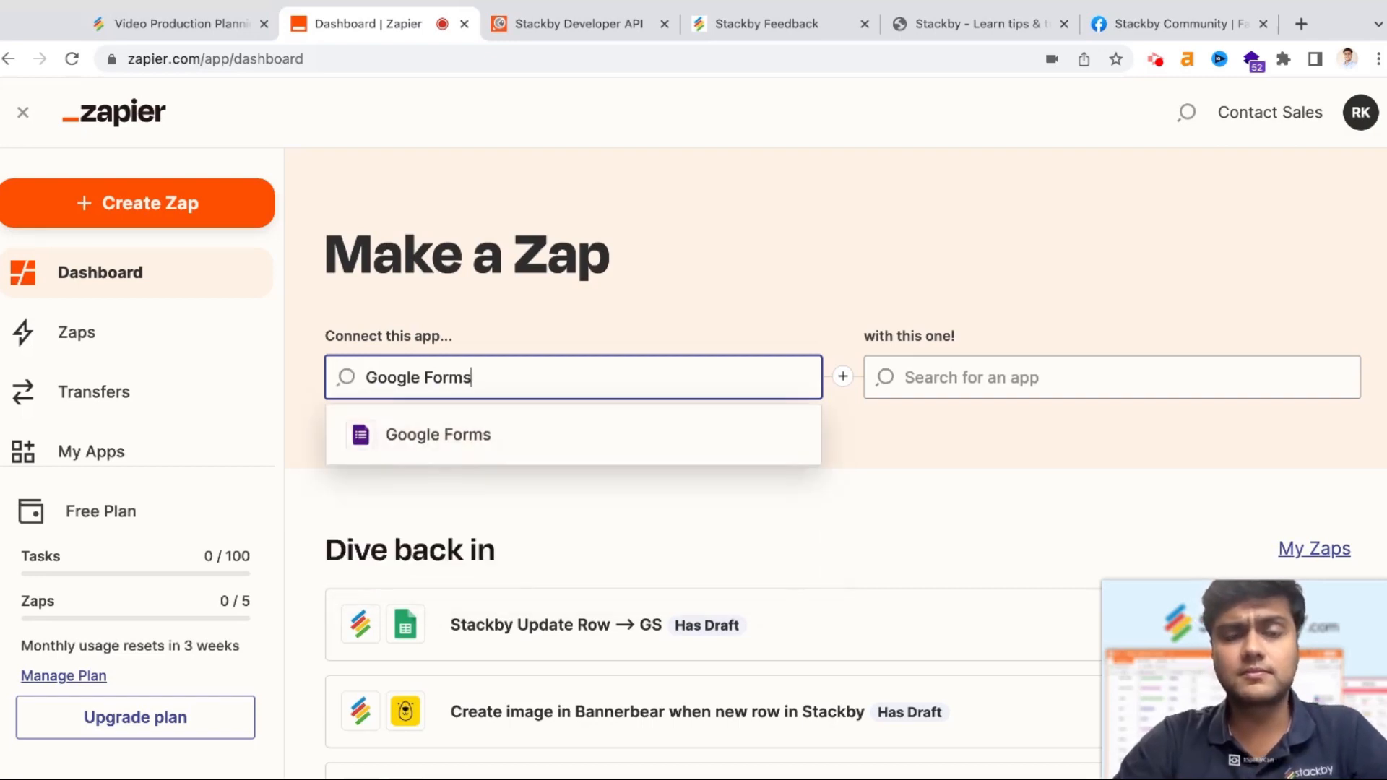
left_click(436, 435)
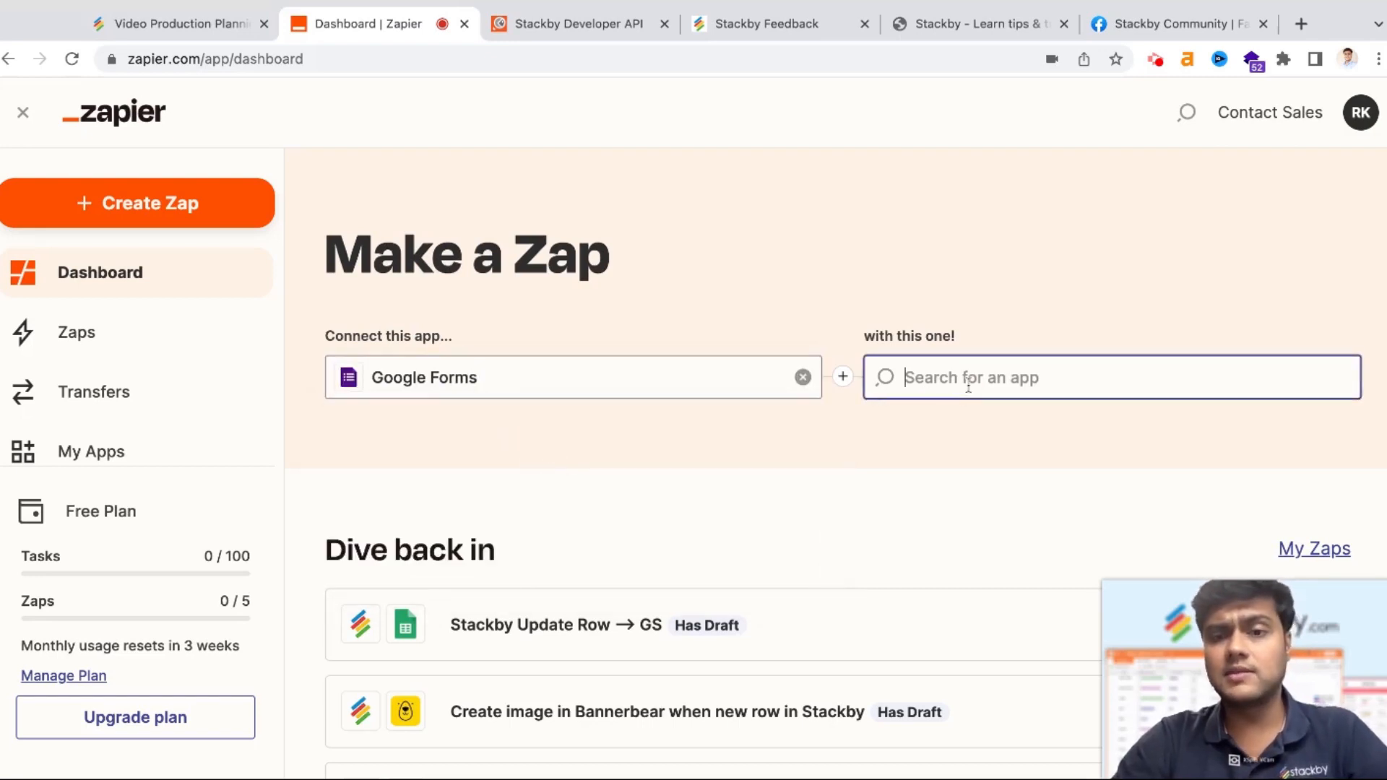
type("Stackby")
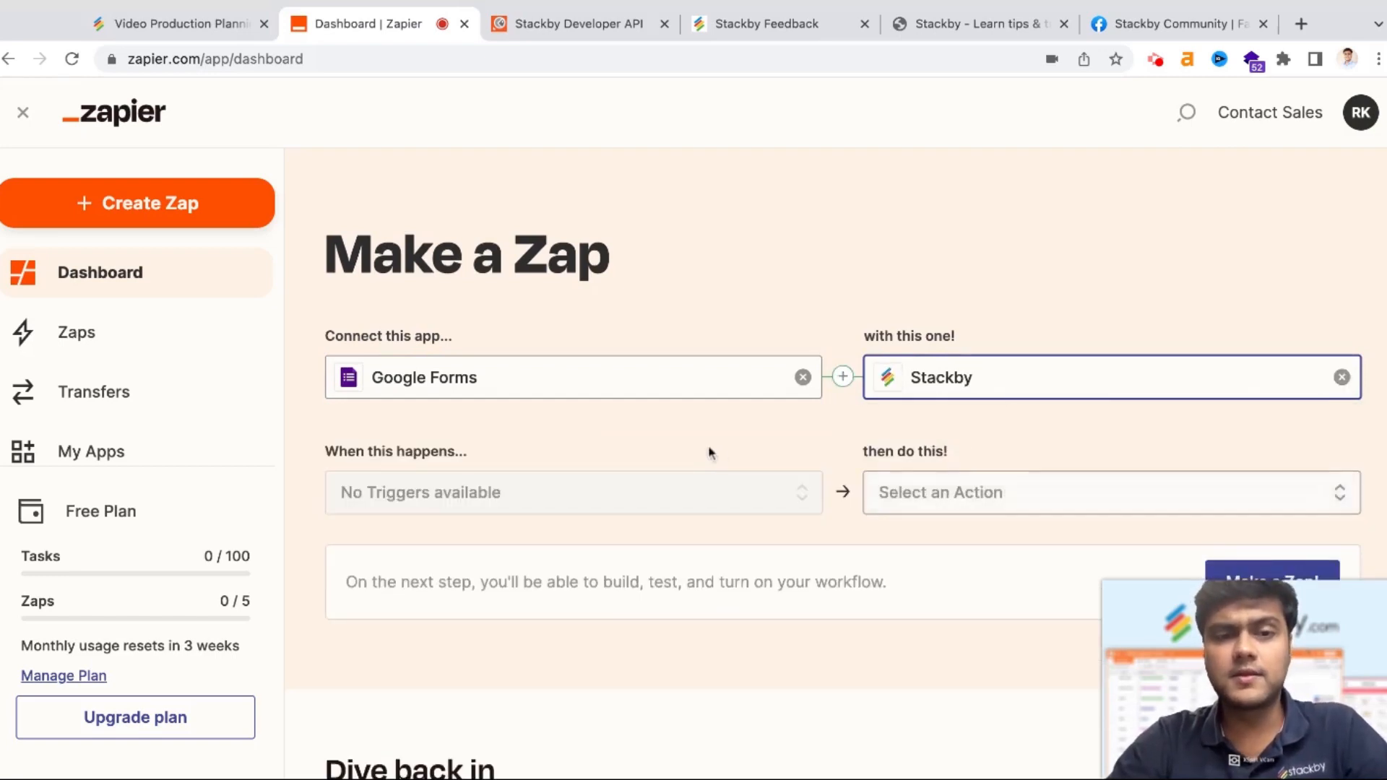
scroll("up", 3)
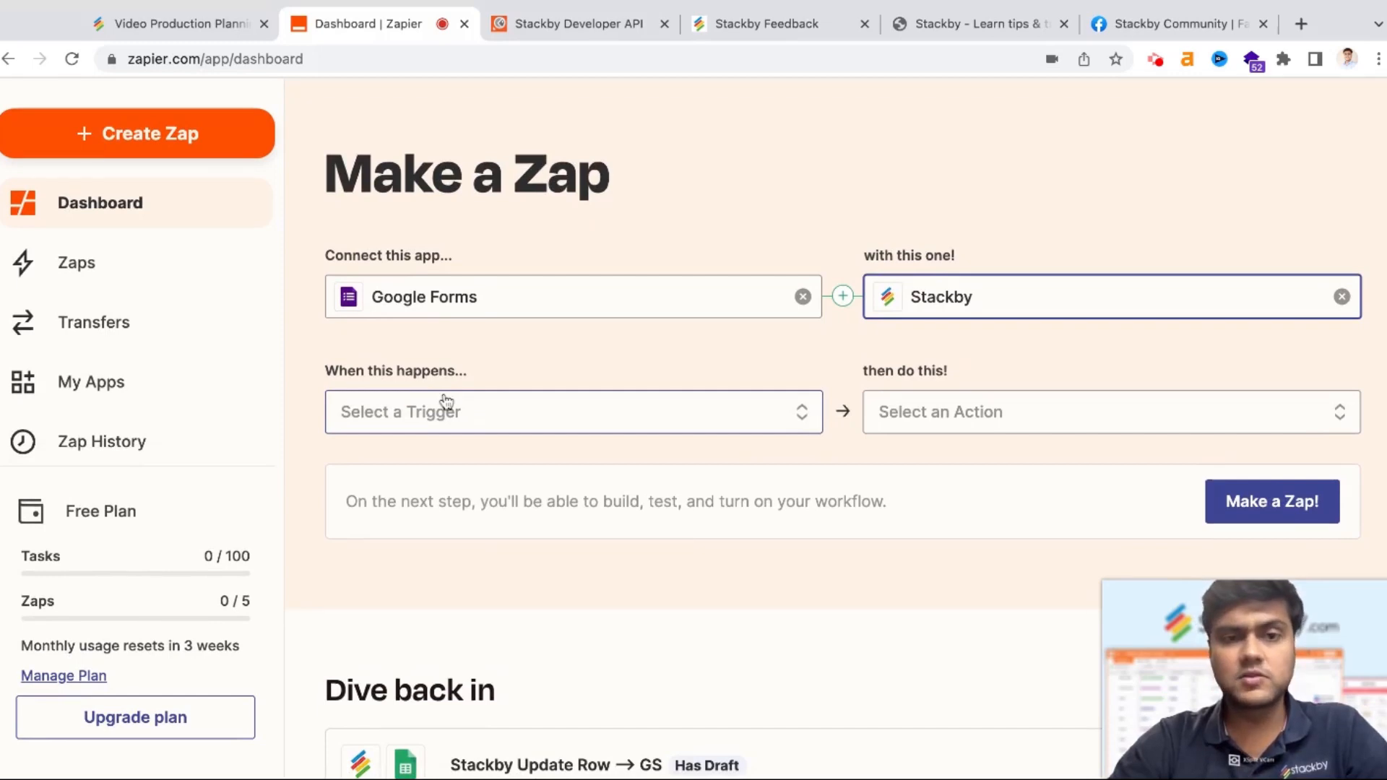
mouse_move(478, 338)
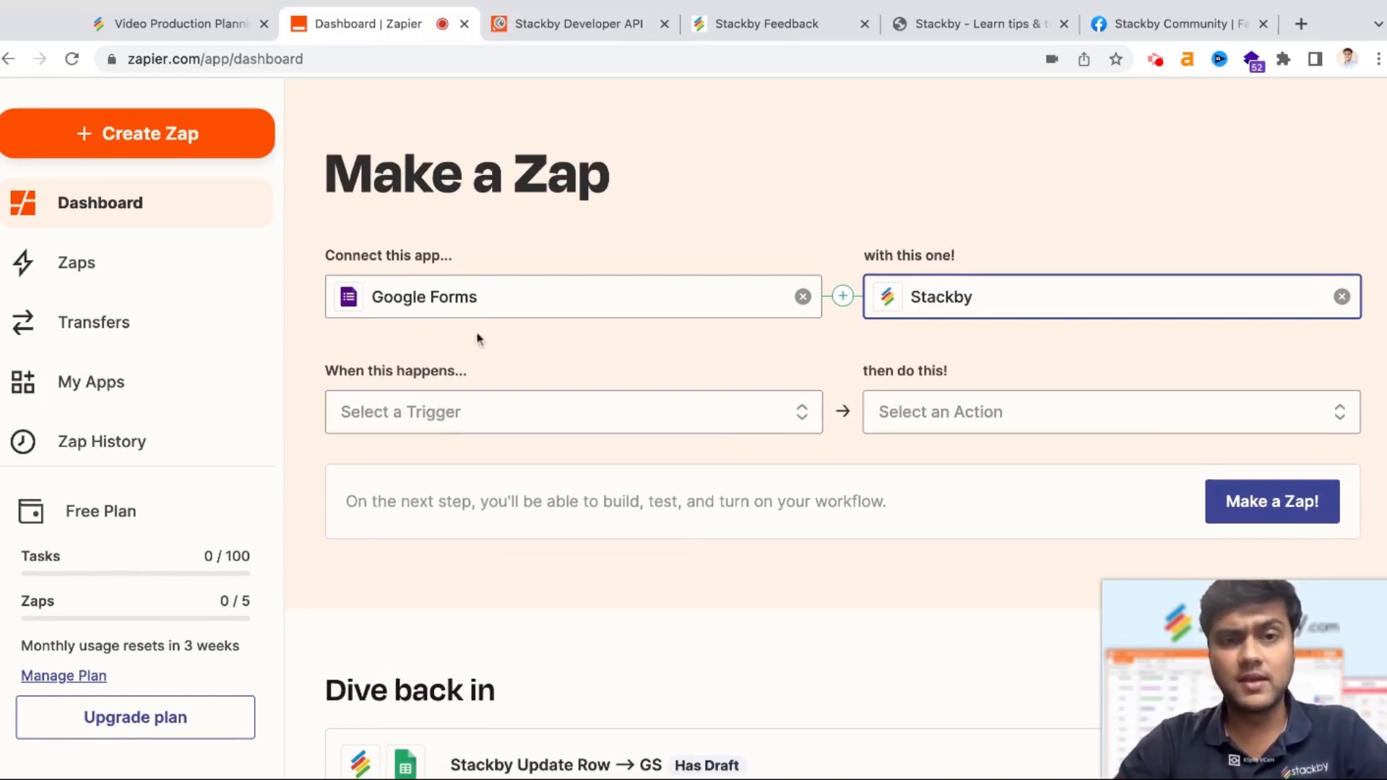
Set New Form Response as the trigger and Create Row as the Stackby action.
left_click(572, 411)
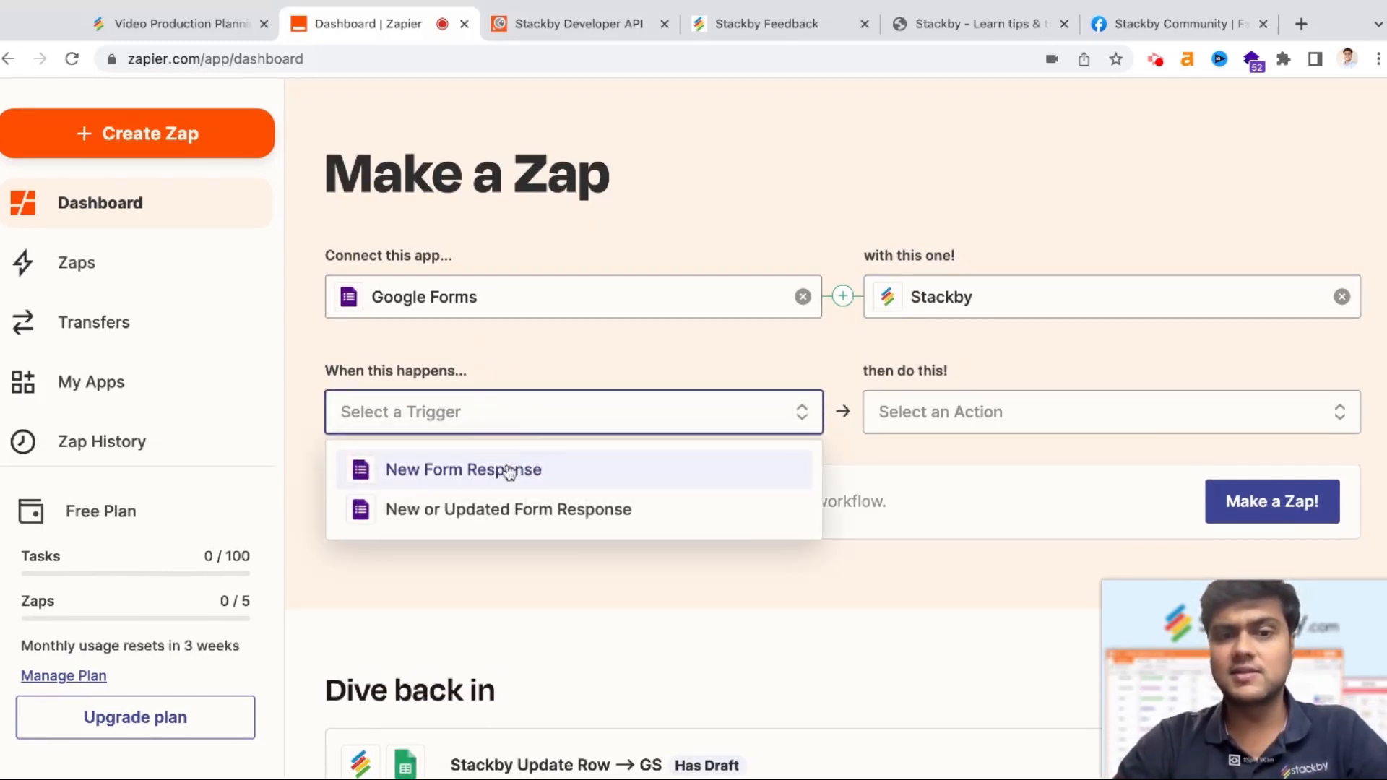
left_click(462, 468)
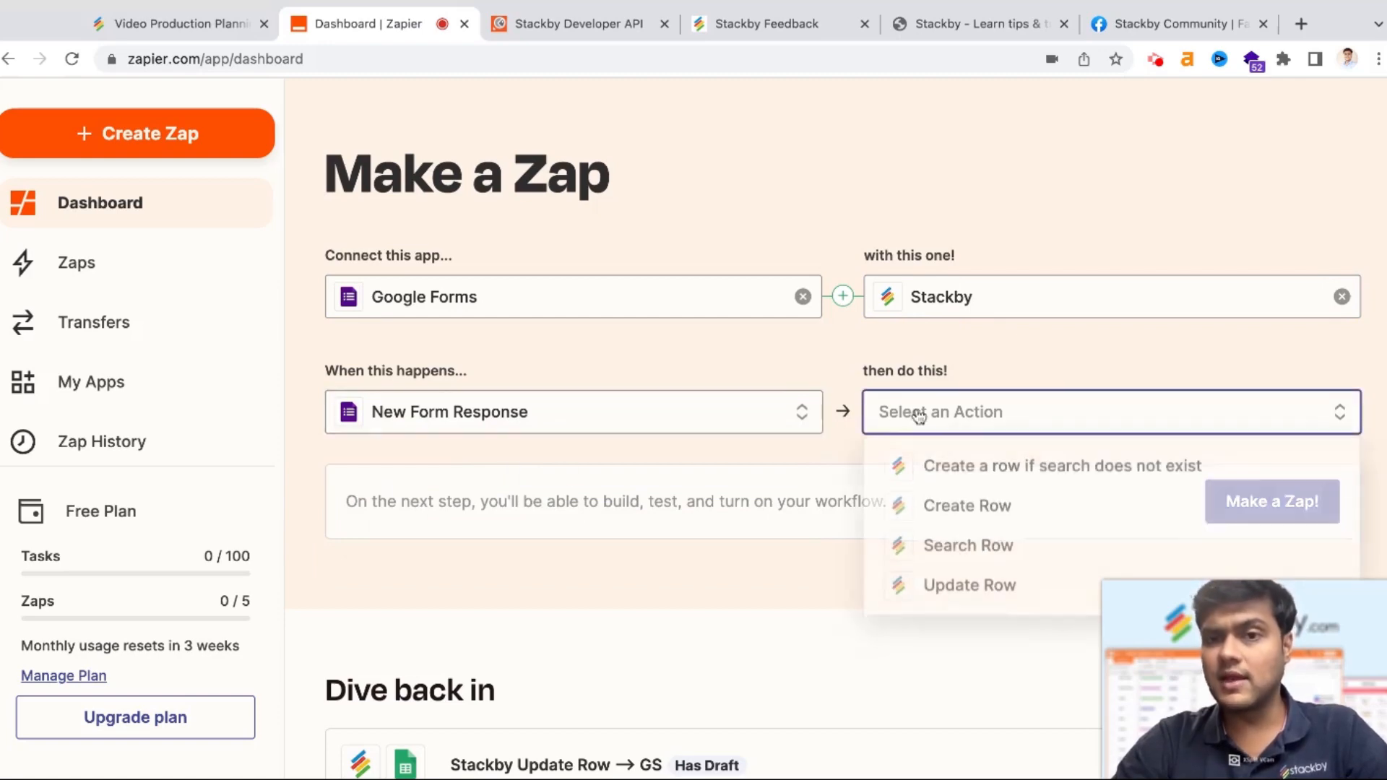
left_click(966, 506)
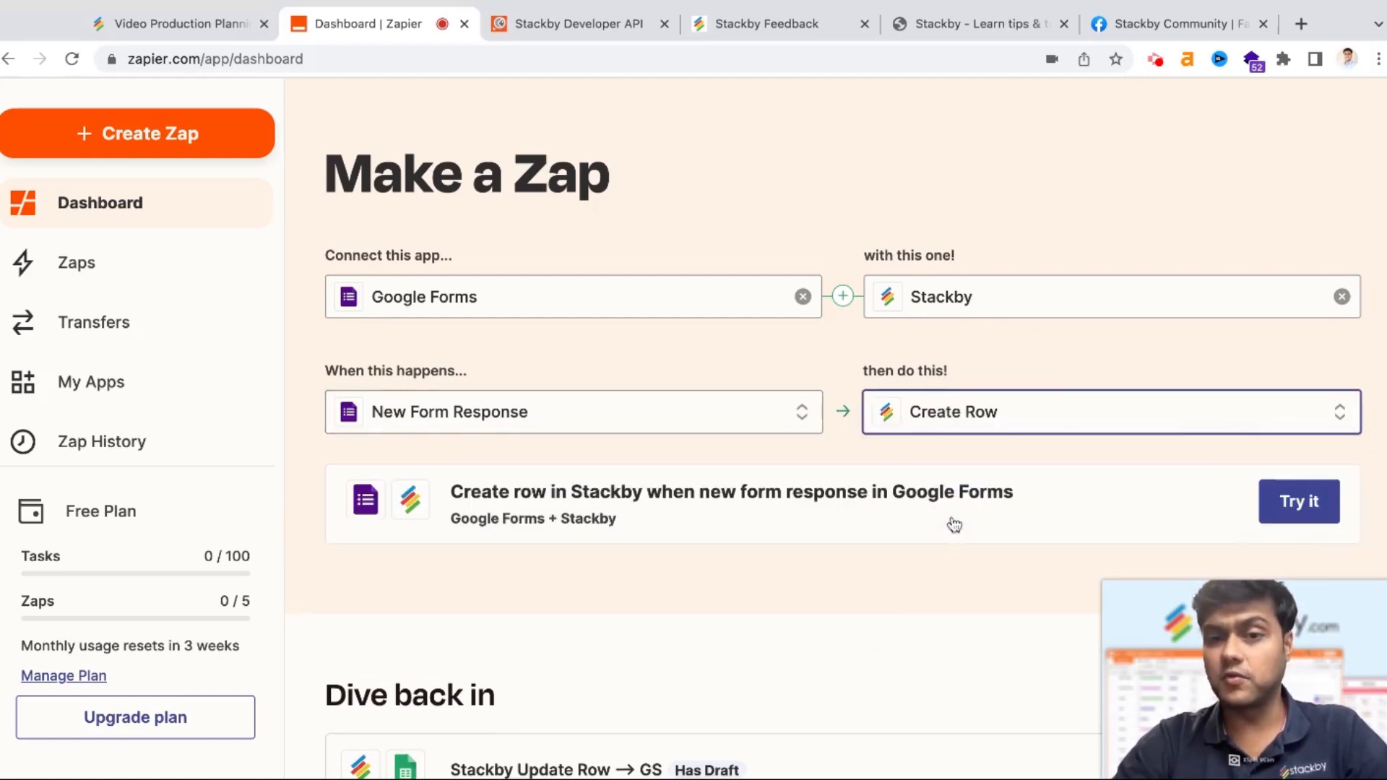
Switch to the Stackby Developer API documentation browser tab.
scroll("up", 3)
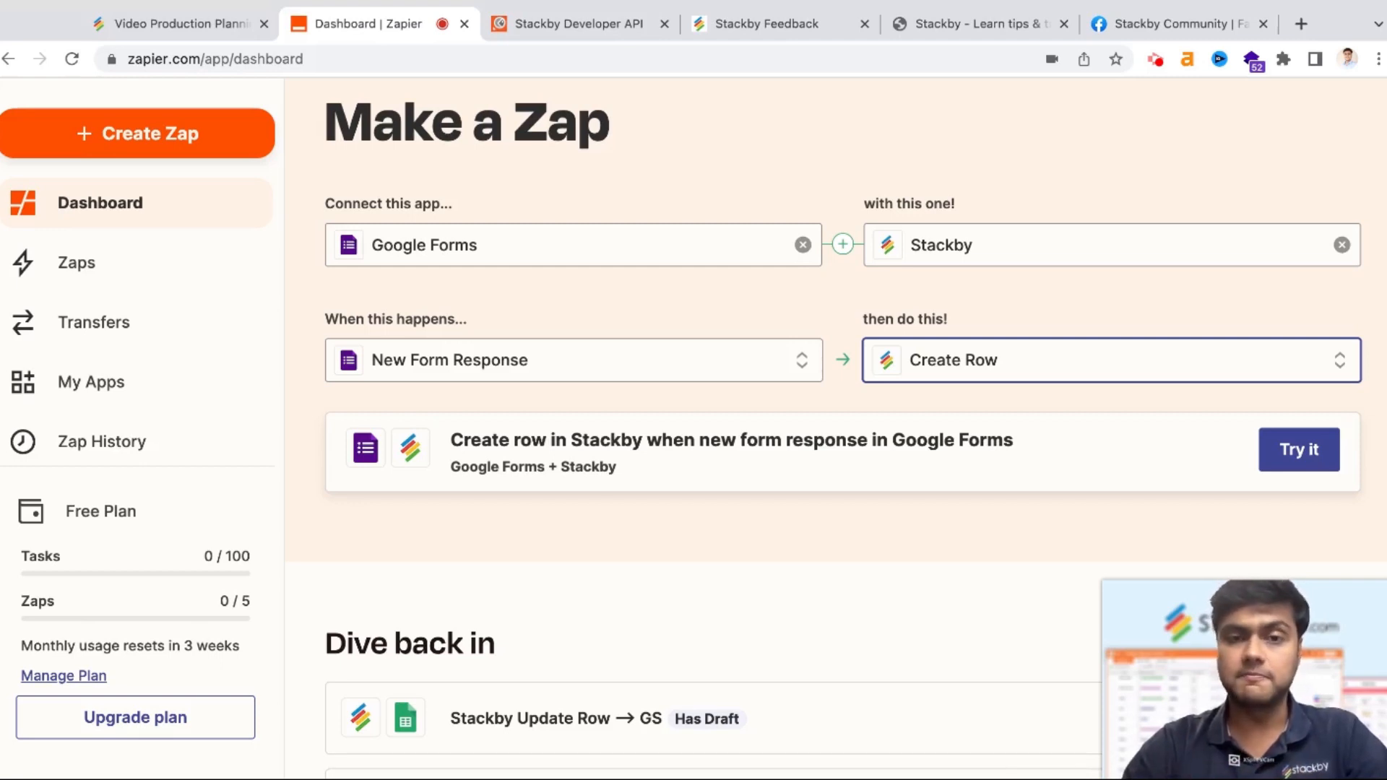
scroll("up", 3)
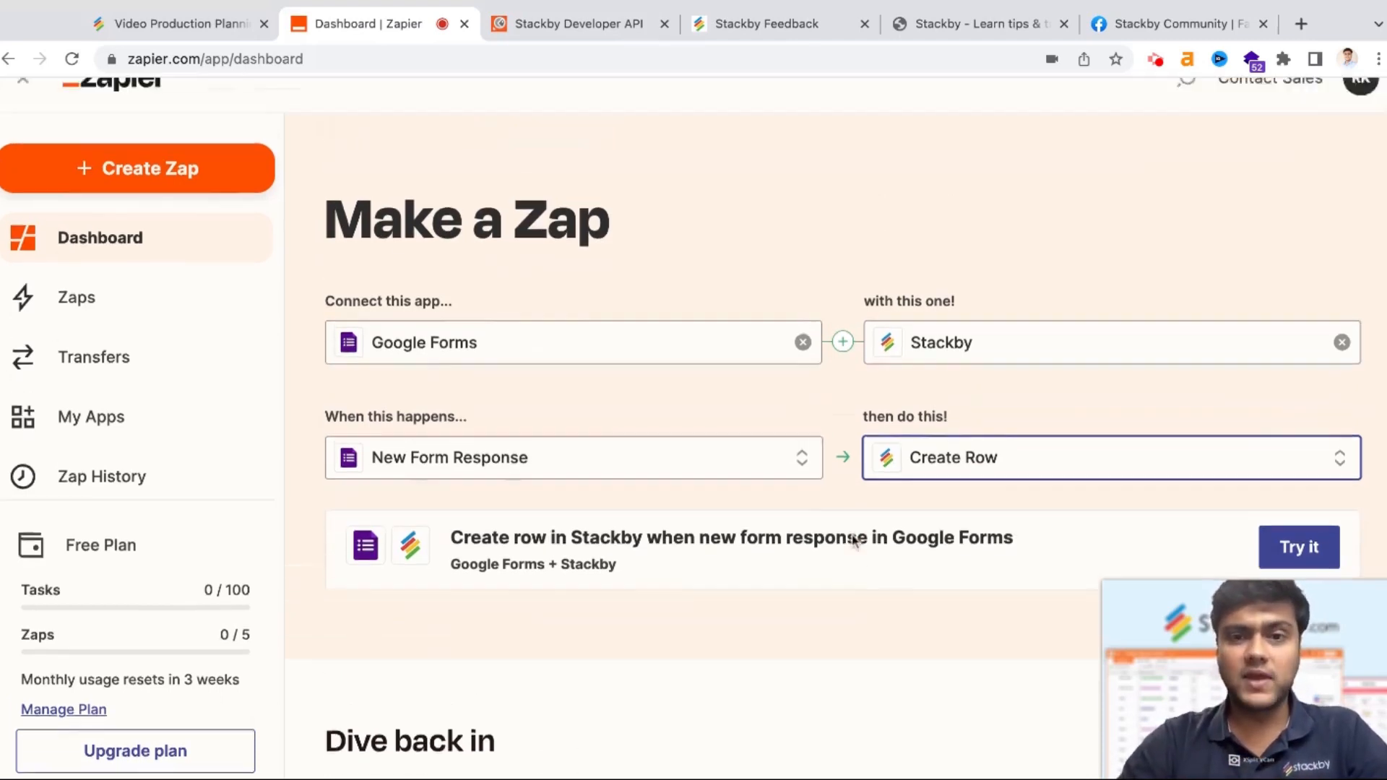
scroll("up", 3)
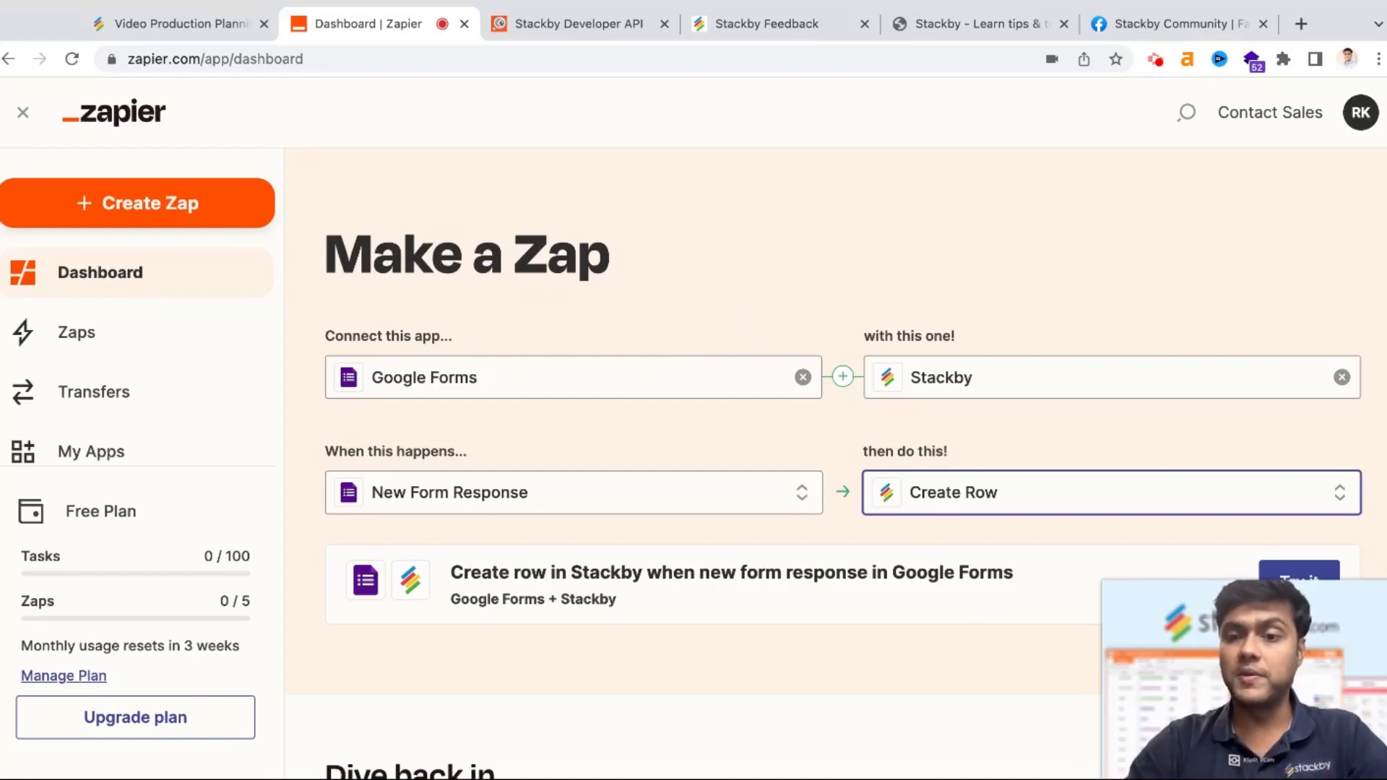
left_click(571, 25)
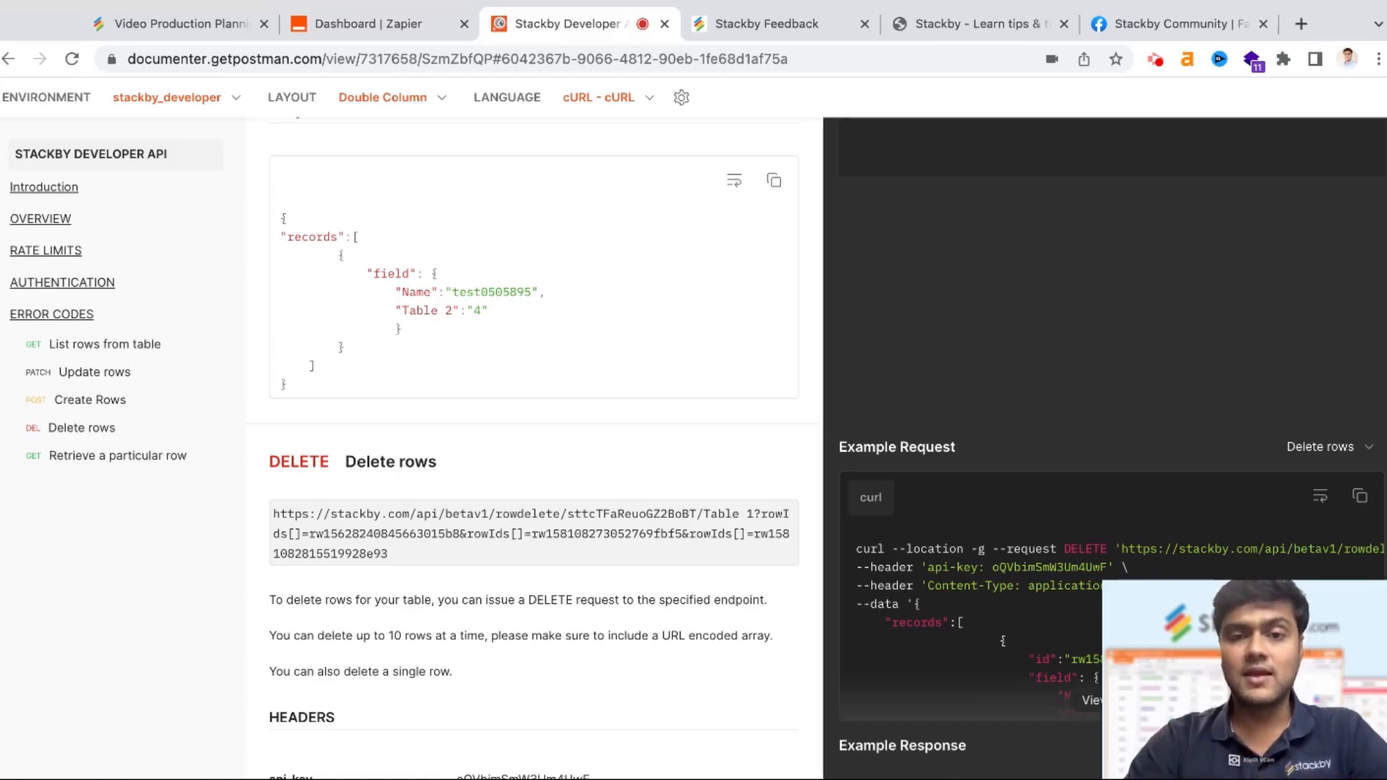
Skim the Stackby API docs in Postman, then return to the Zapier Google Forms→Stackby zap setup.
scroll("up", 3)
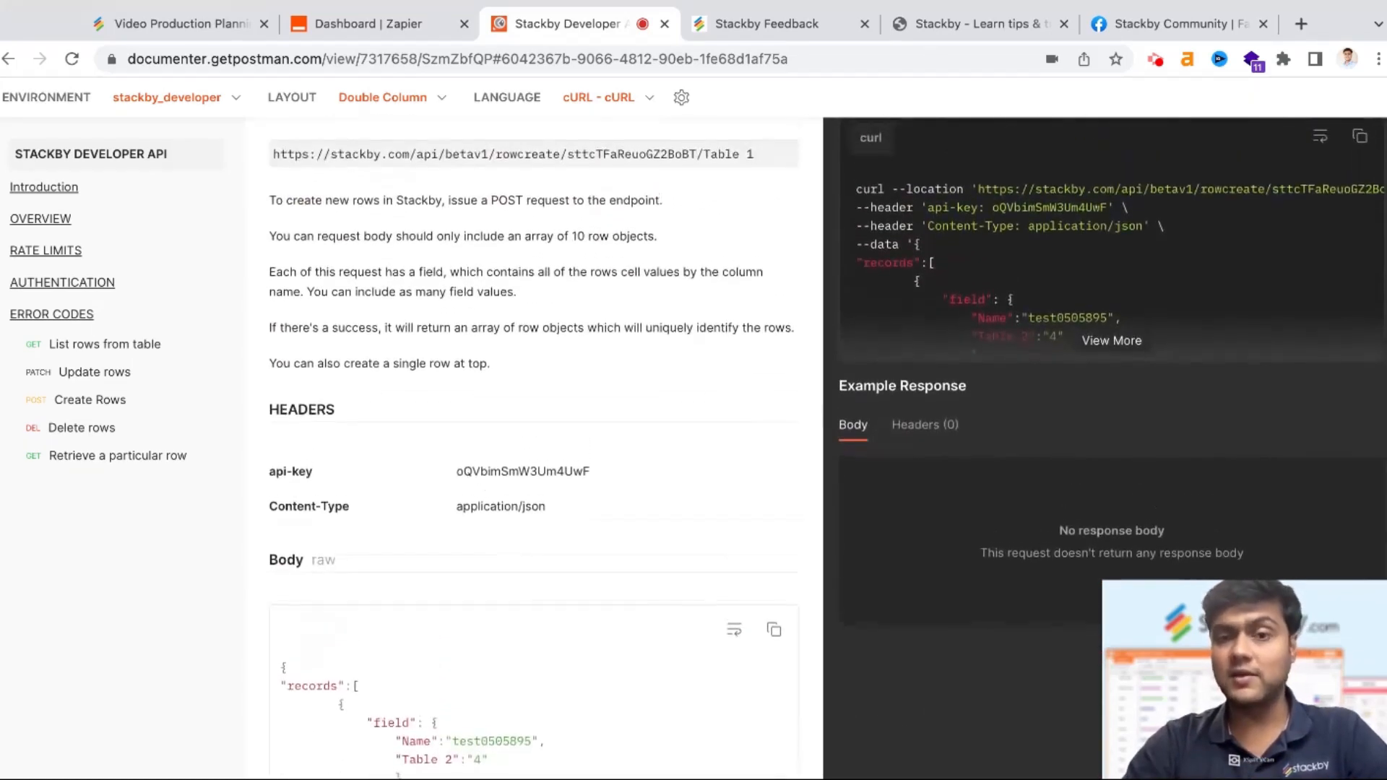
scroll("up", 3)
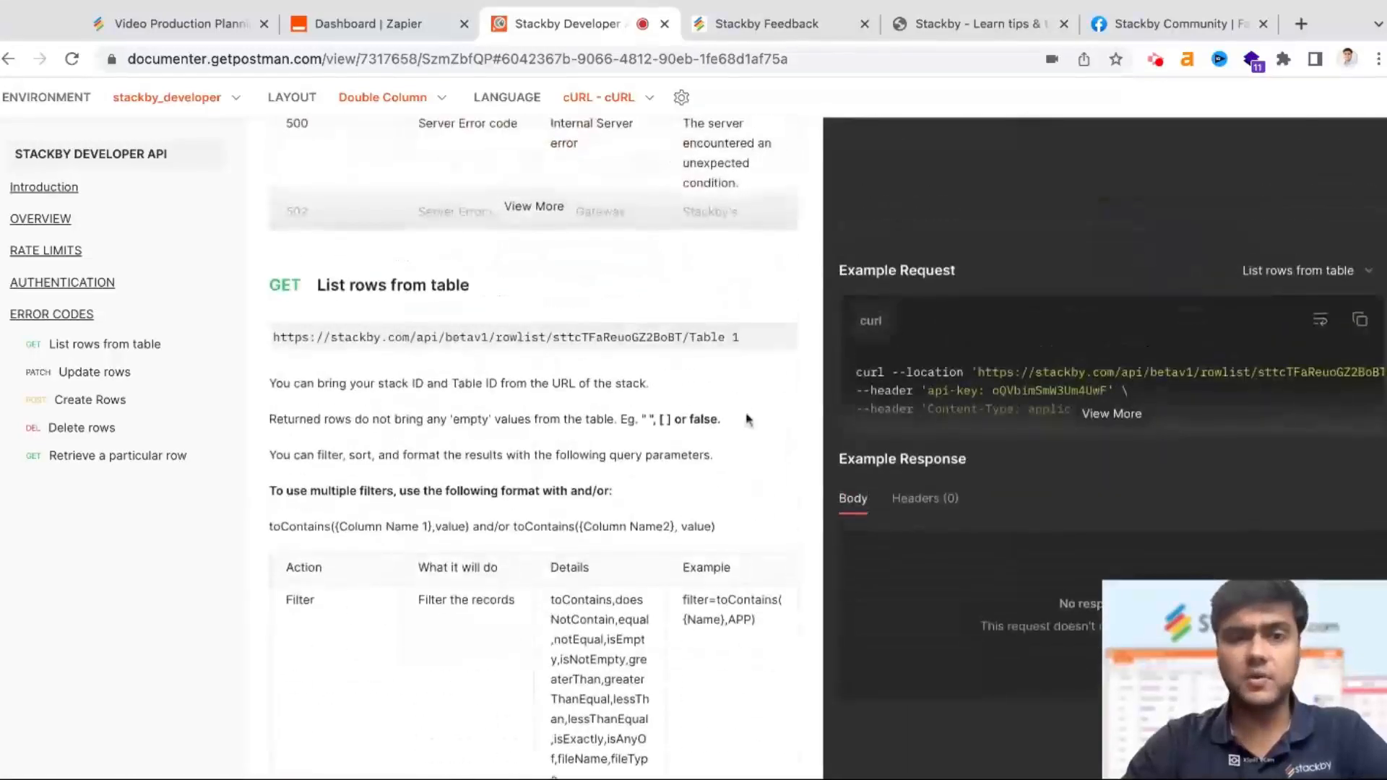
scroll("up", 3)
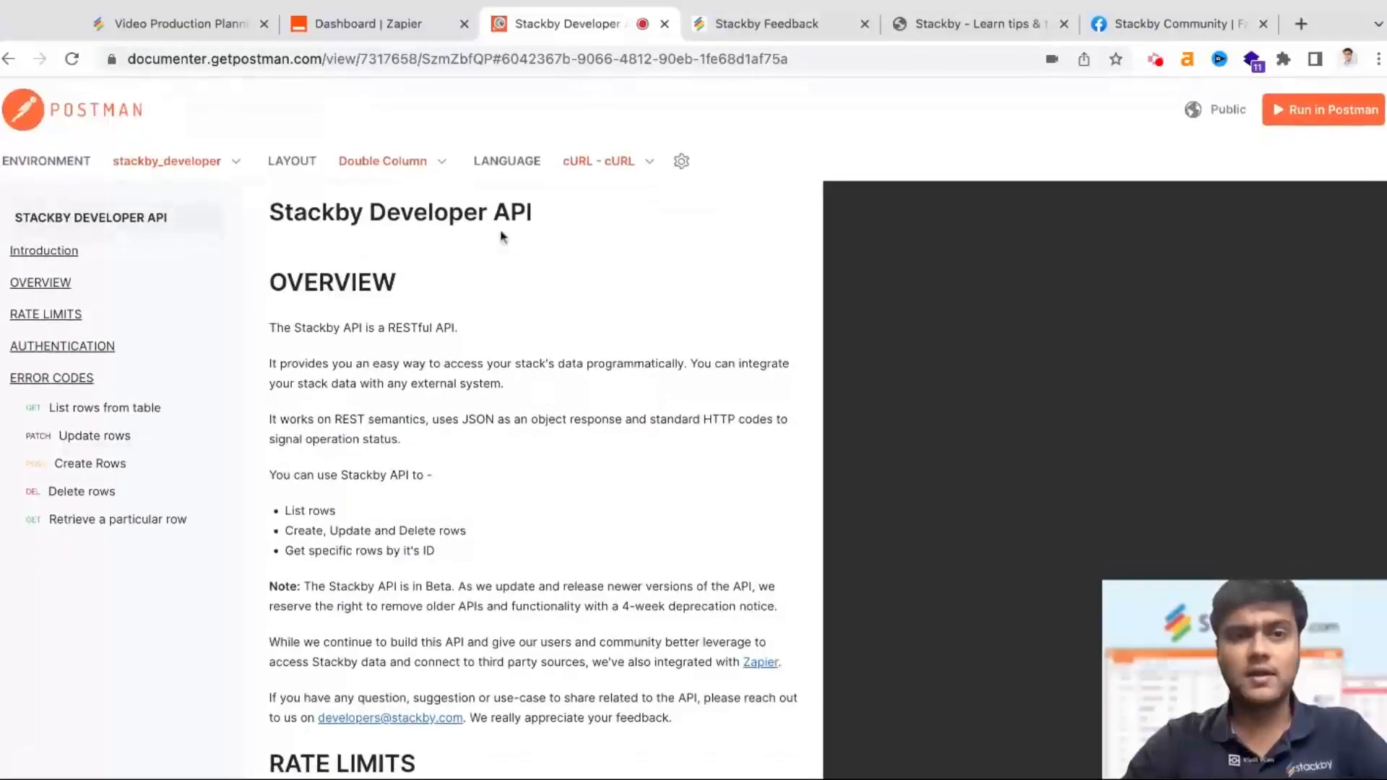
scroll("down", 3)
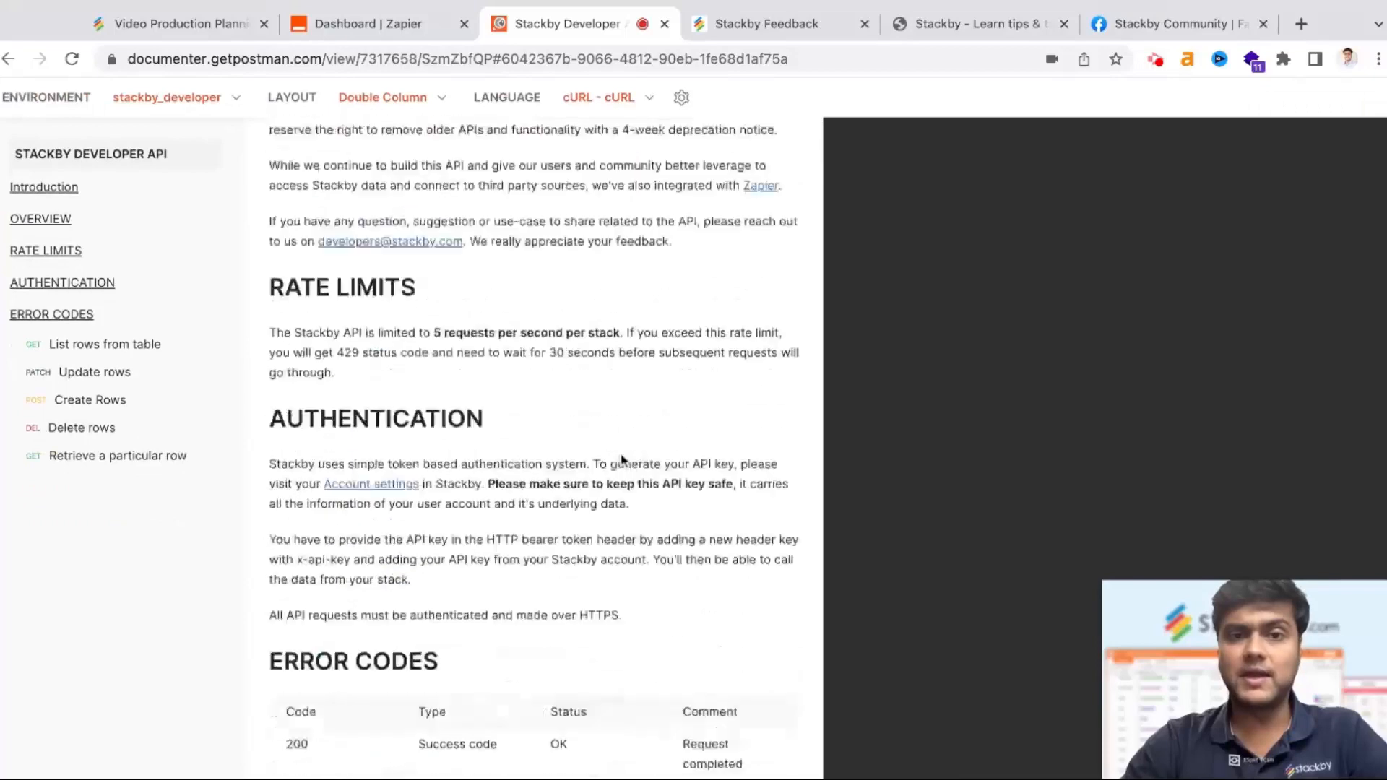
scroll("down", 3)
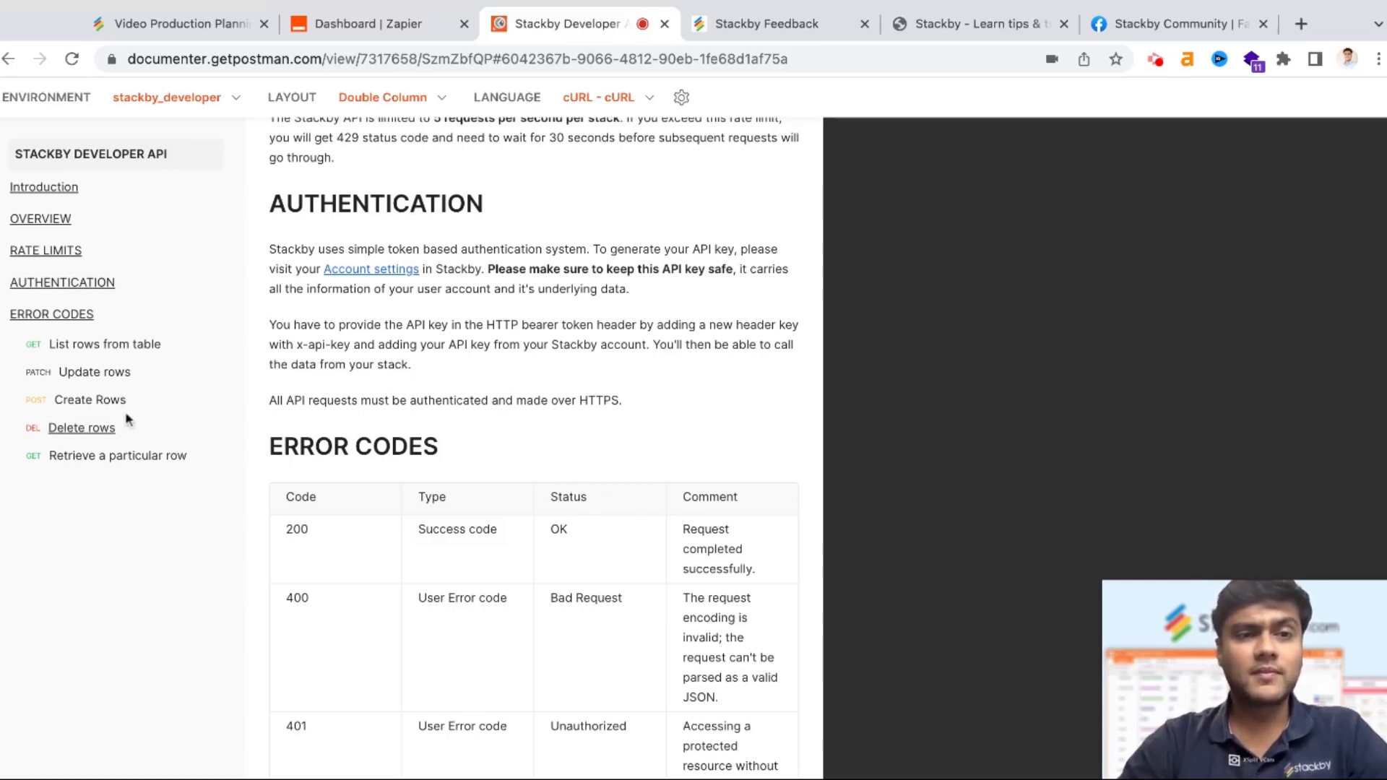
mouse_move(109, 390)
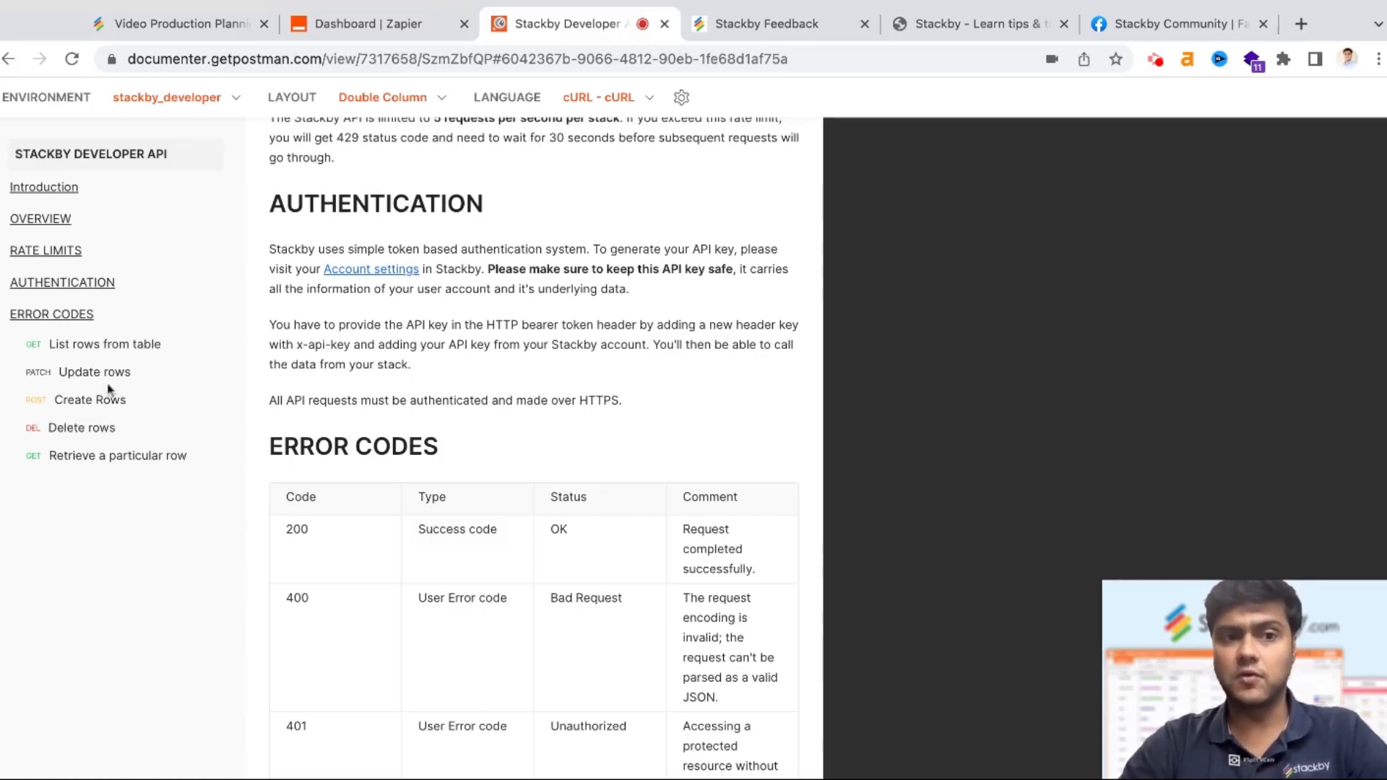
mouse_move(135, 455)
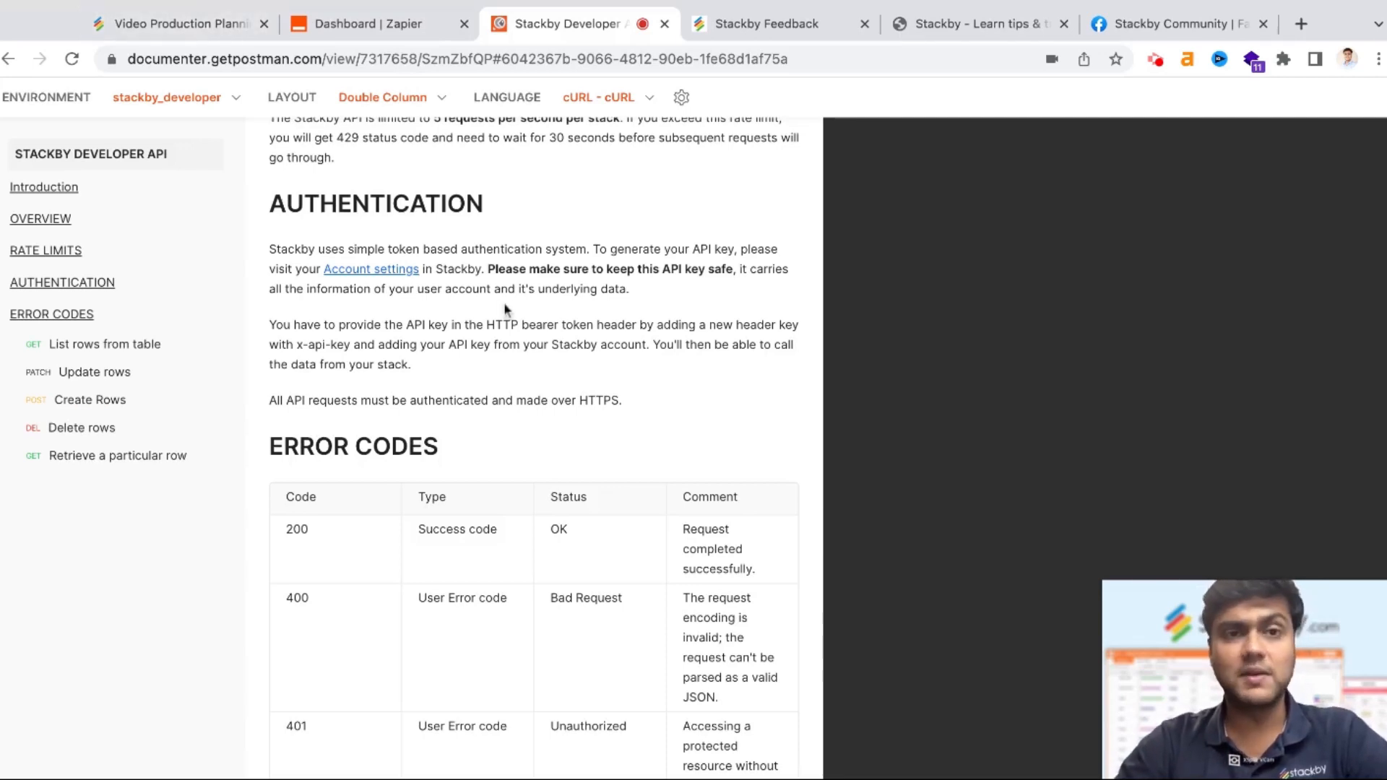
left_click(363, 25)
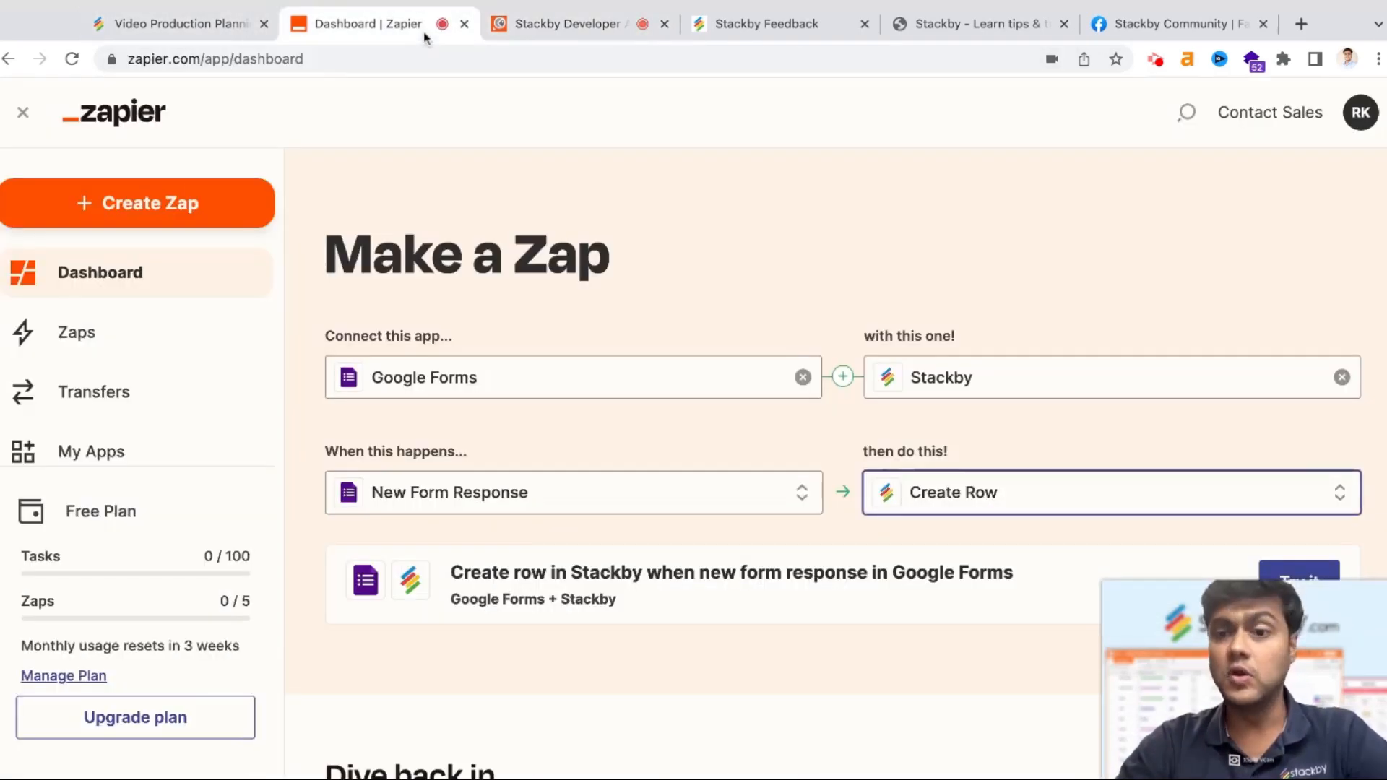